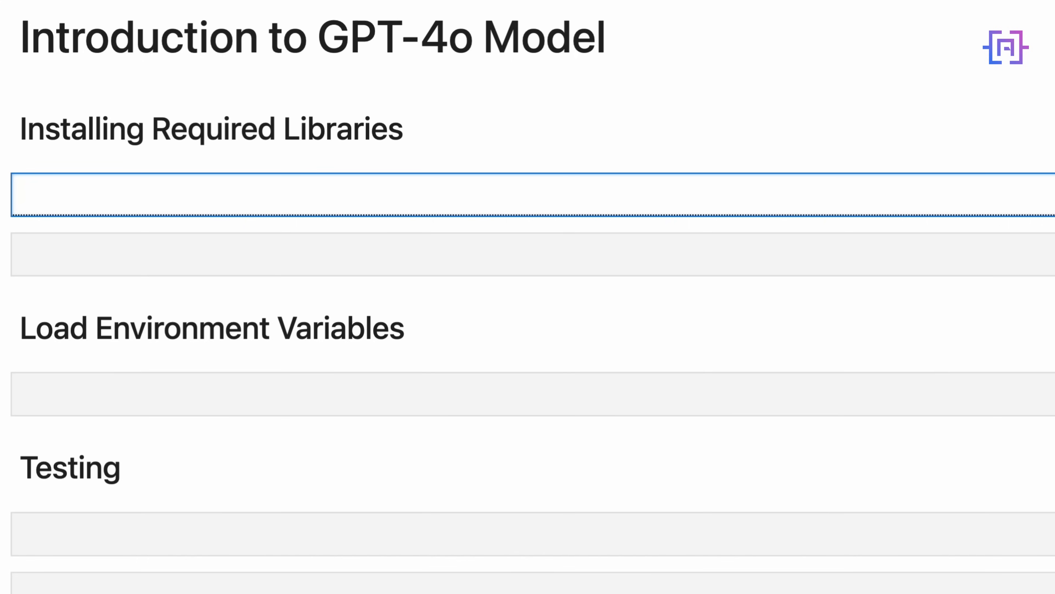
Run pip install --upgrade -q openai in the first cell
text(pip i)
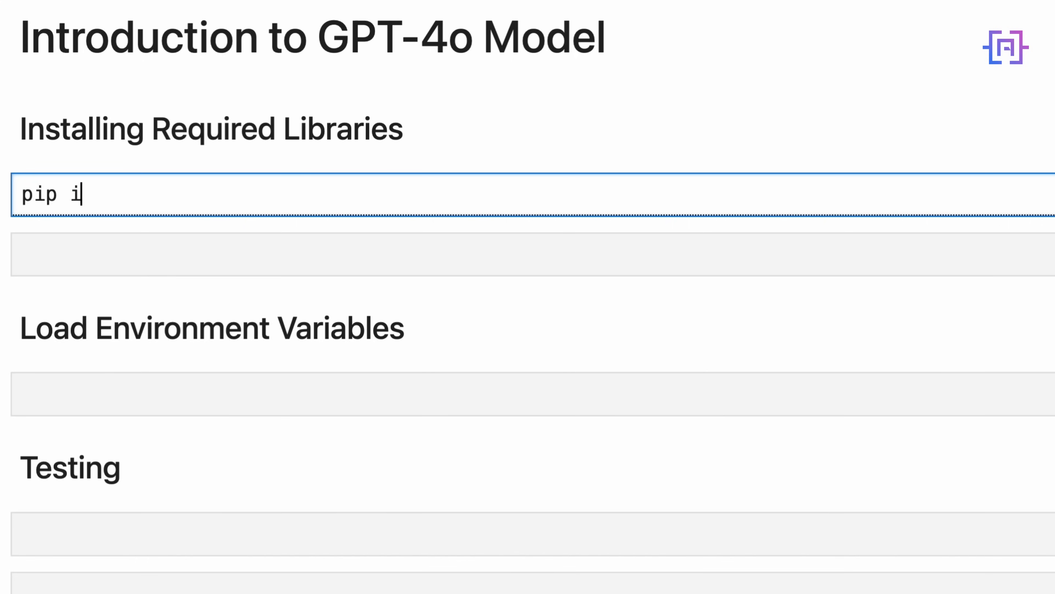
text(nstall --up)
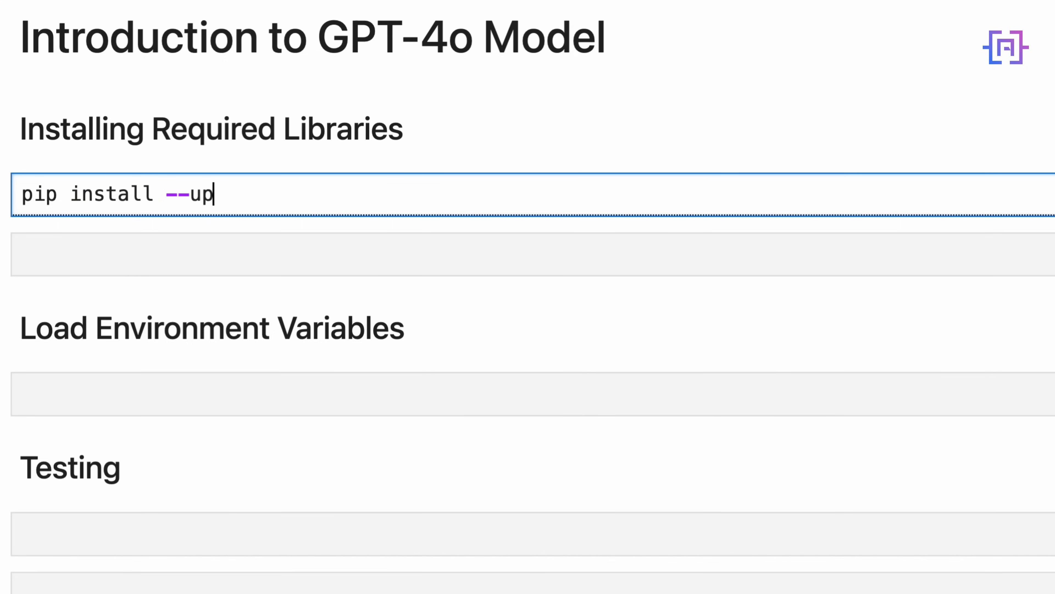
text(grade -q)
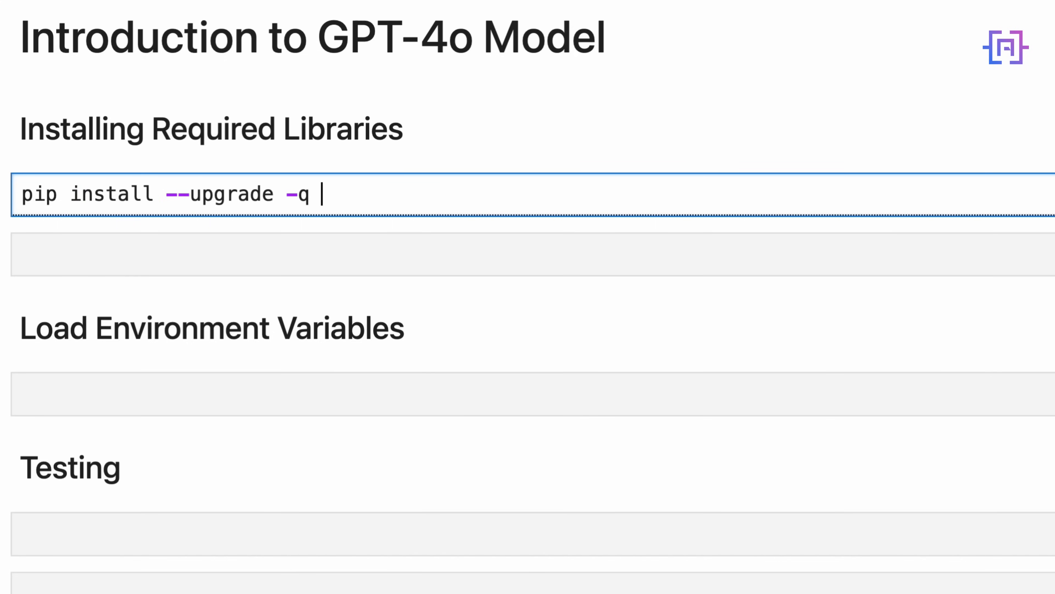
text(openai)
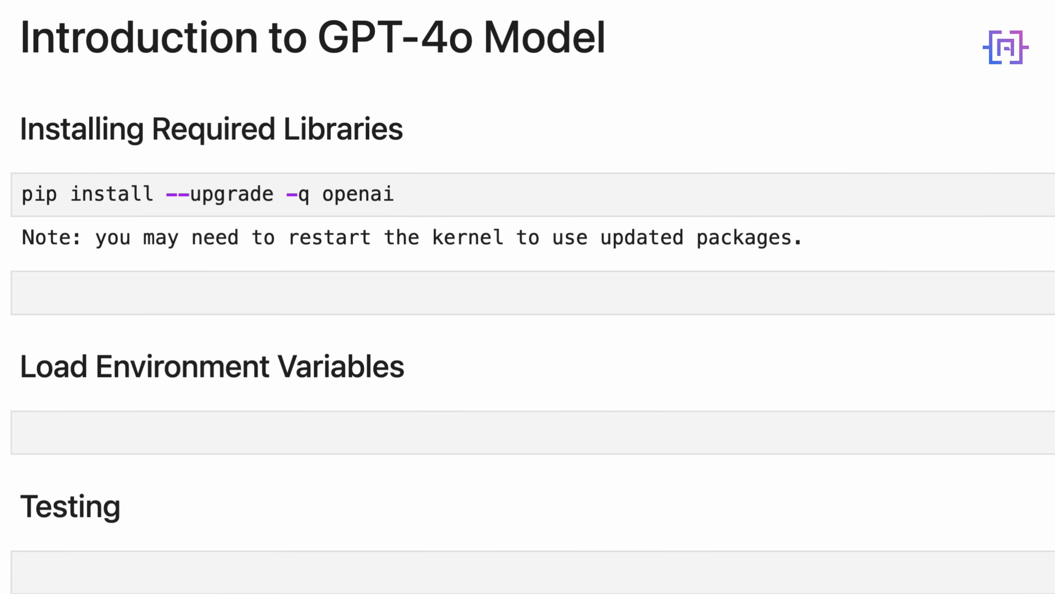
Run pip install -q python-dotenv in the second cell
text(pip  install -q py)
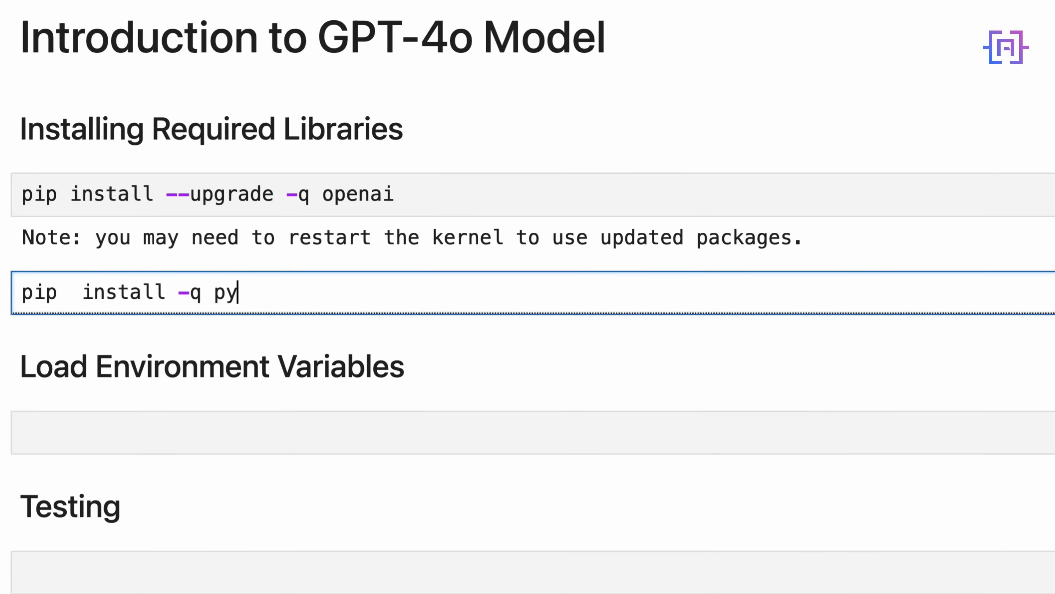
text(thon-dt)
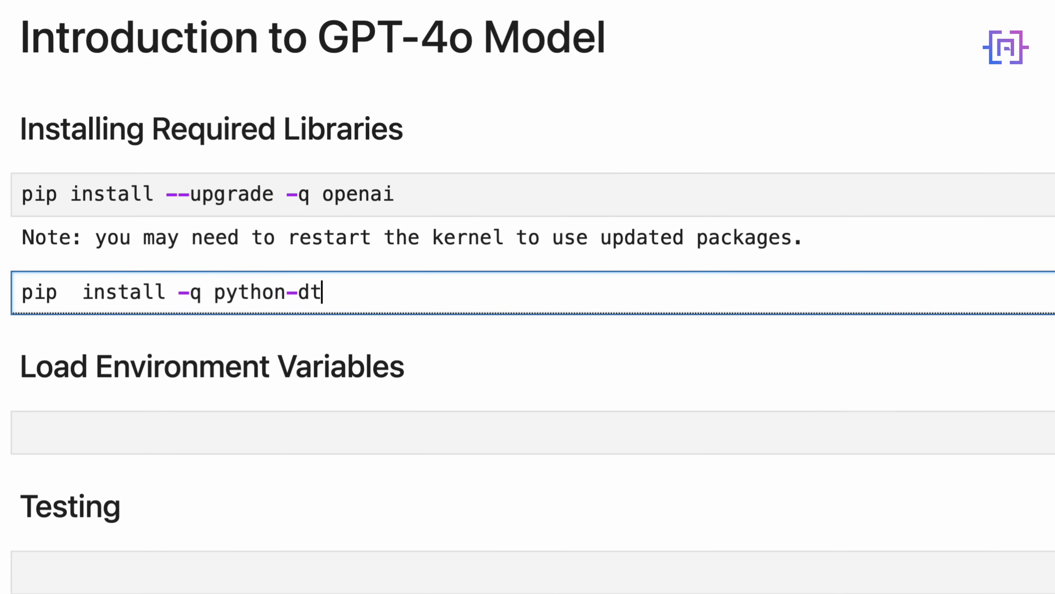
text(otenv)
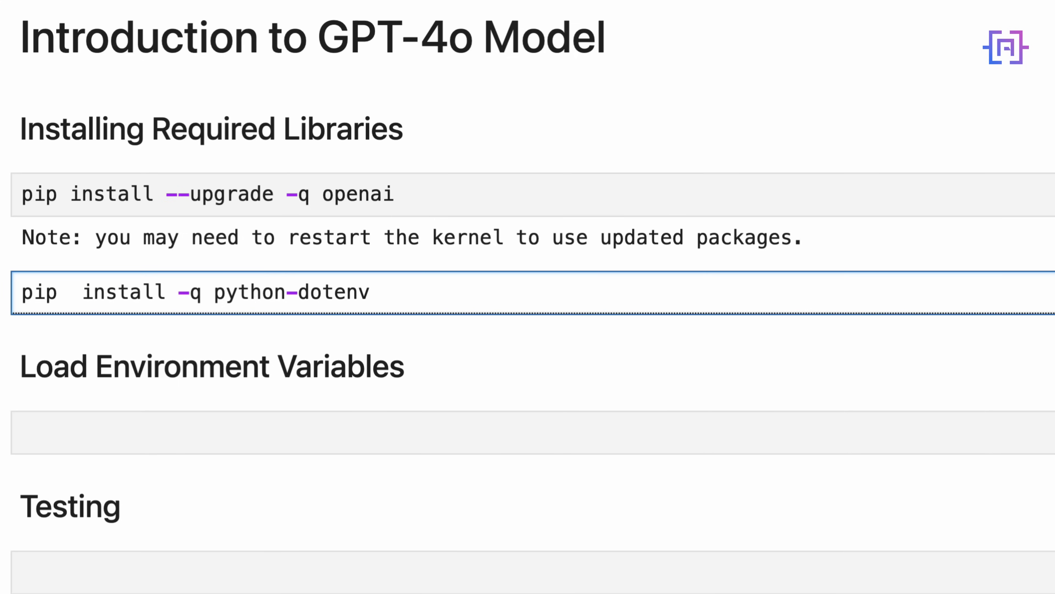
click(370, 292)
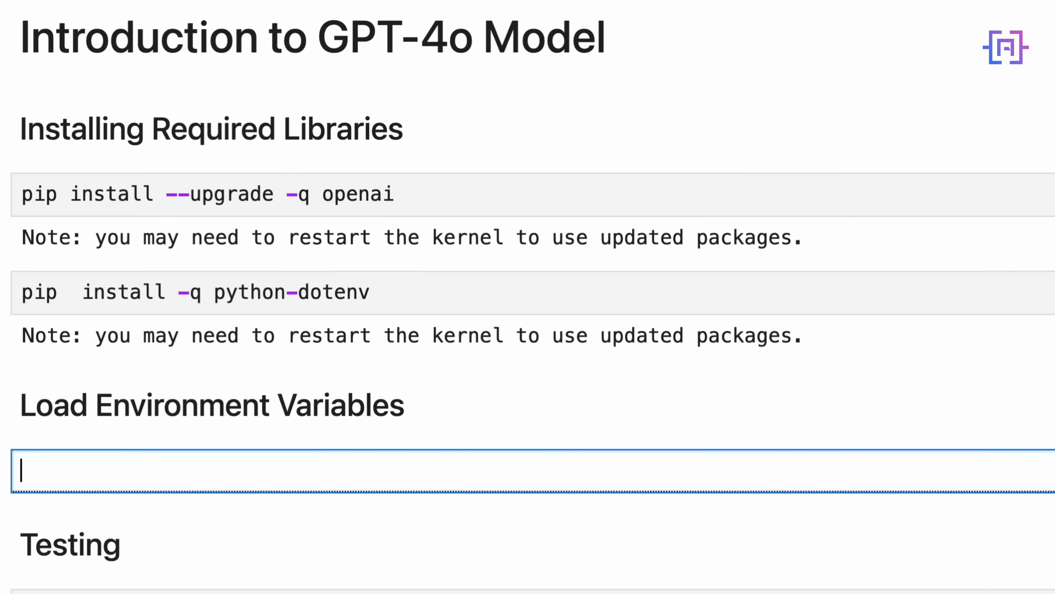
Import os, openai and dotenv helpers and call load_dotenv with find_dotenv, override True
text(import)
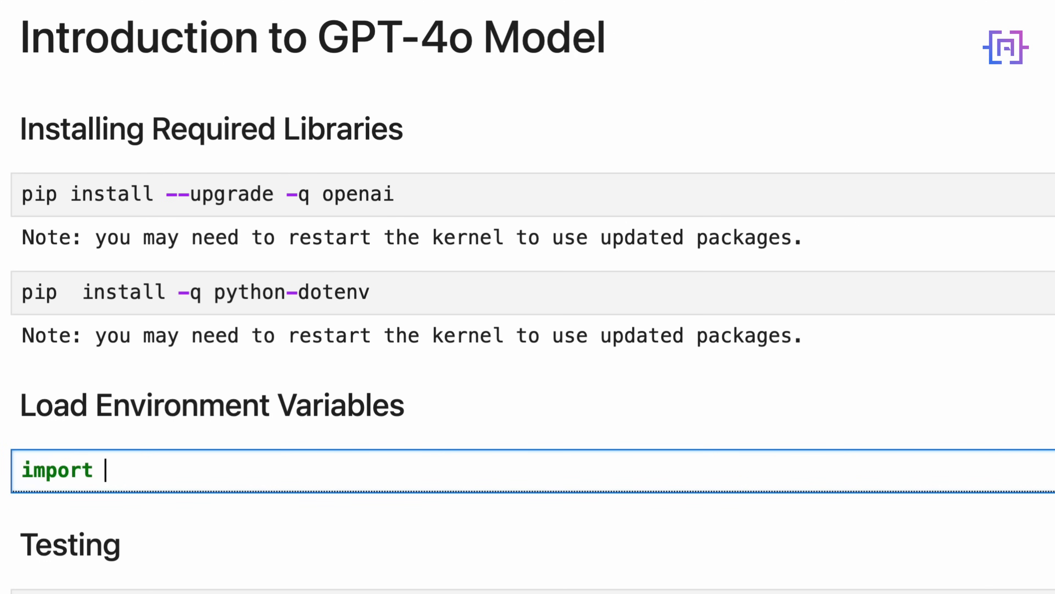
text(os)
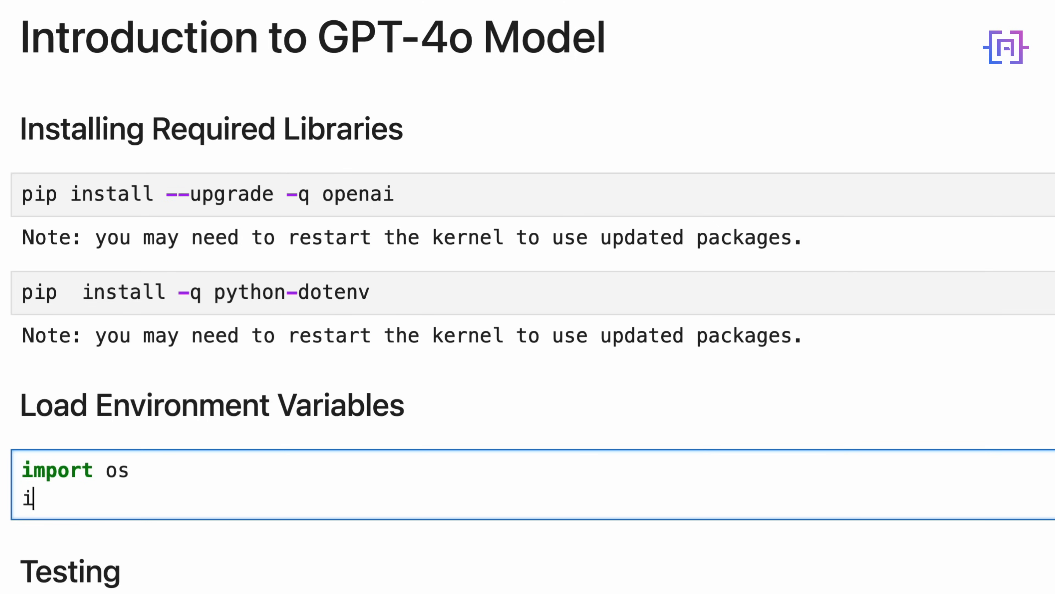
text(mport openai)
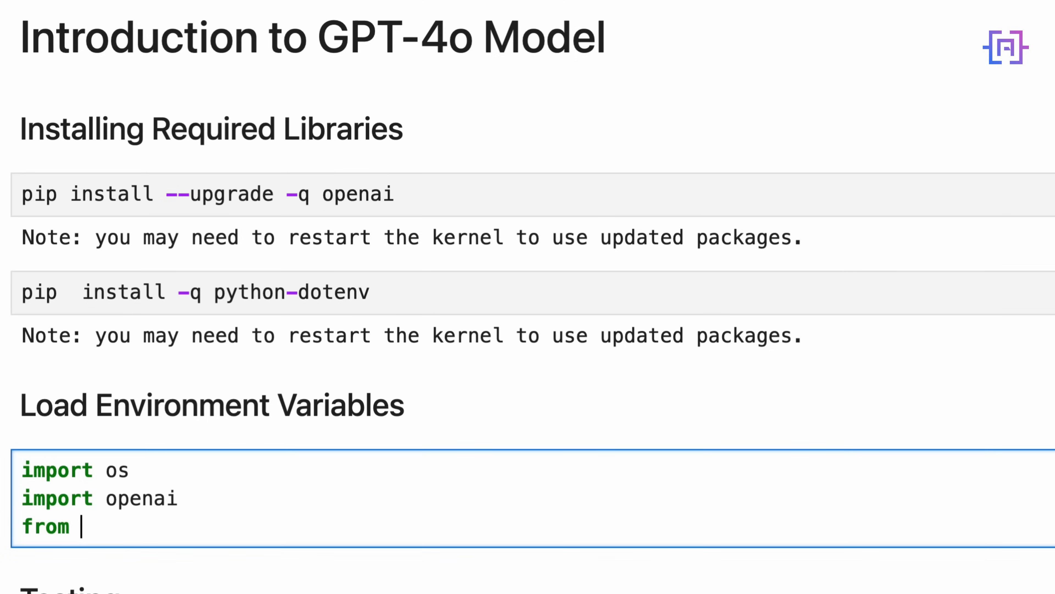
text(dotenv imp)
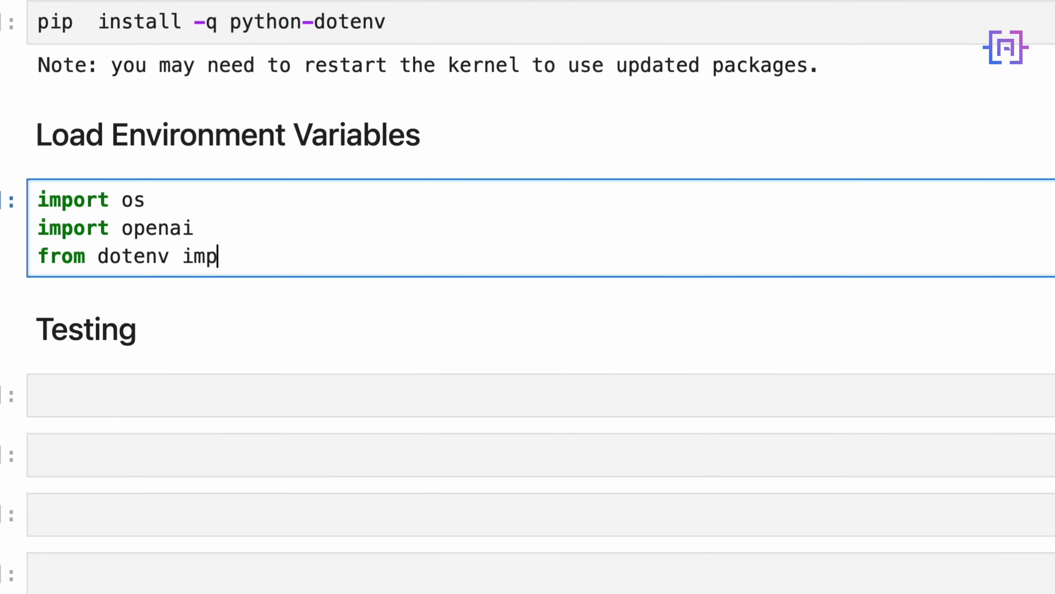
text(ort load_dotenv)
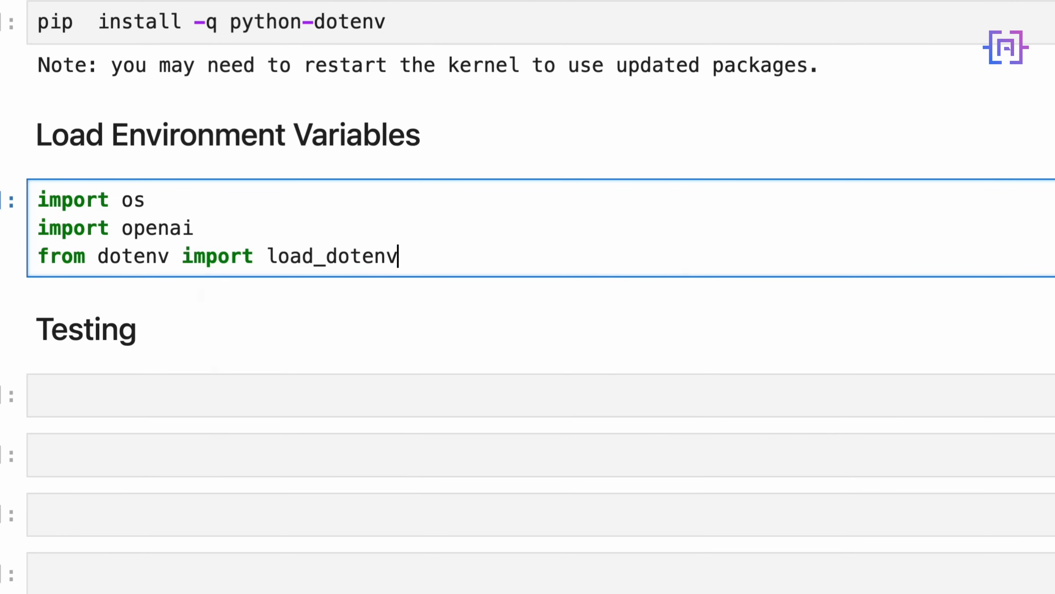
text(, find_dotenv)
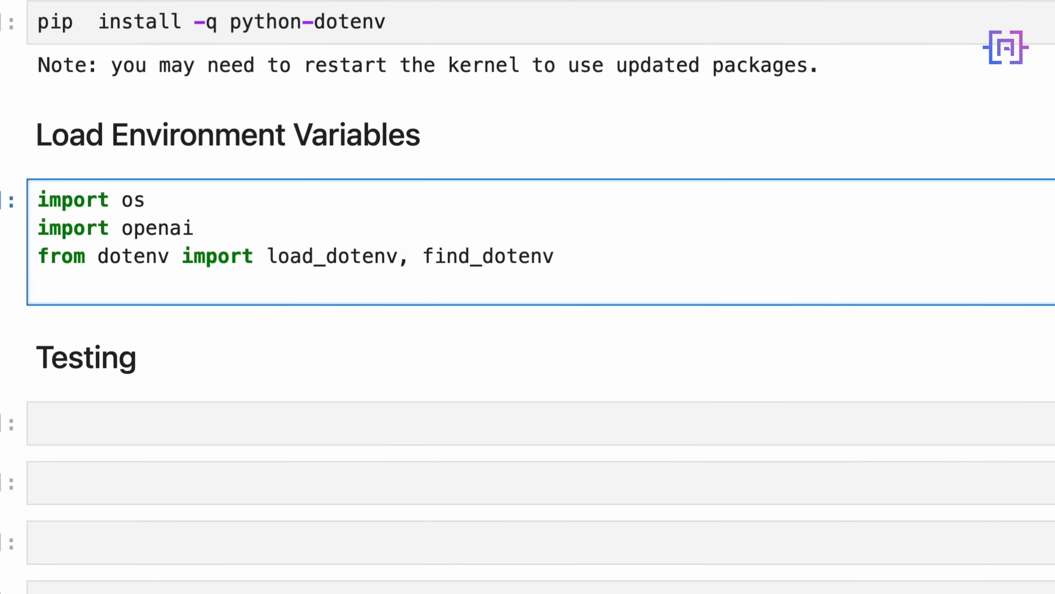
text(load_dotenv(find_dotenv(), override=)
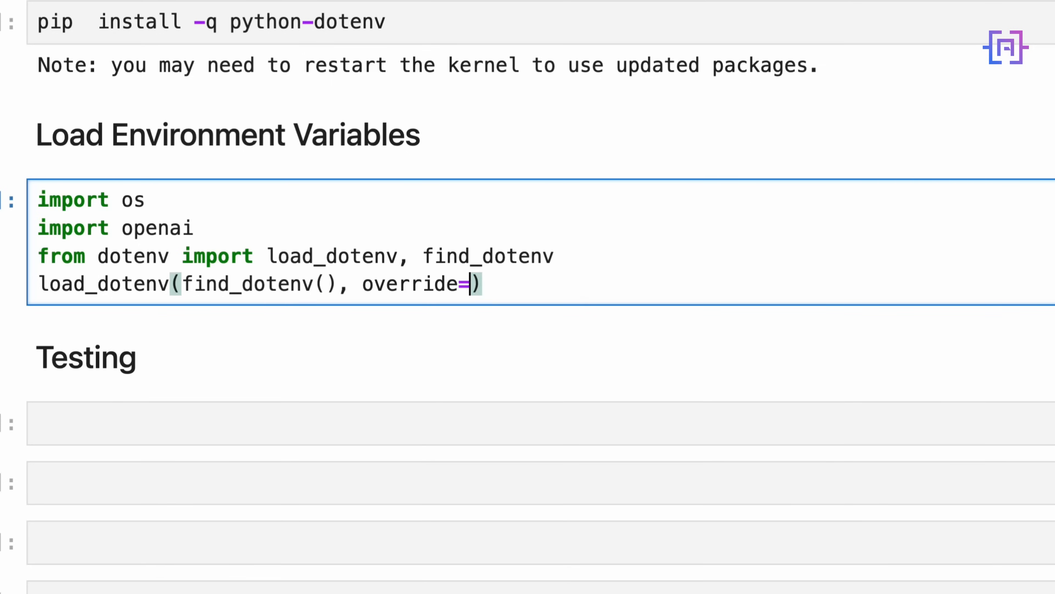
text(True)
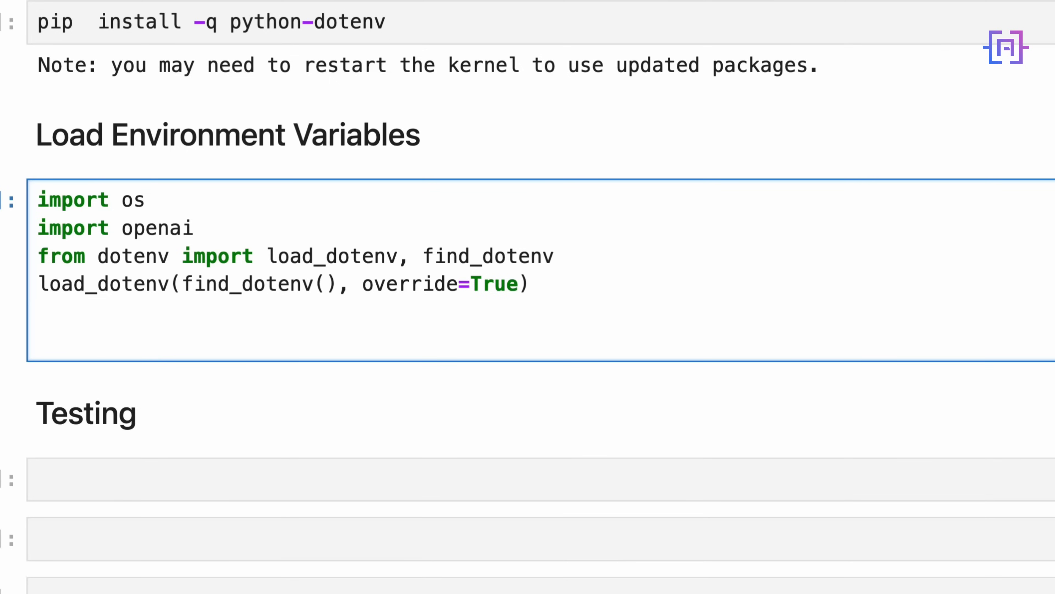
Read OPENAI_API_KEY from os.environ
text(os.environ.get('O)
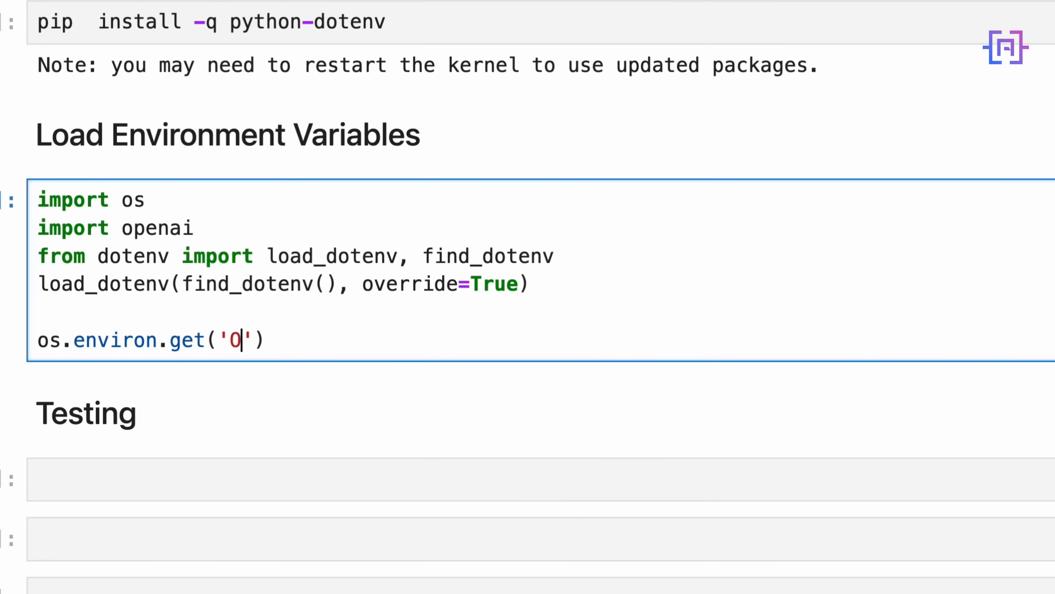
text(PENAI_)
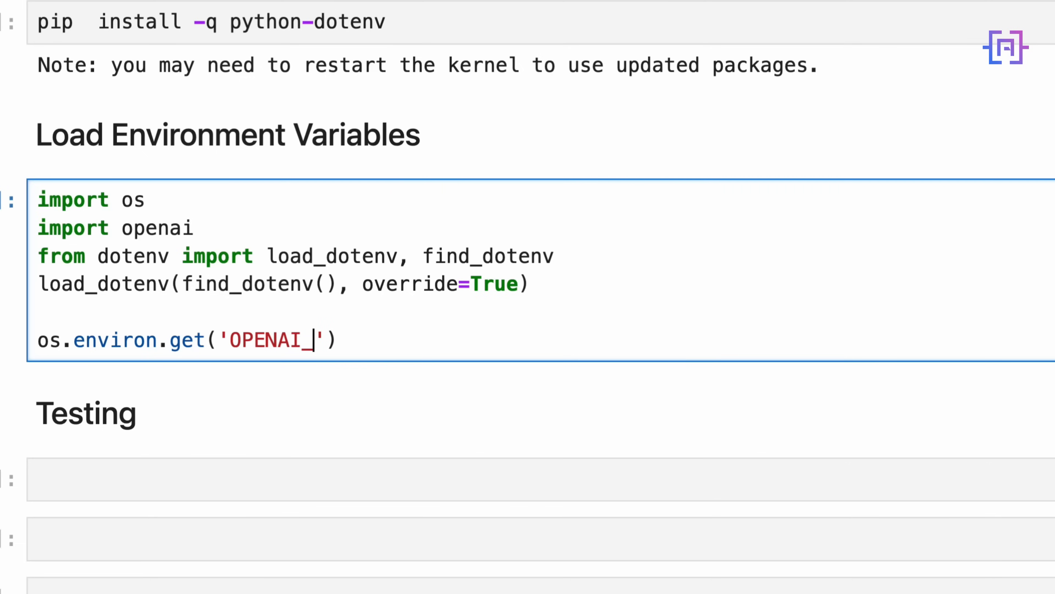
text(API_)
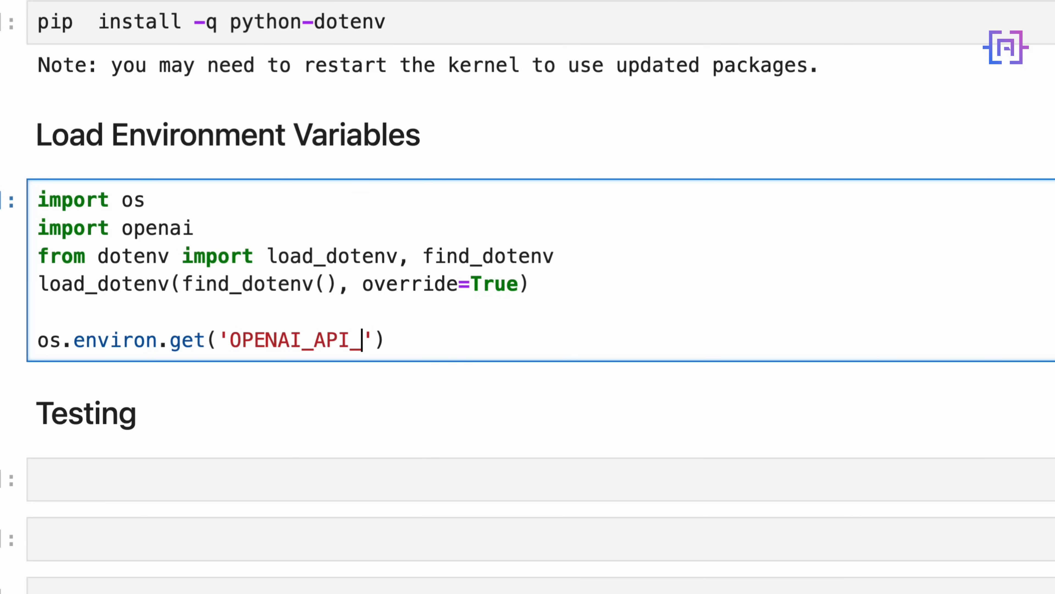
text(KEY)
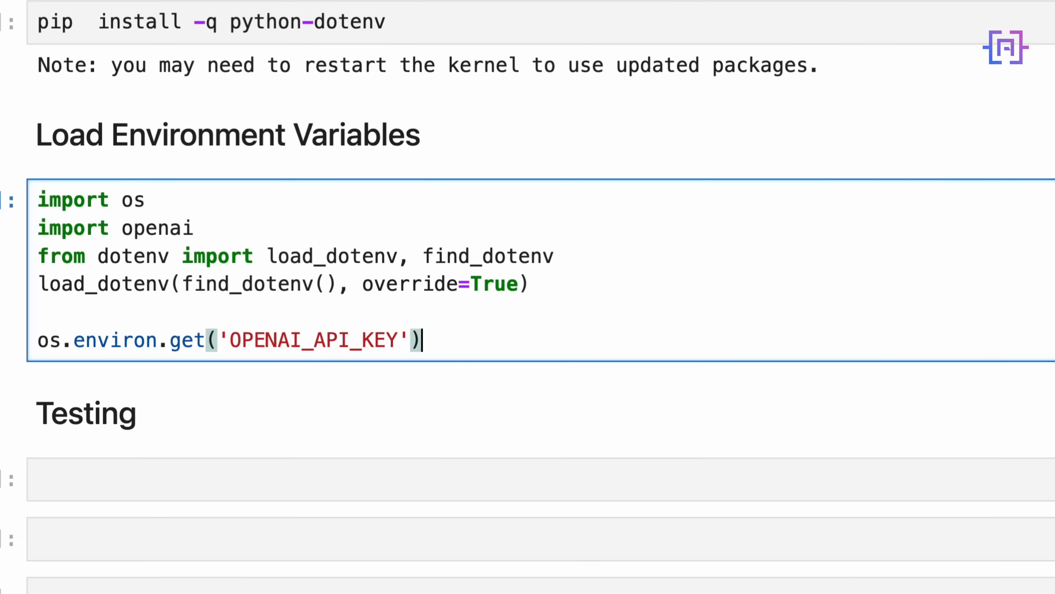
Print an 'API Key loaded:' check using os.environ.get('OPENAI_API_KEY') and run the cell
text(print)
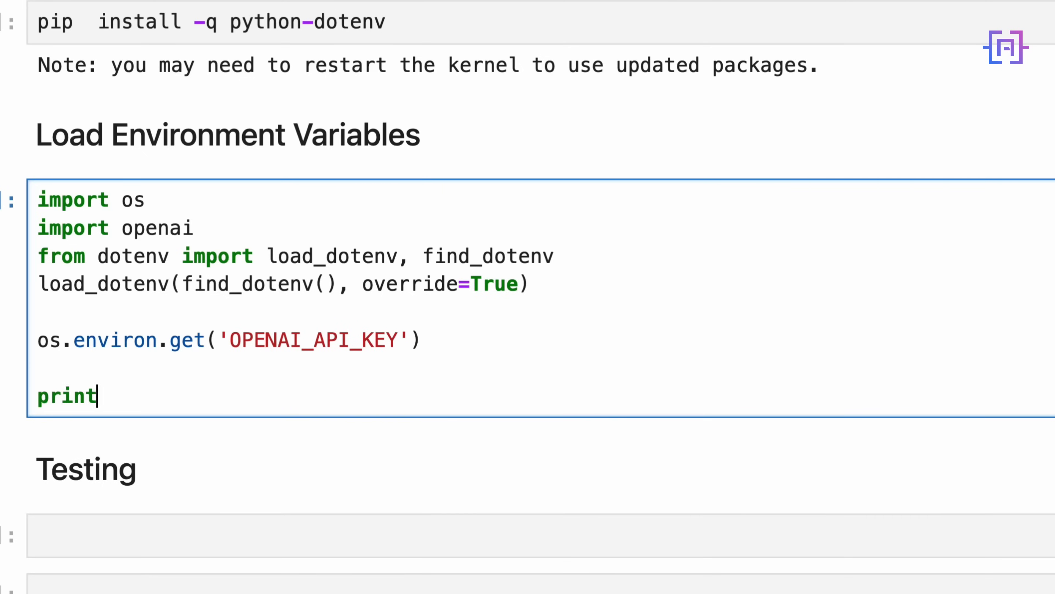
text(("A")
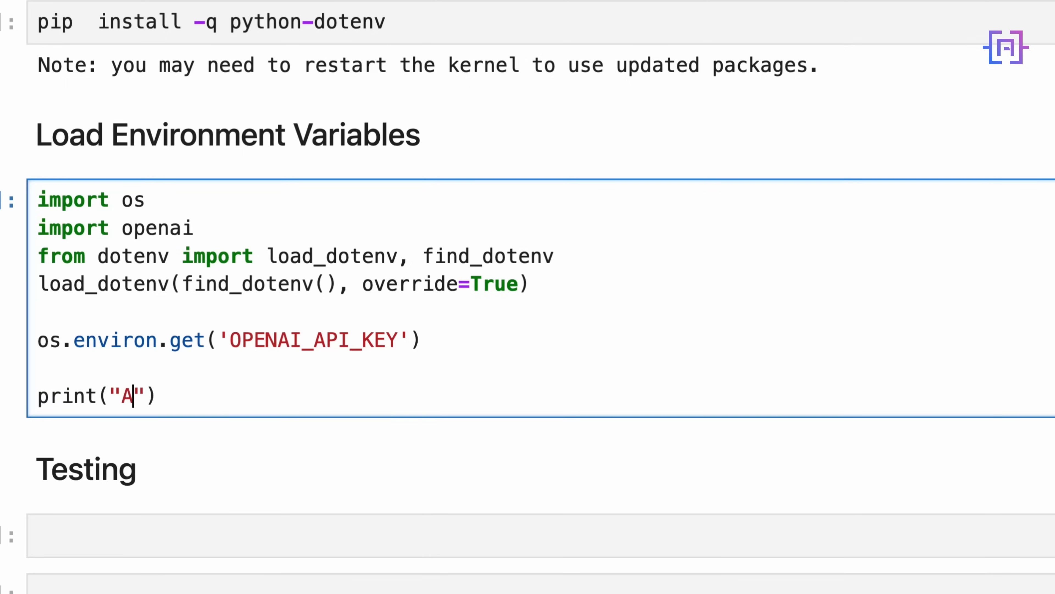
text(PI Key loa)
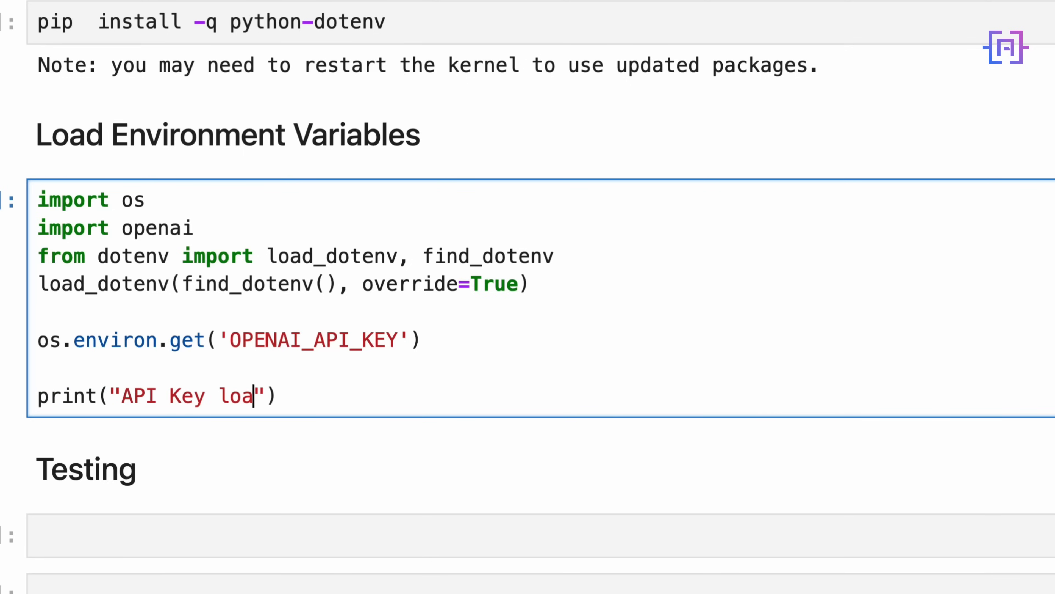
text(ded:')
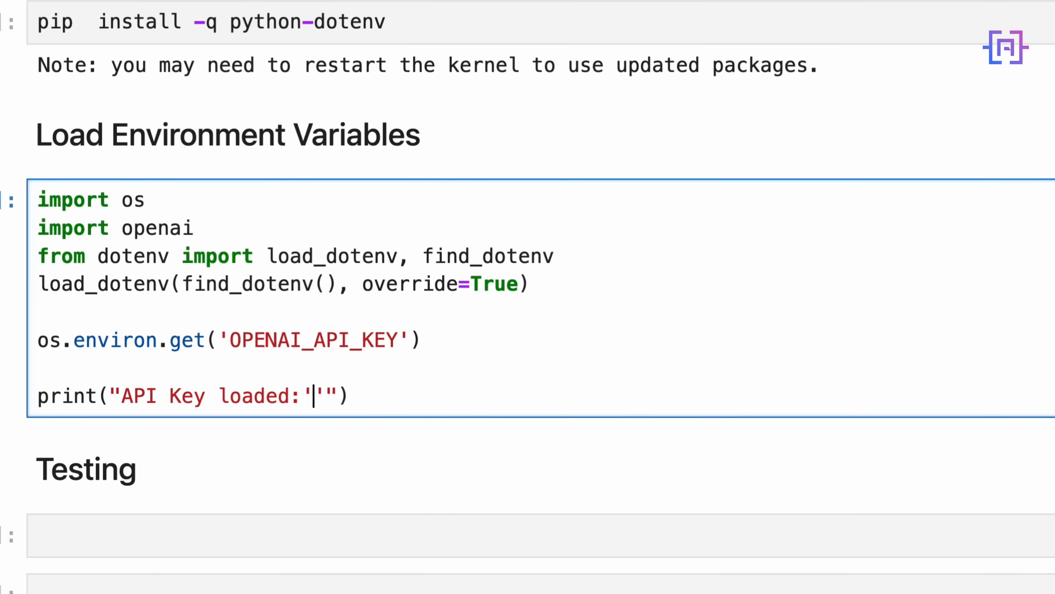
key(Backspace)
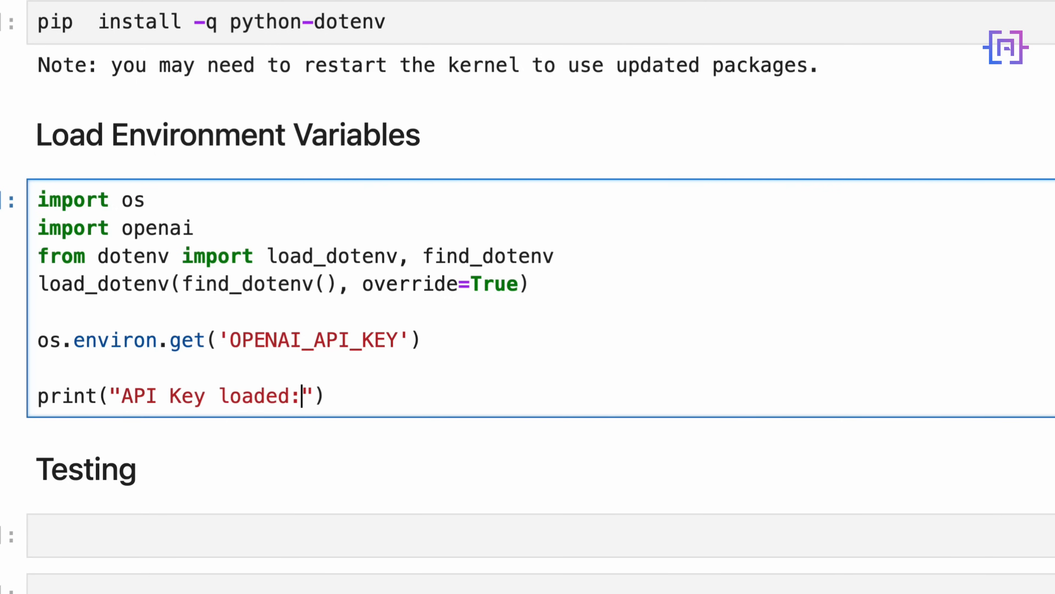
text(, os)
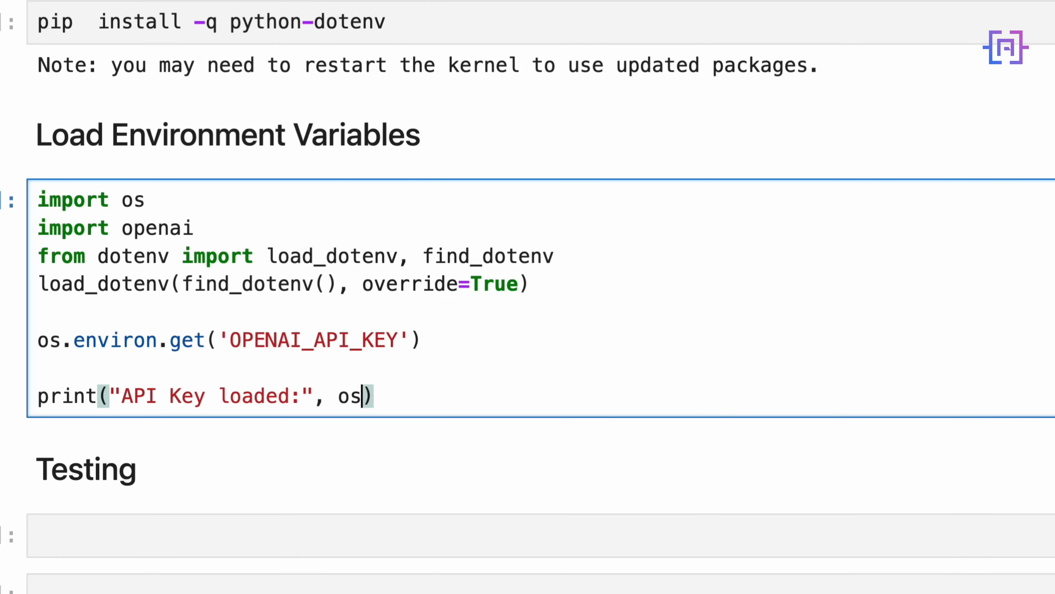
text(.environ.get())
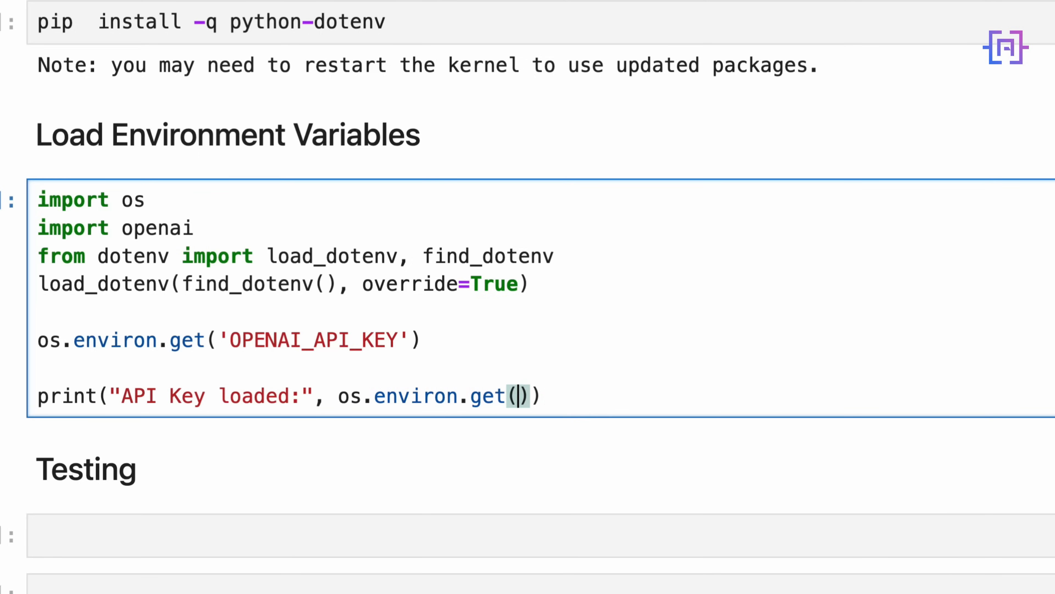
text('OPENA)
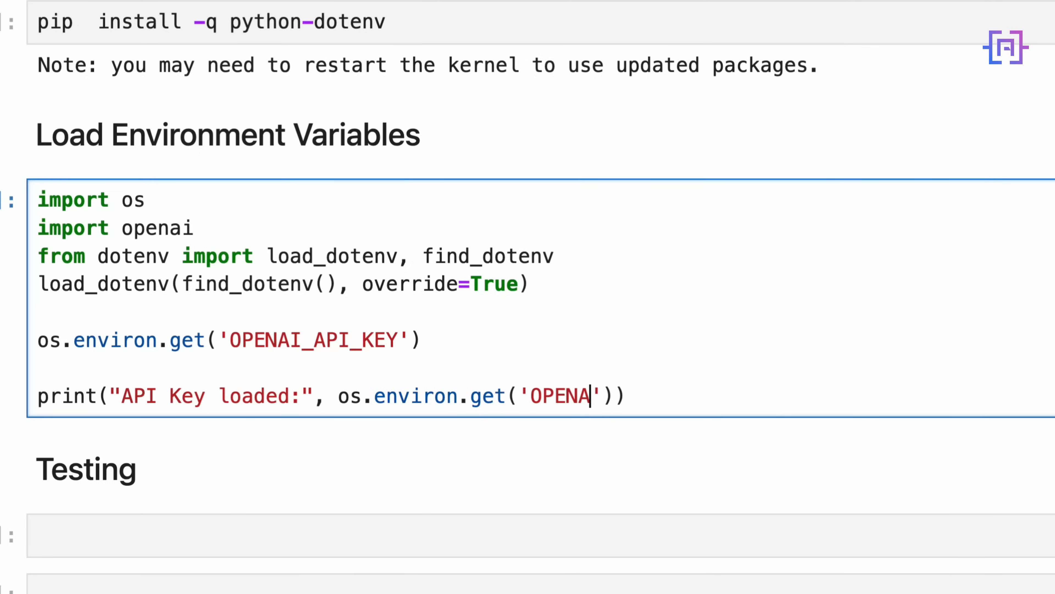
text(_API)
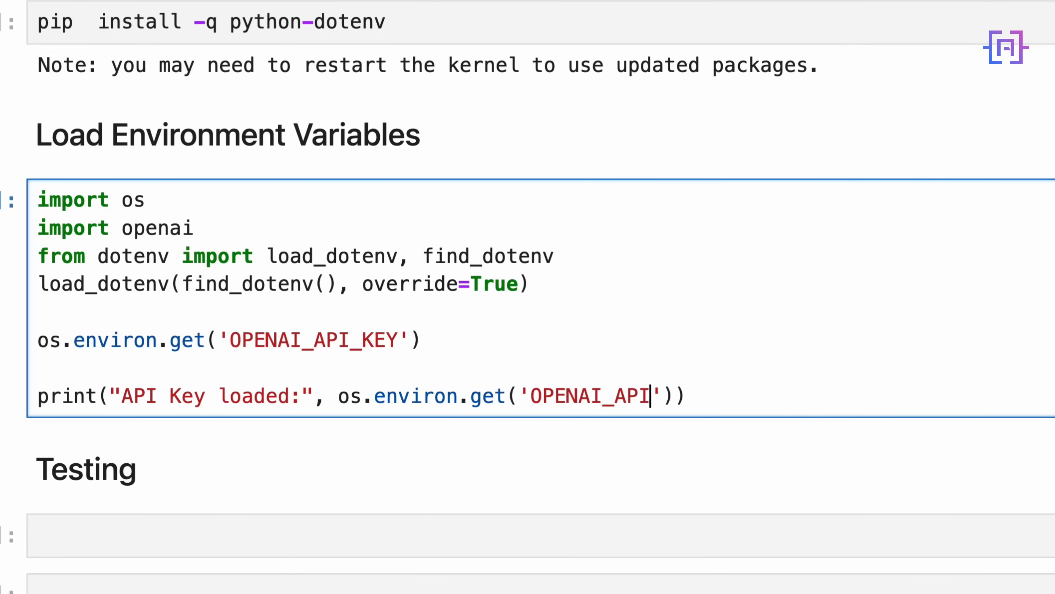
text(_KEY)
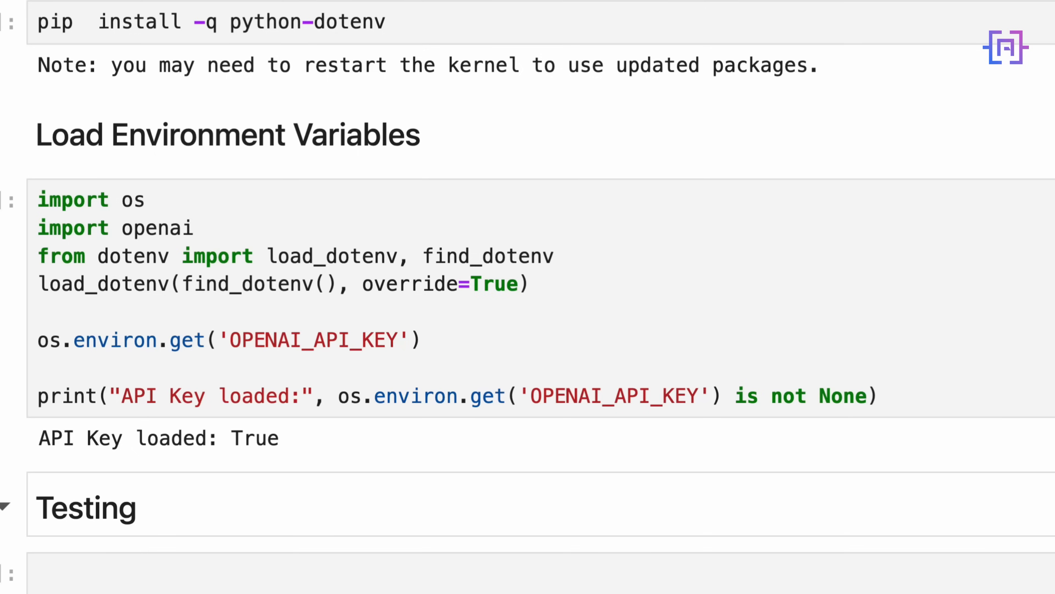
In the first Testing cell, import OpenAI, create a client and set MODEL='gpt-4o'
scroll(down, 3)
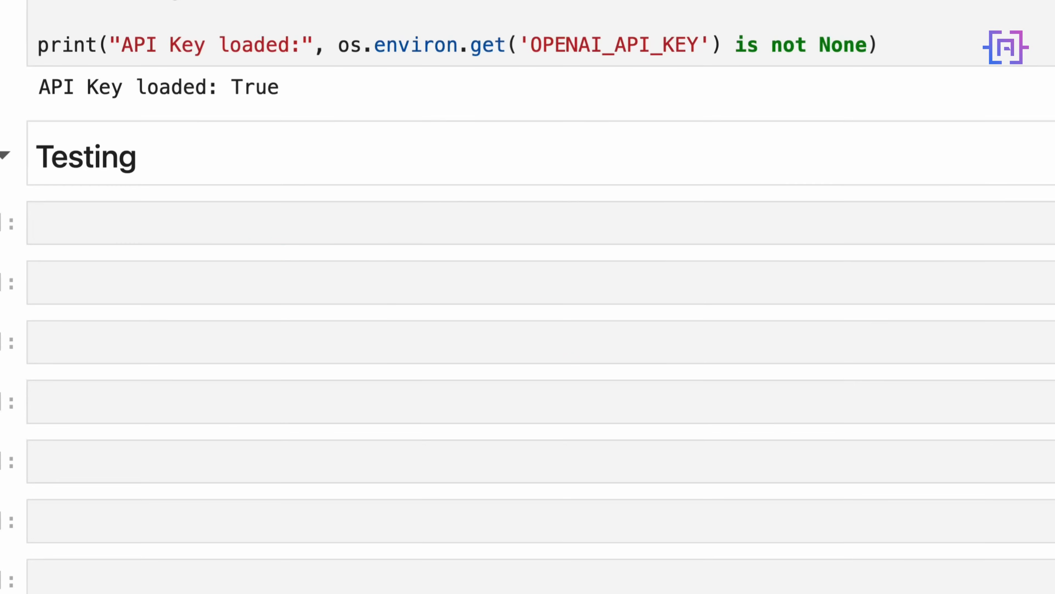
scroll(down, 3)
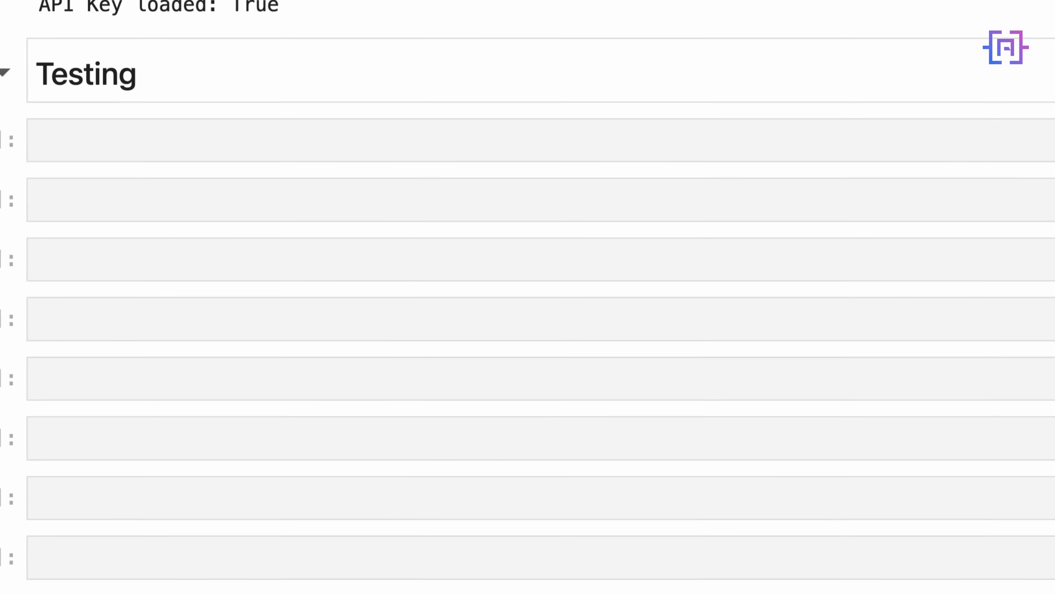
click(525, 140)
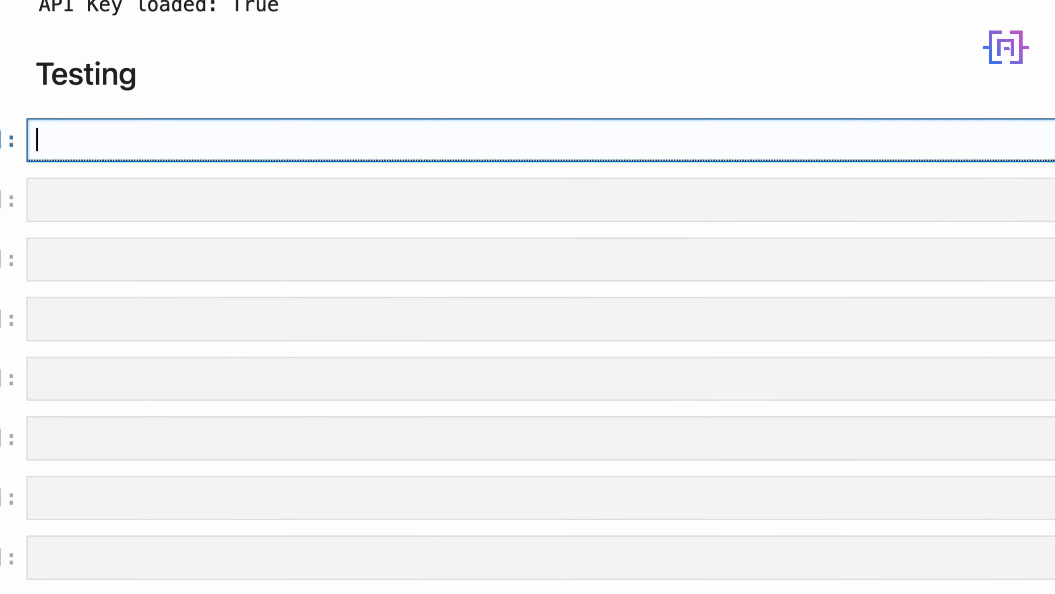
text(from openai i)
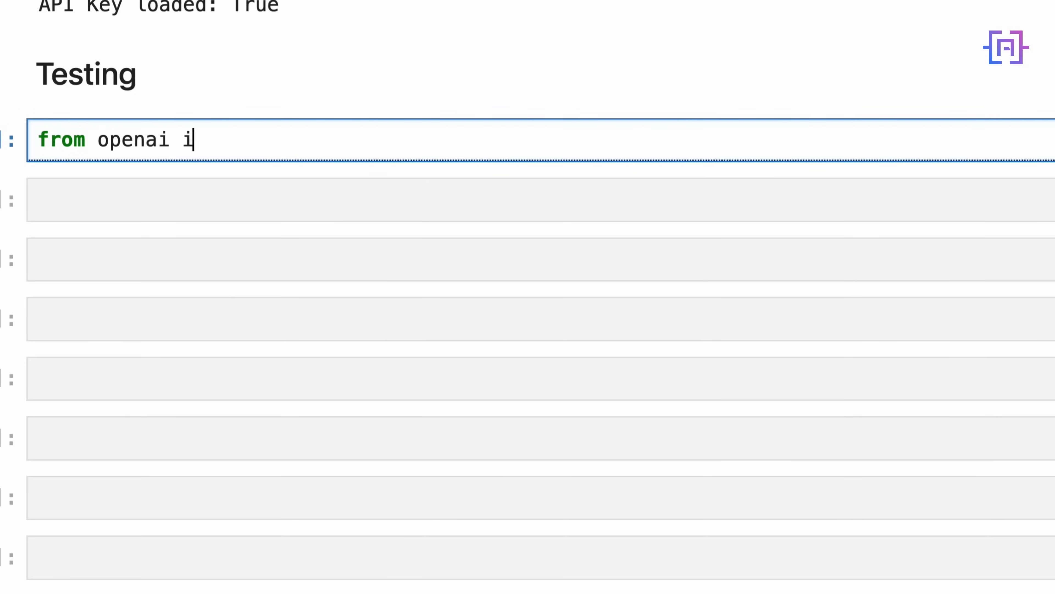
text(mport Ope)
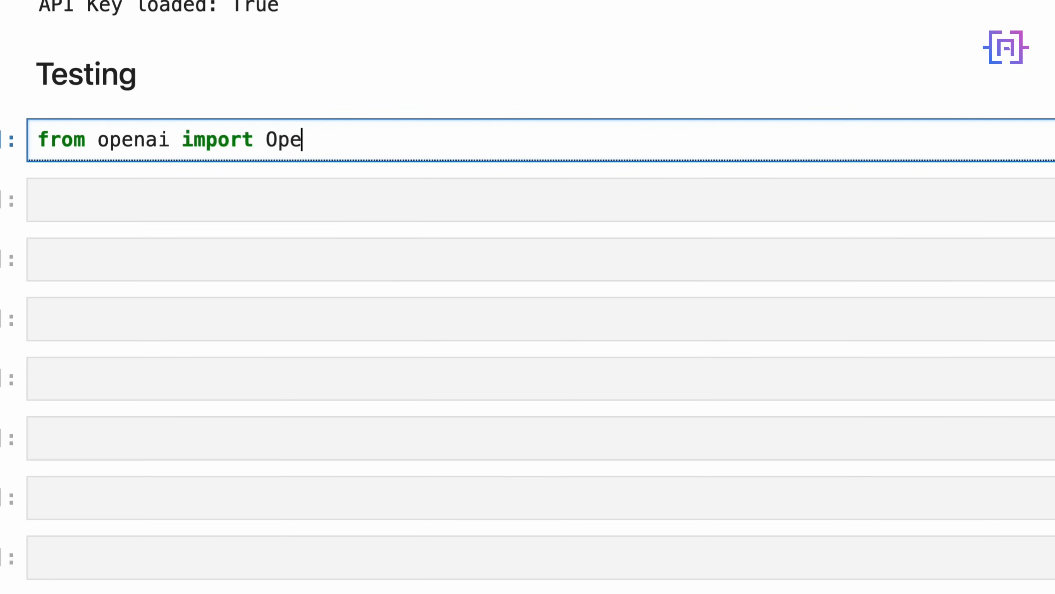
text(nAI)
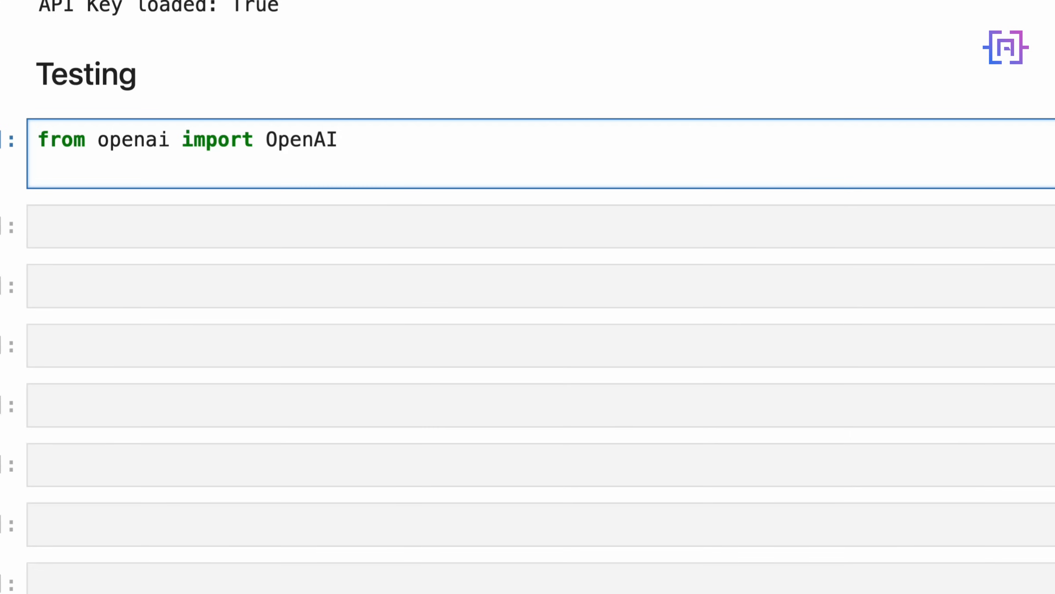
text(client =)
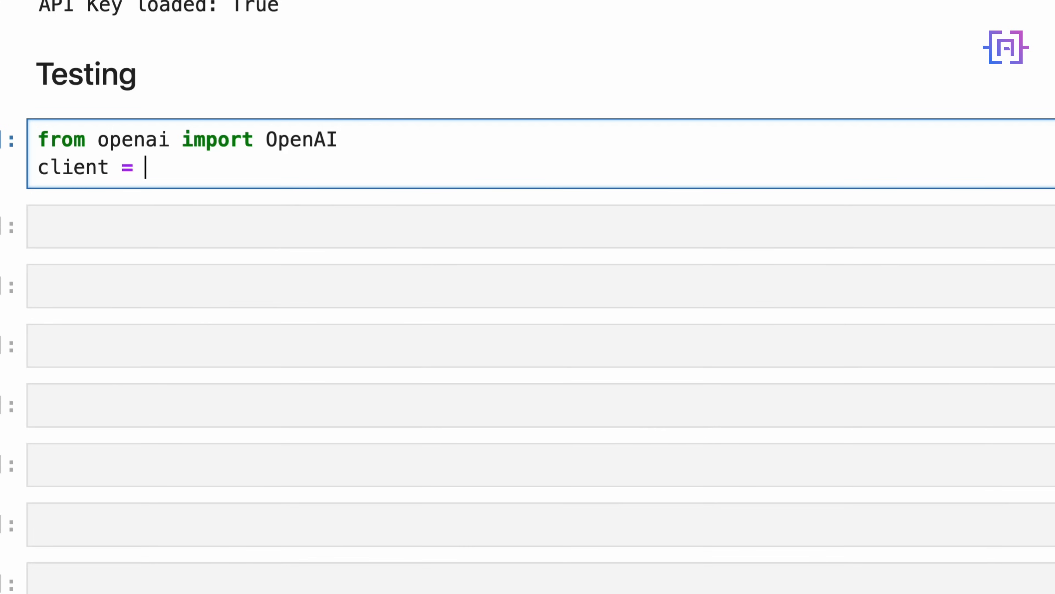
text(OpenAI()
text(MOD)
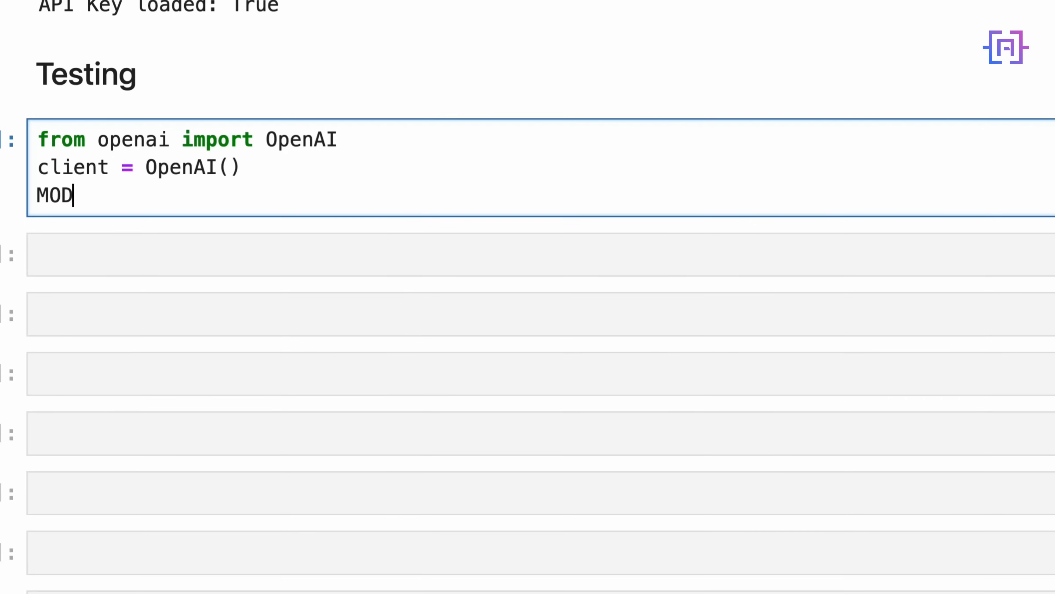
text(EL=')
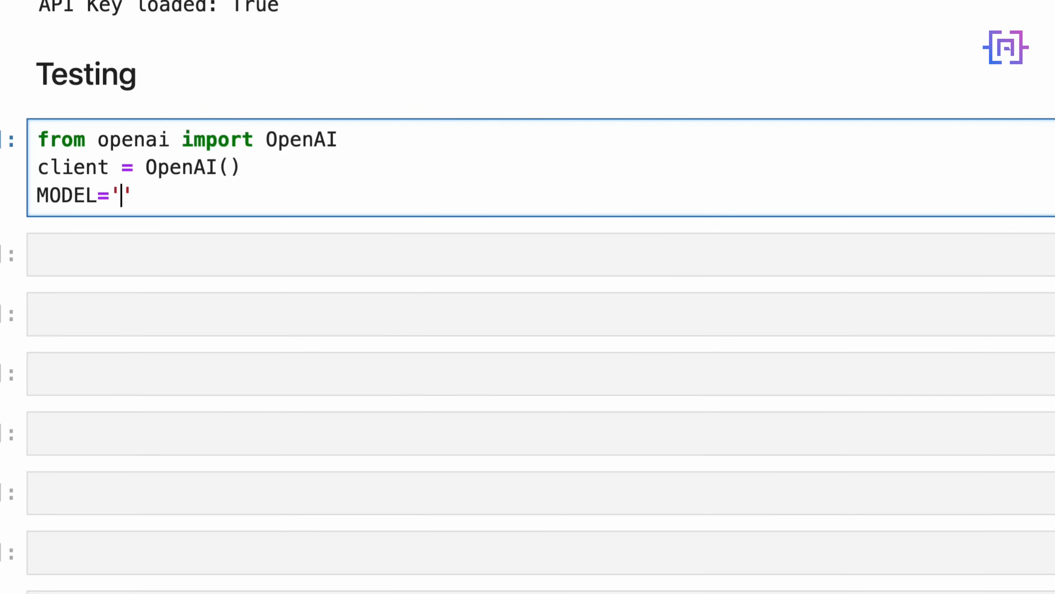
text(gpt-4o)
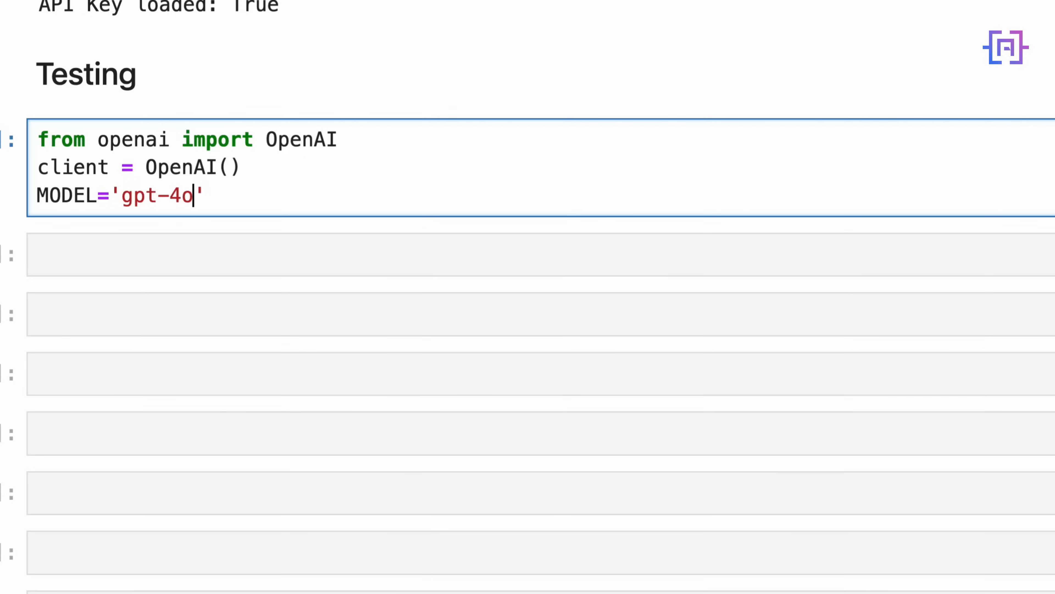
Write a client.chat.completions.create call with a Sci-Fi writer system message
text(response =)
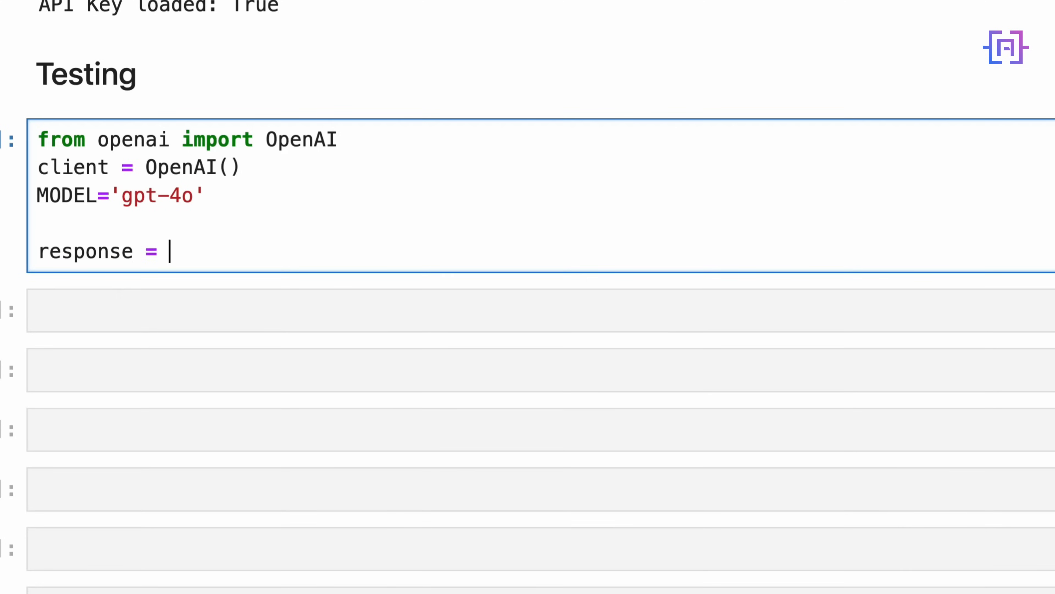
text(client.)
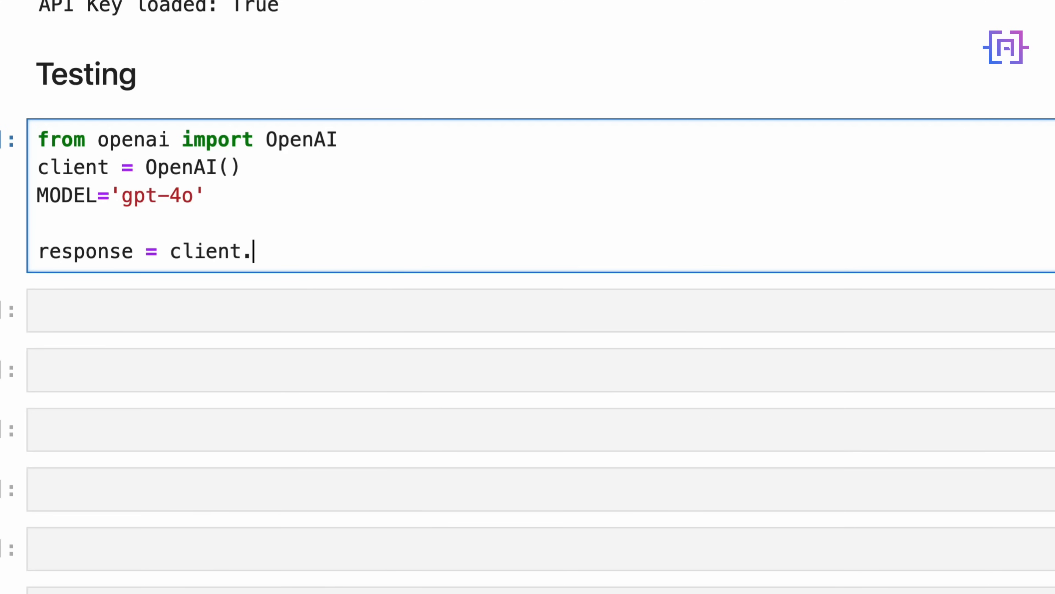
text(chat.completi)
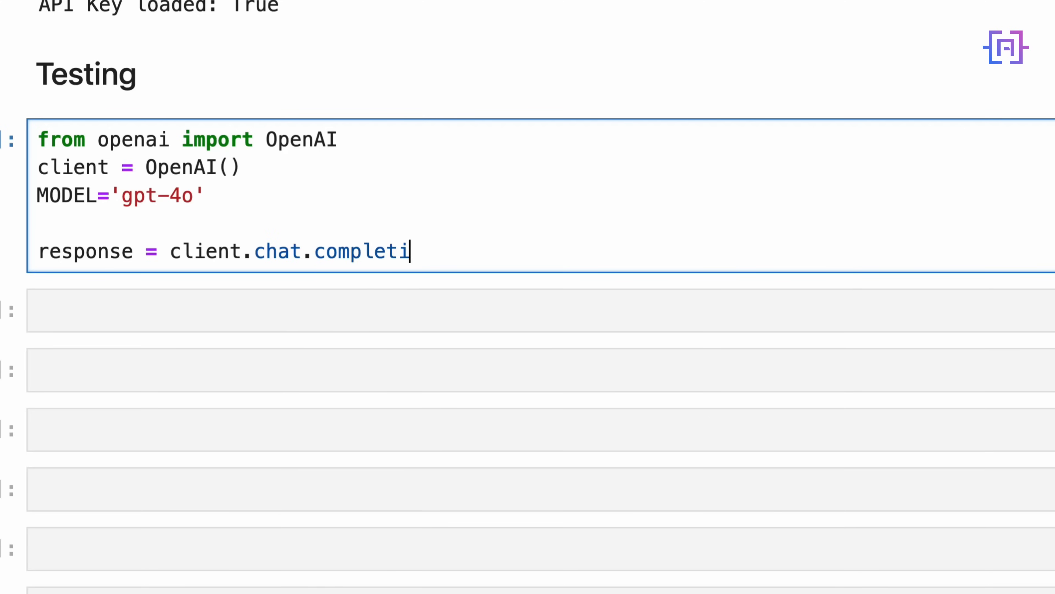
text(ons.create())
text(model=MODEL,)
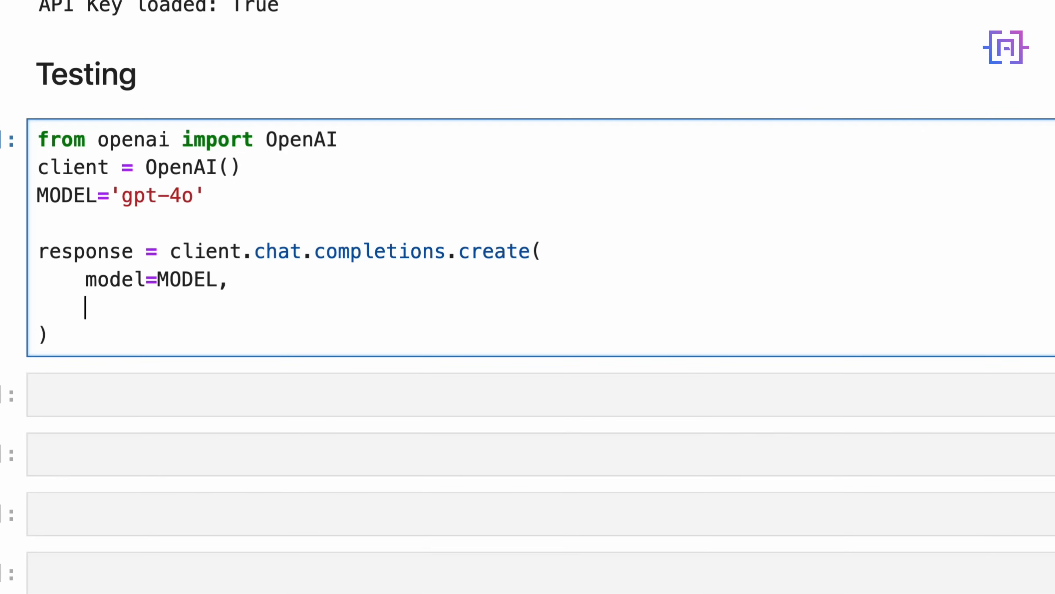
text(message)
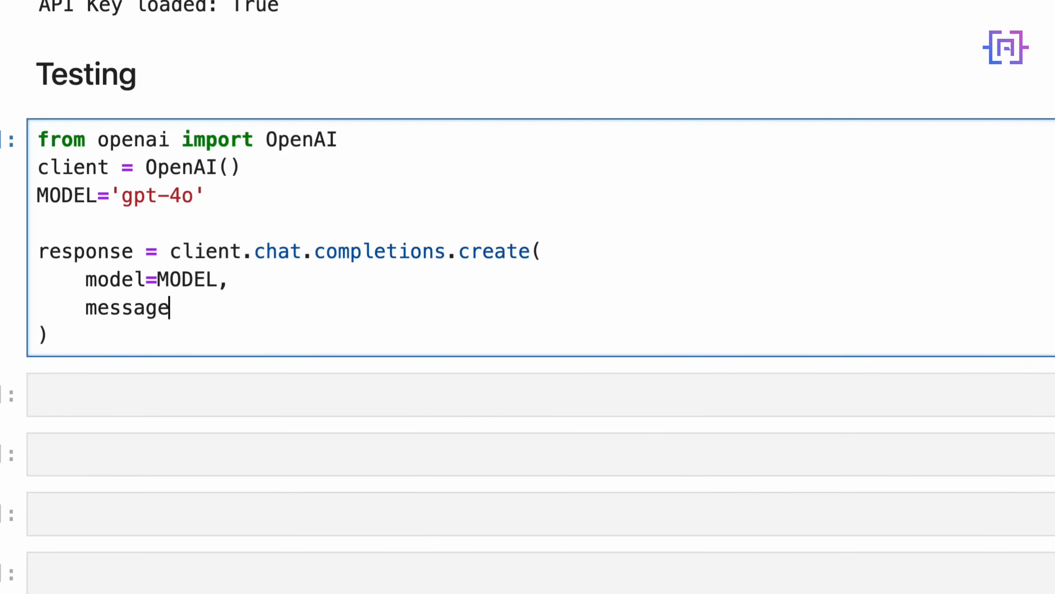
text(s=[])
text({)
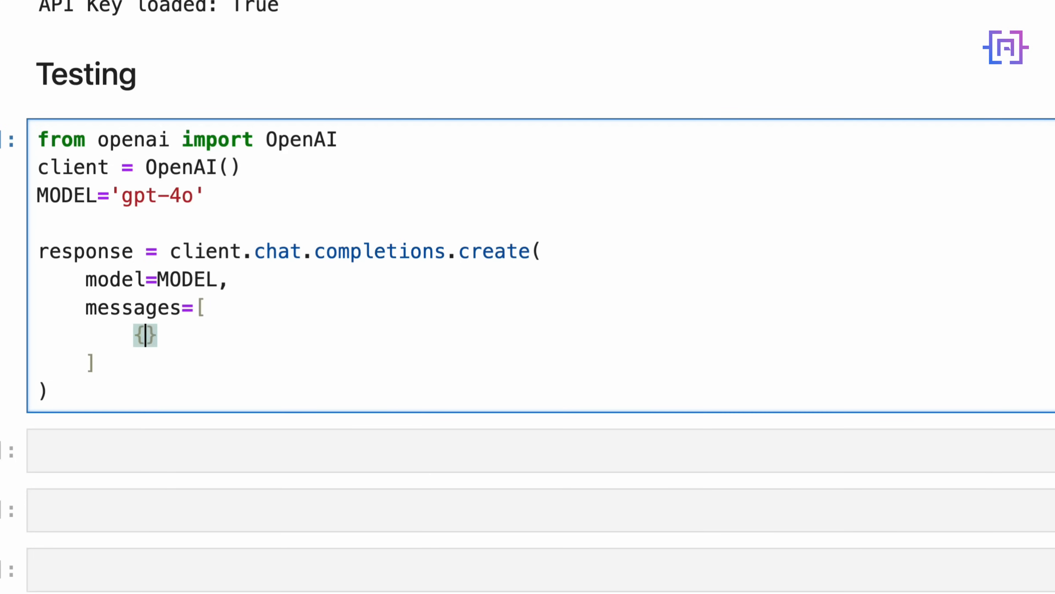
text('role':'')
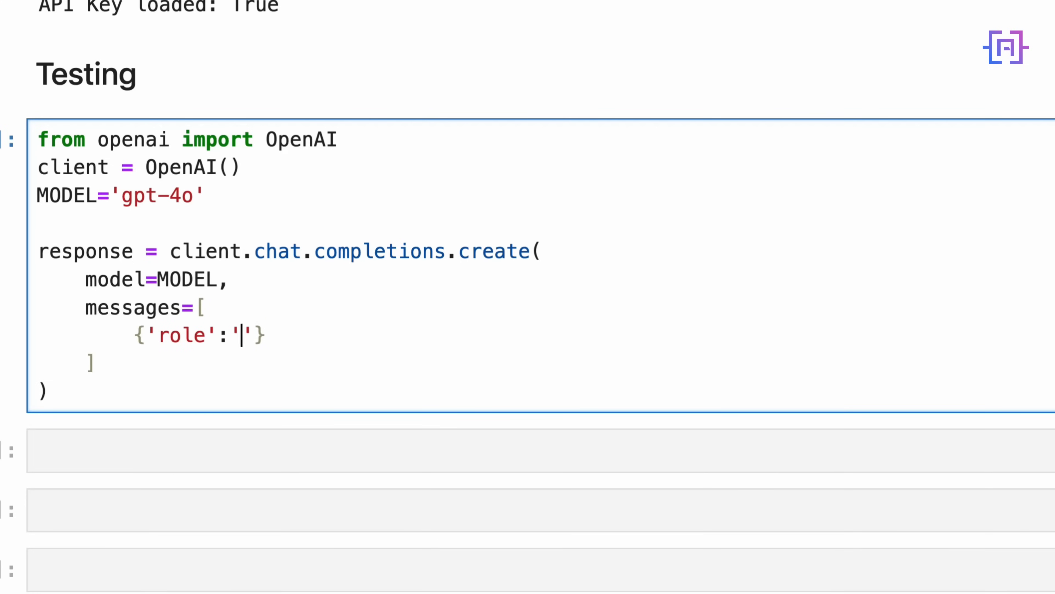
text(system',)
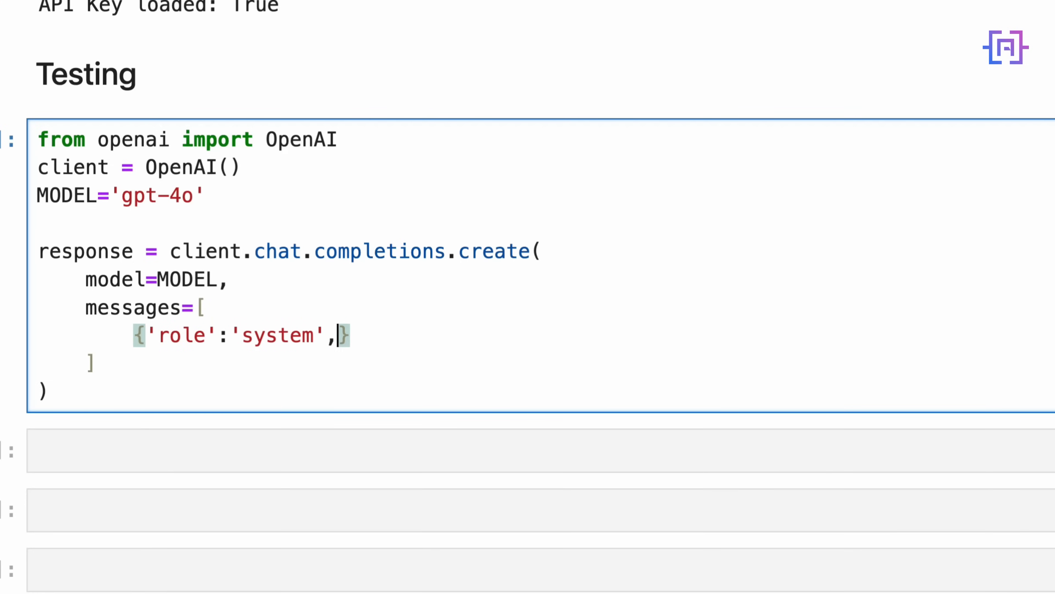
text('content':'You are a Sci-Fi  wr')
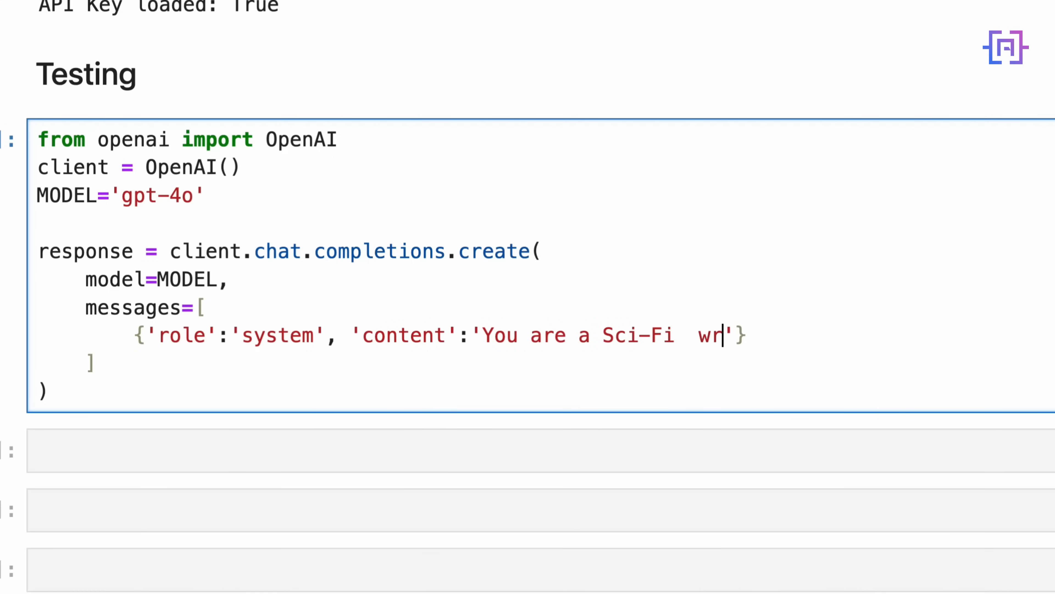
text(iter.)
text({')
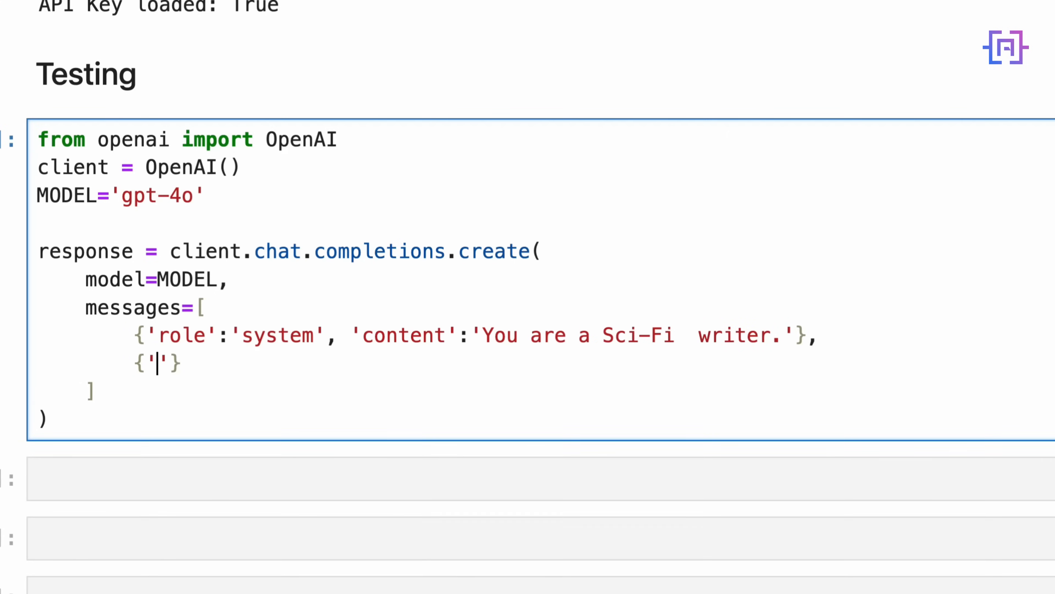
Add the user message asking for a story about Earth in 2124
text(role':'user',)
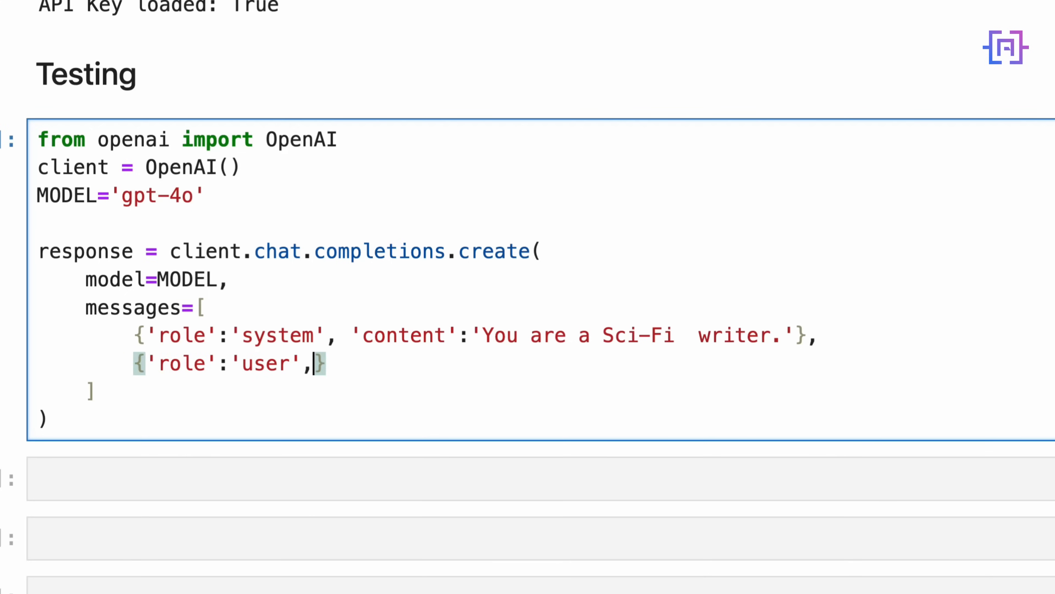
text('content')
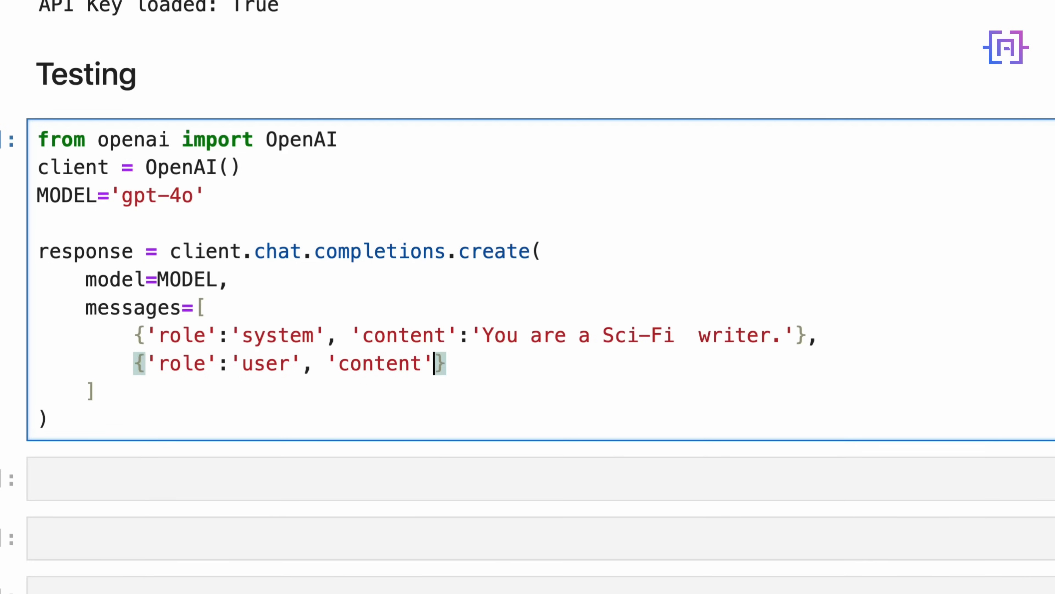
text(Wriete a short story about life)
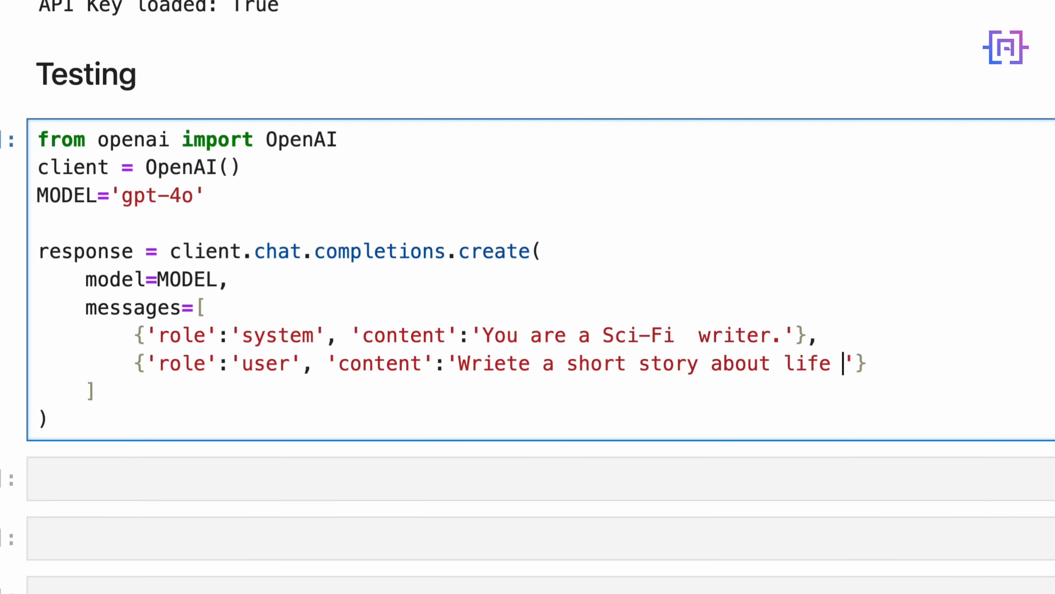
text(on Earth in the year)
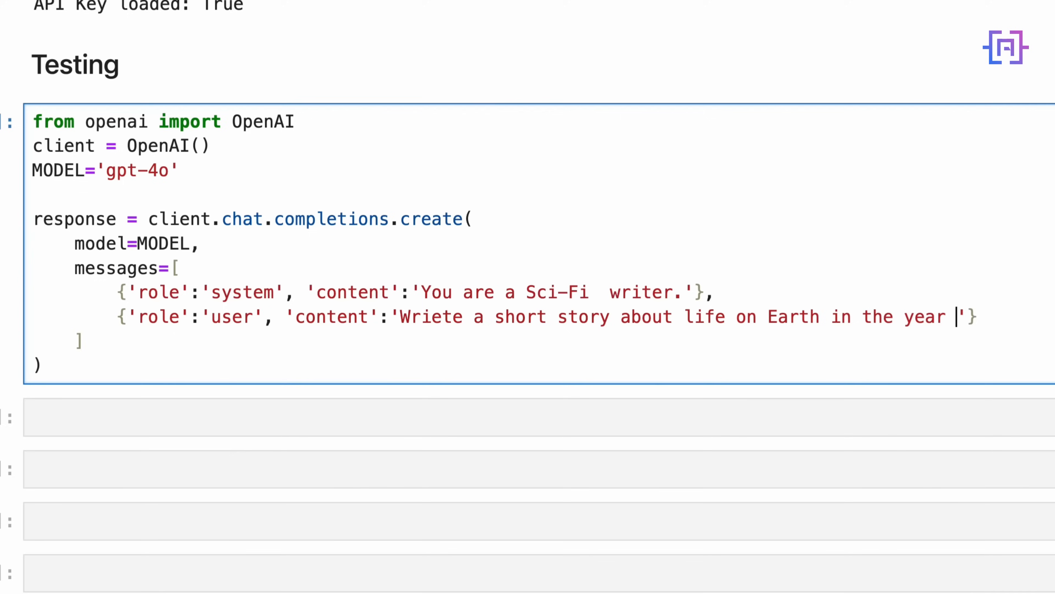
text(2124.)
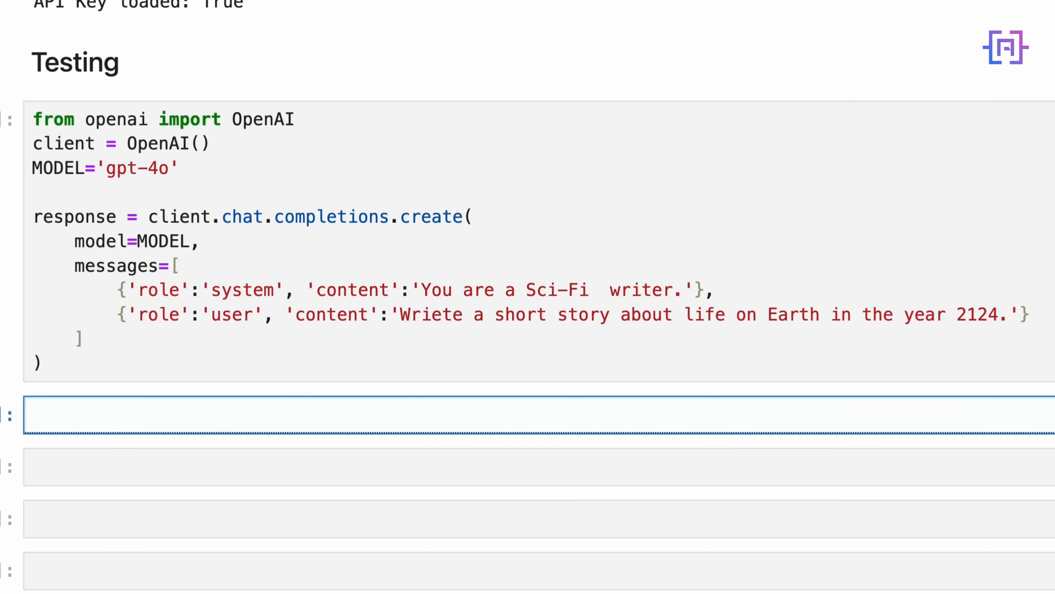
Print response.choices[0].message content to display the model's reply
text(print(respons))
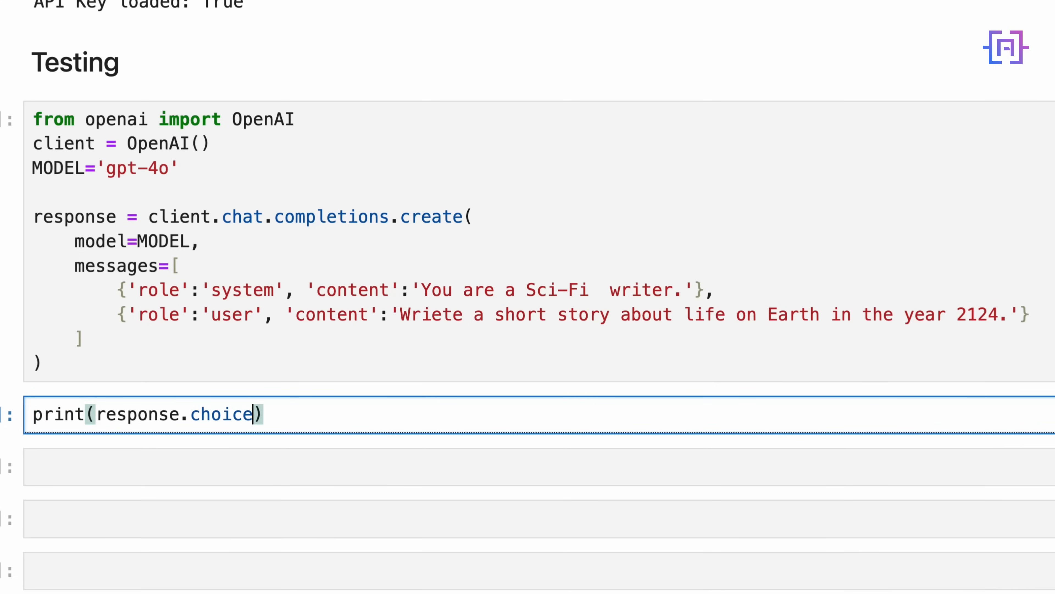
text(s[])
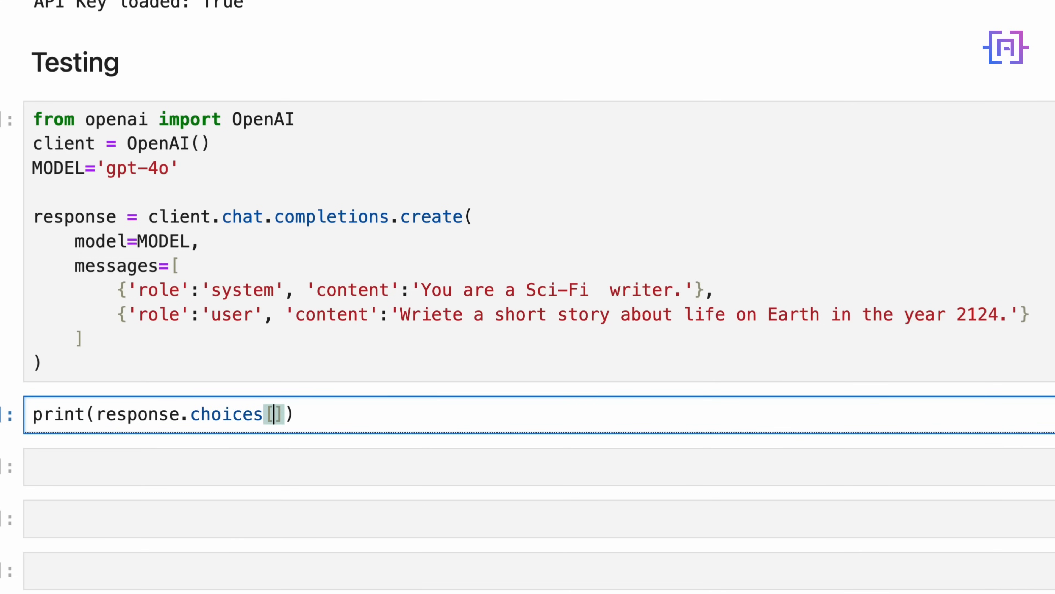
text(0].mes)
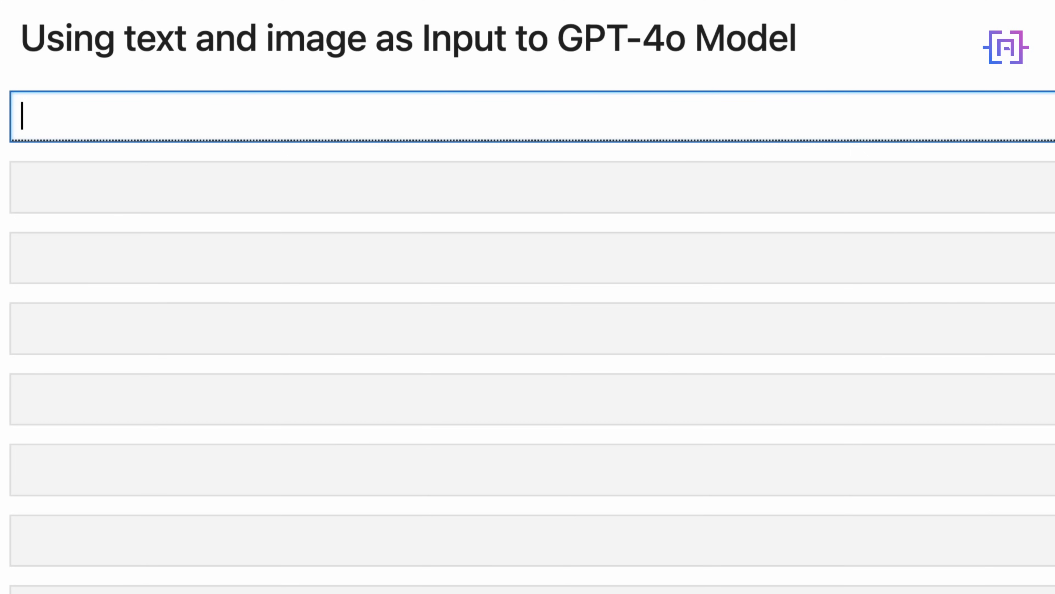
Run pip install -q IPython under the text-and-image heading
text(pip i)
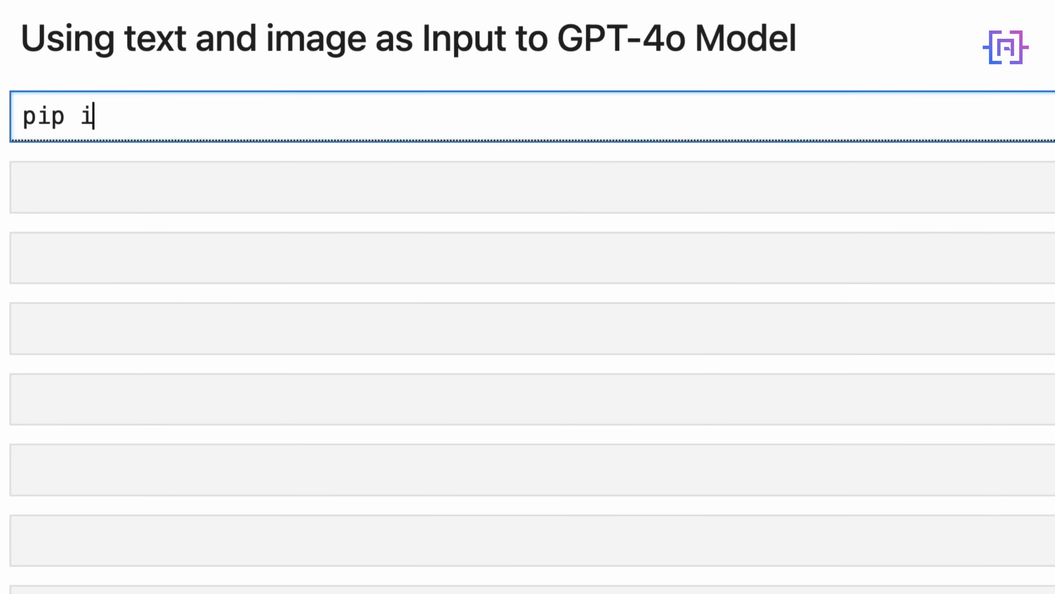
text(nstall)
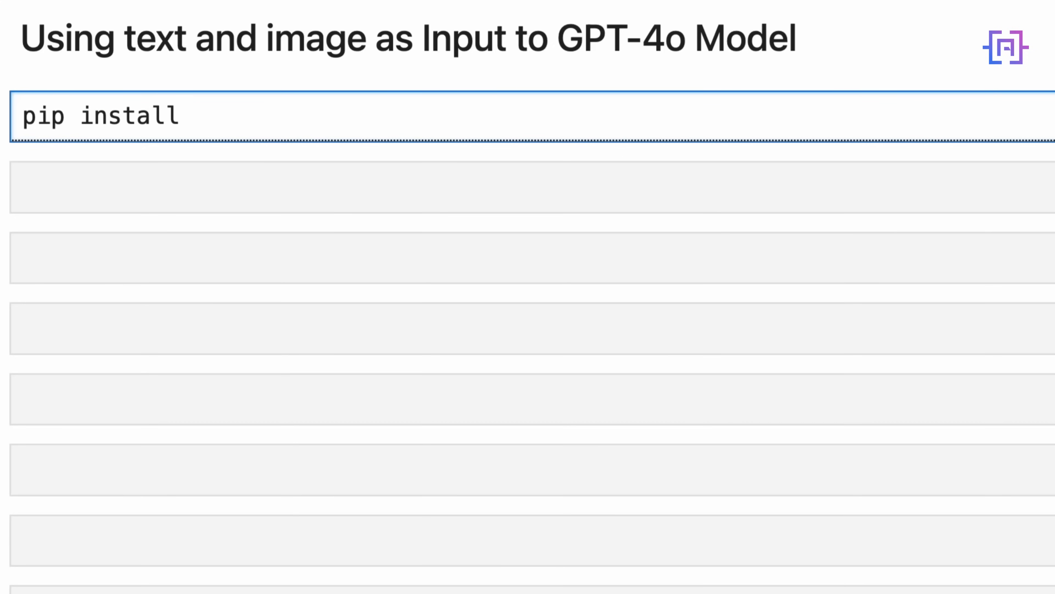
text(-q IPython)
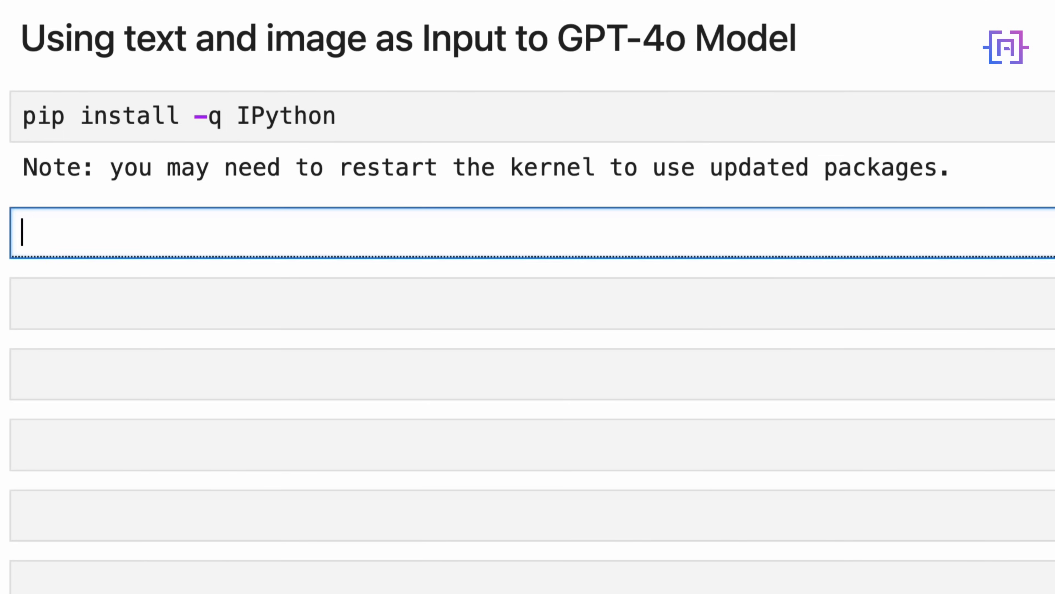
text(from IPython.display  im)
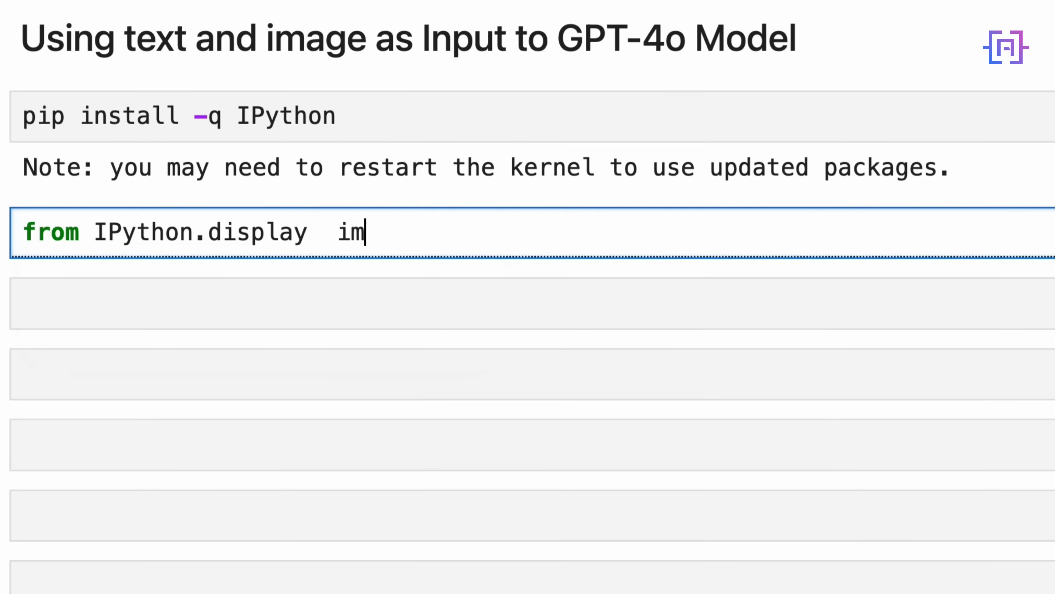
Import Image and display from IPython.display and set image_path='Mona_Lisa.jpg'
text(port Image, di)
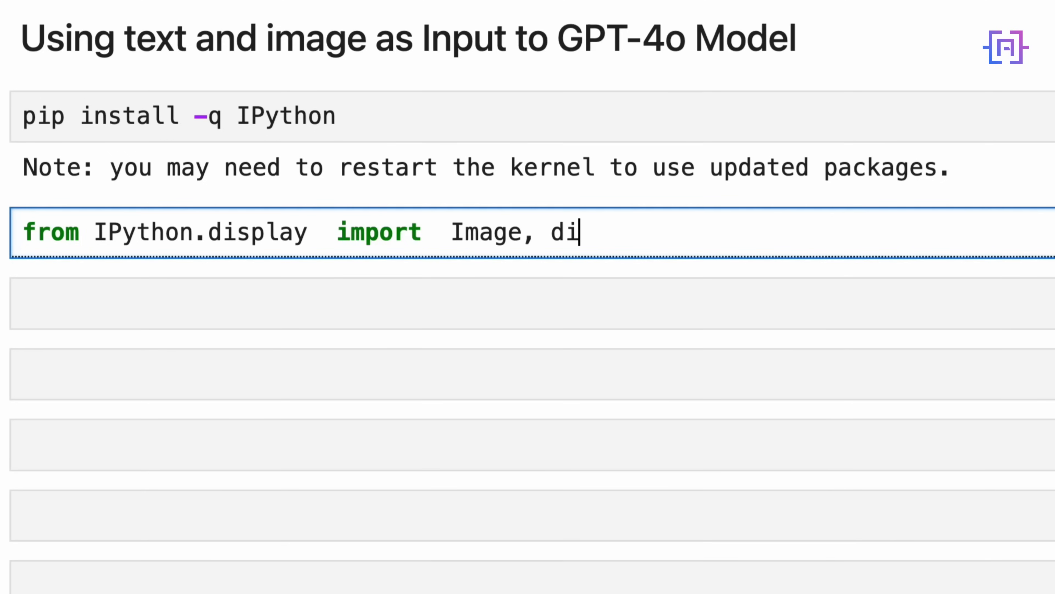
text(splay)
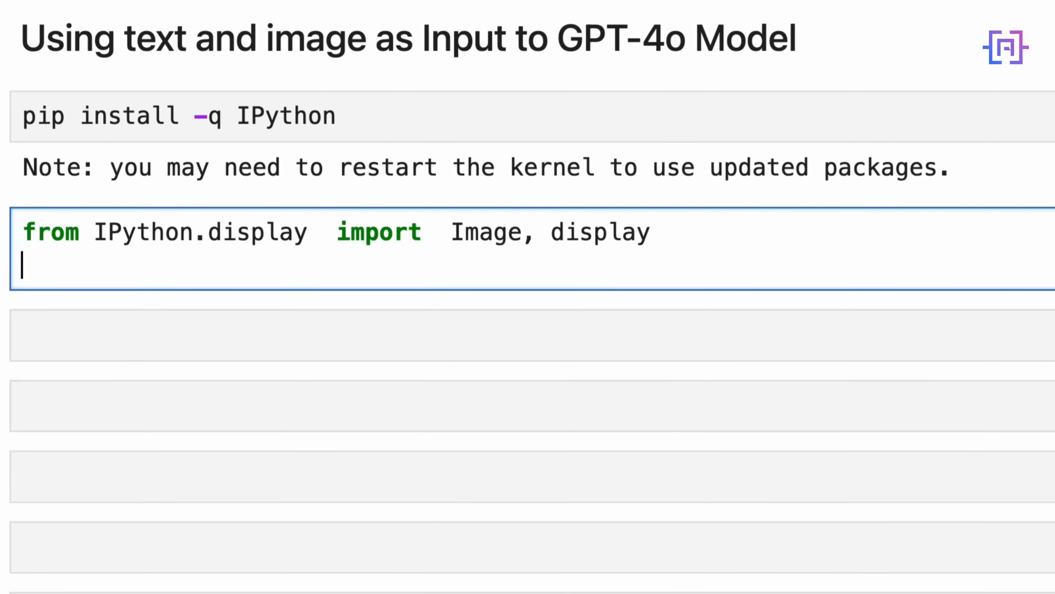
text(image_path)
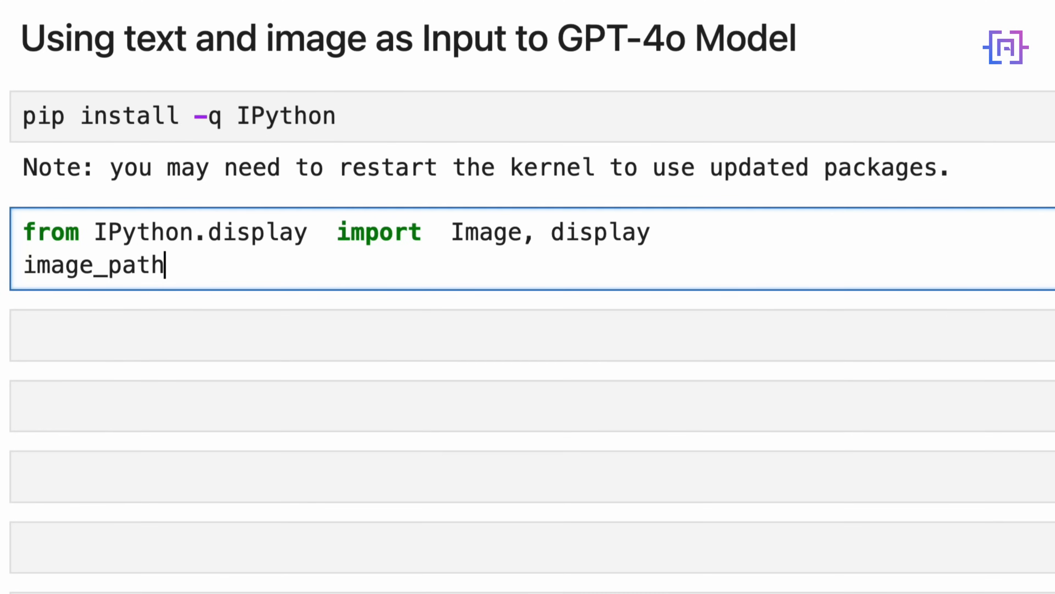
text(= 'M')
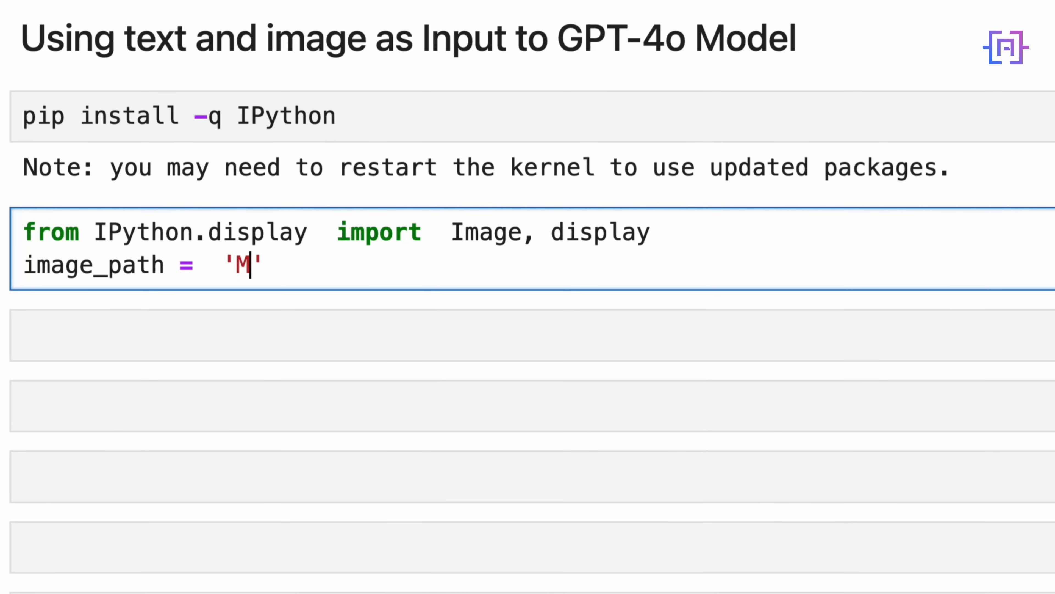
text(ona)
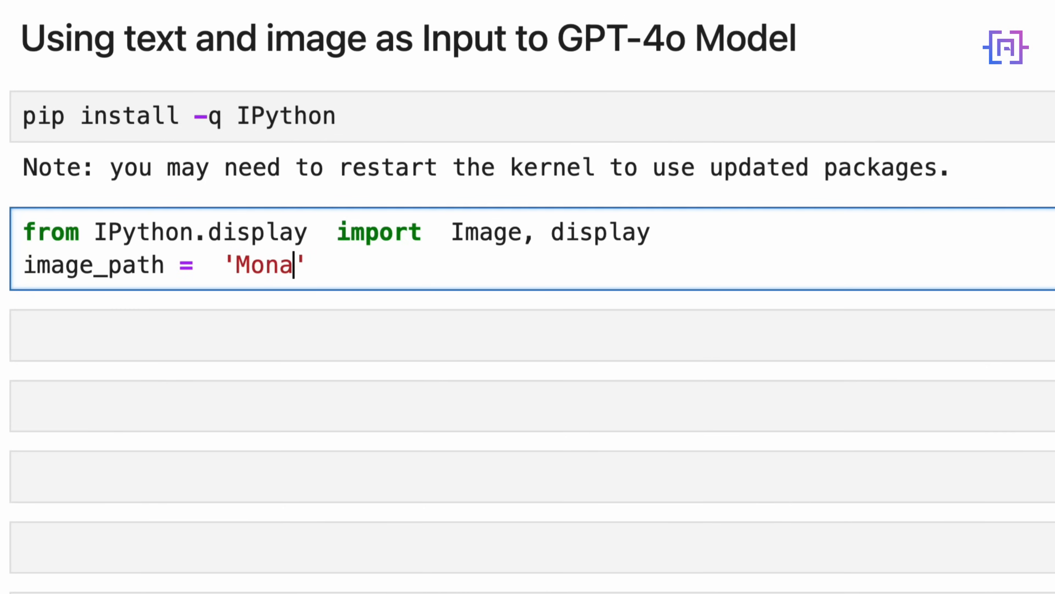
text(_L)
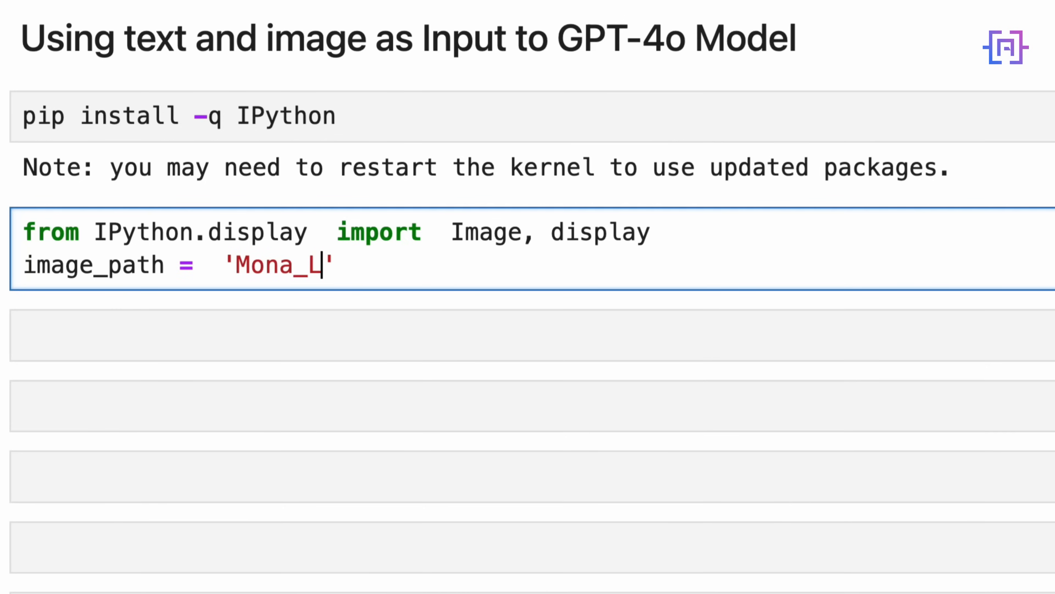
text(isa.jpg)
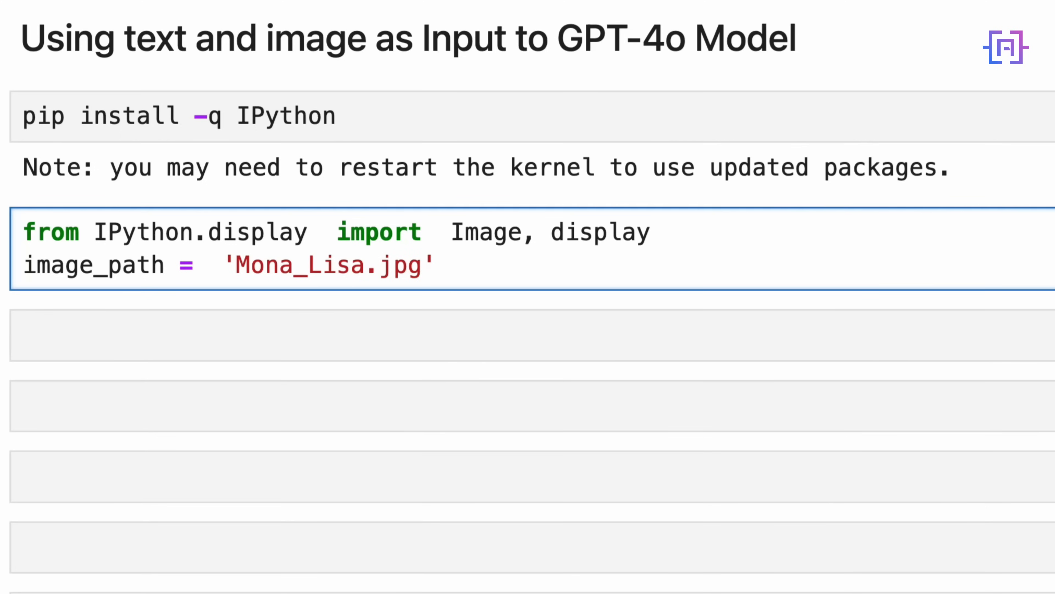
Display the Mona Lisa with display(Image(image_path, width=600)) and run the cell
click(420, 264)
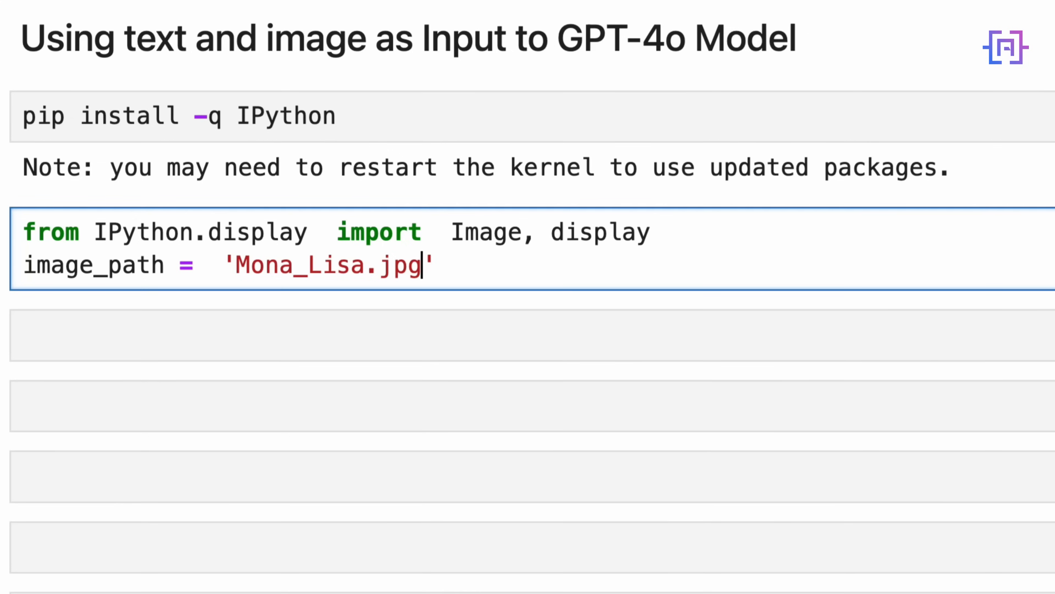
text(display)
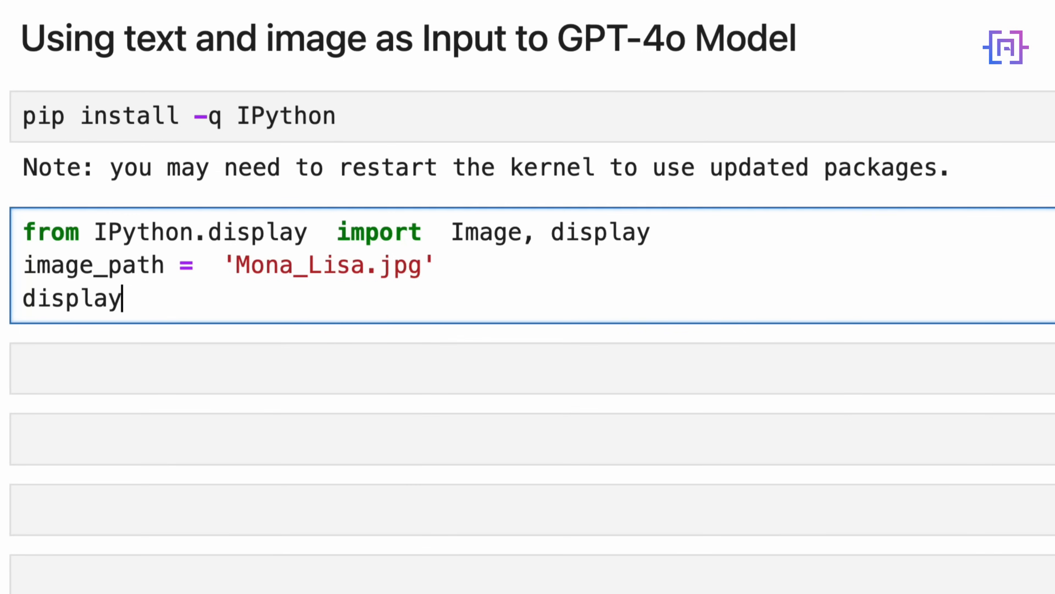
text((Image))
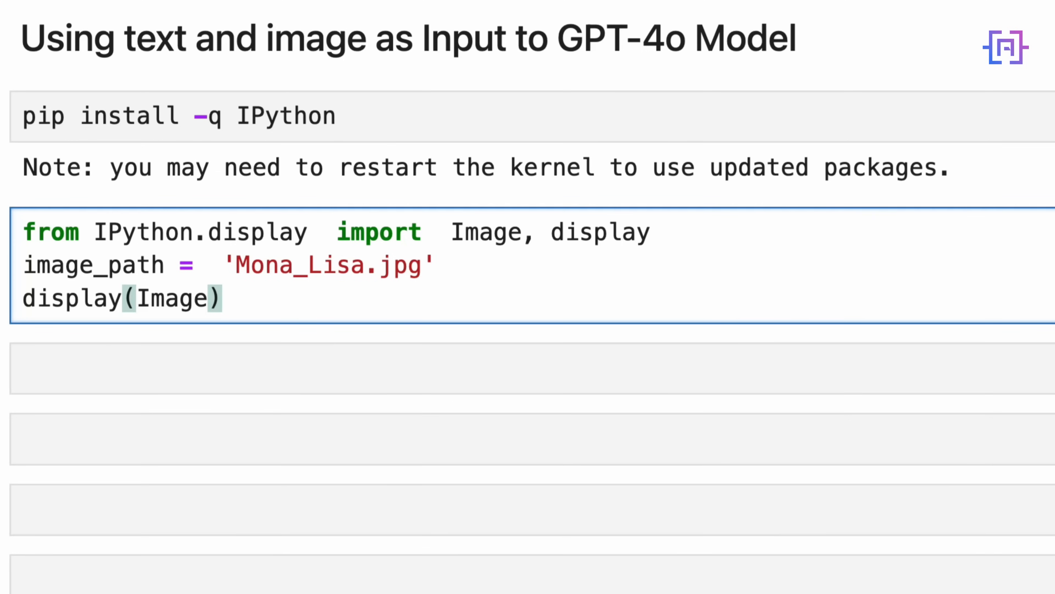
text(image_p)
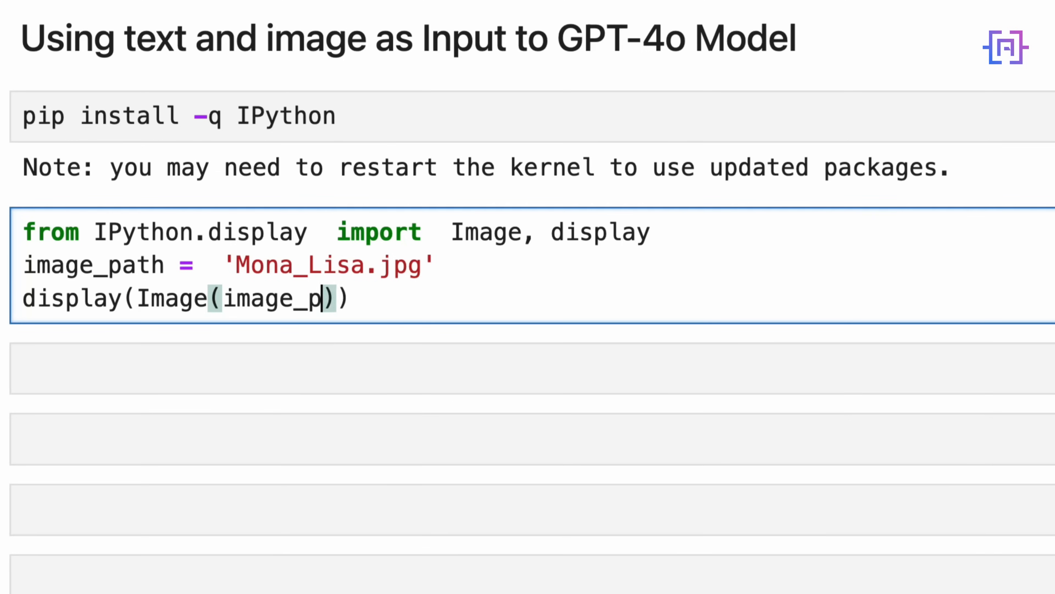
text(ath, width)
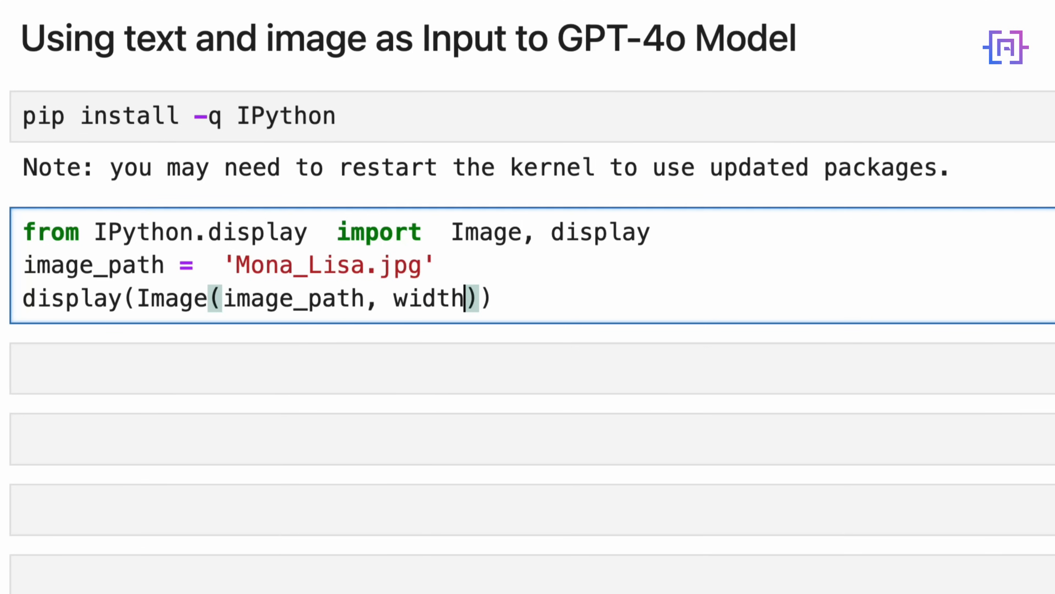
text(=)
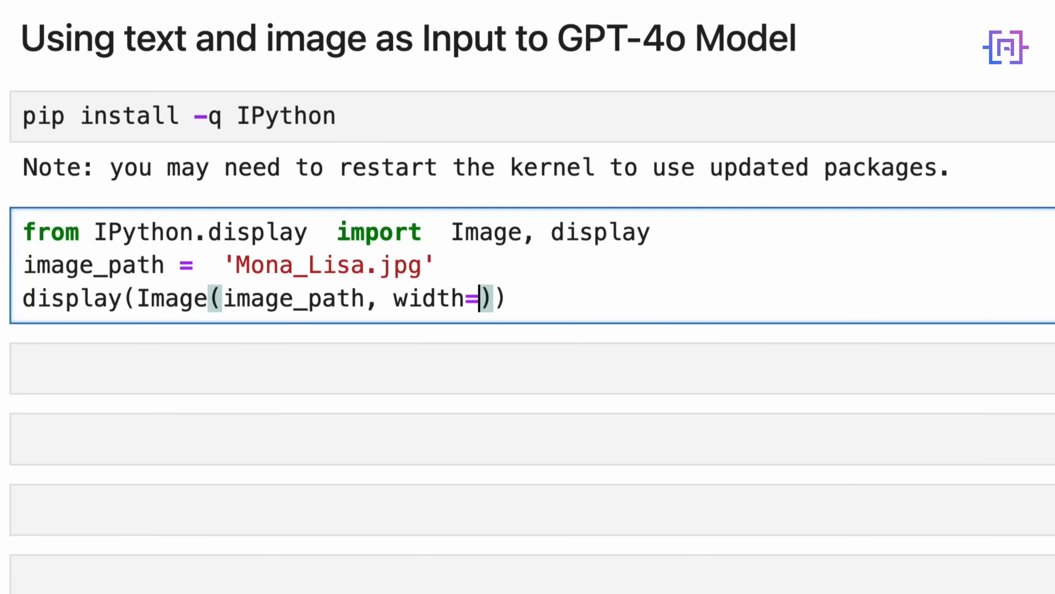
text(600)
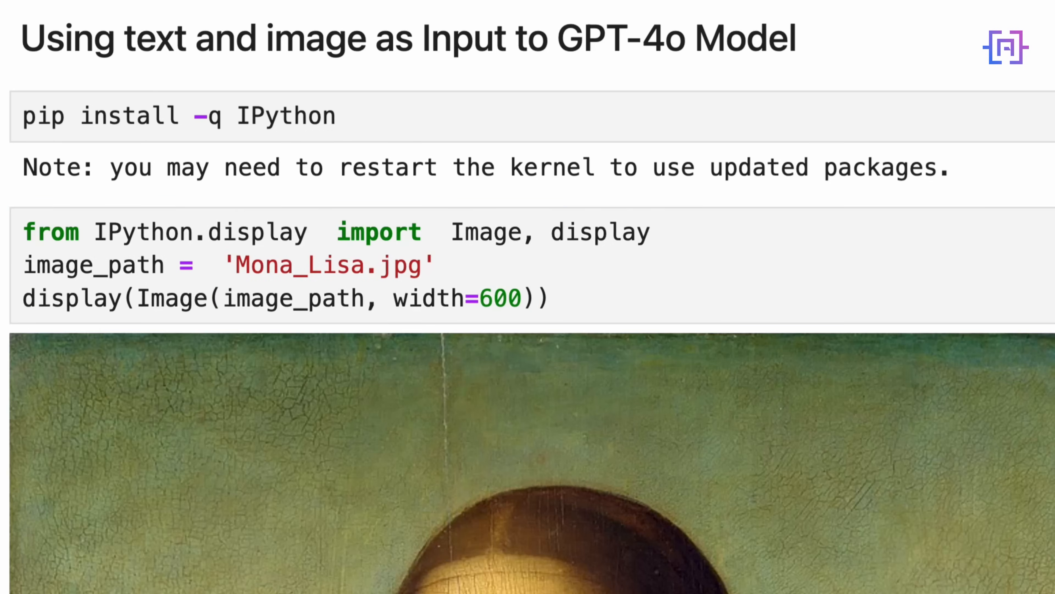
scroll(down, 3)
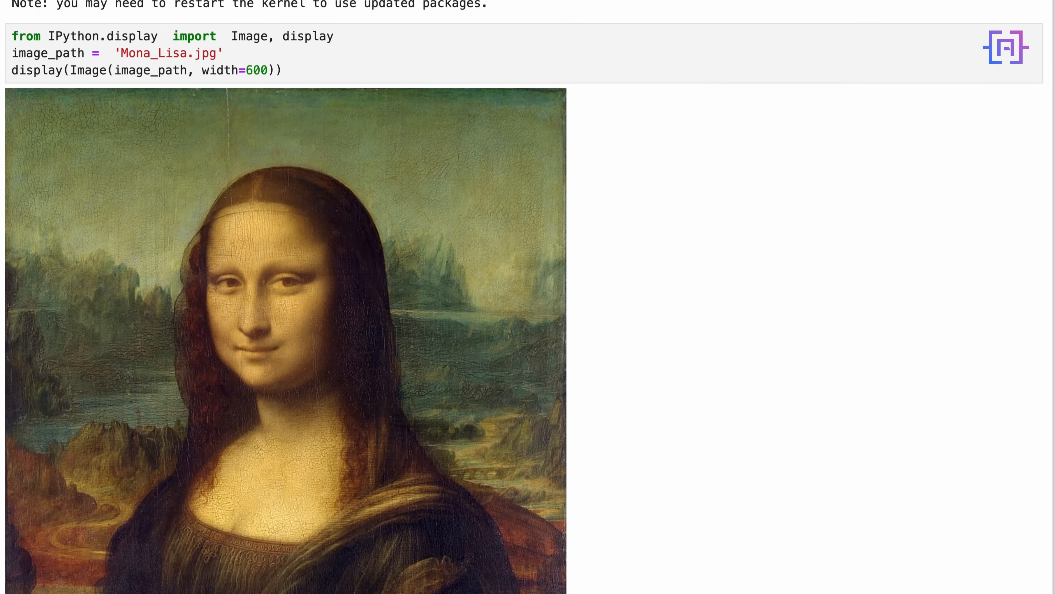
text(impor)
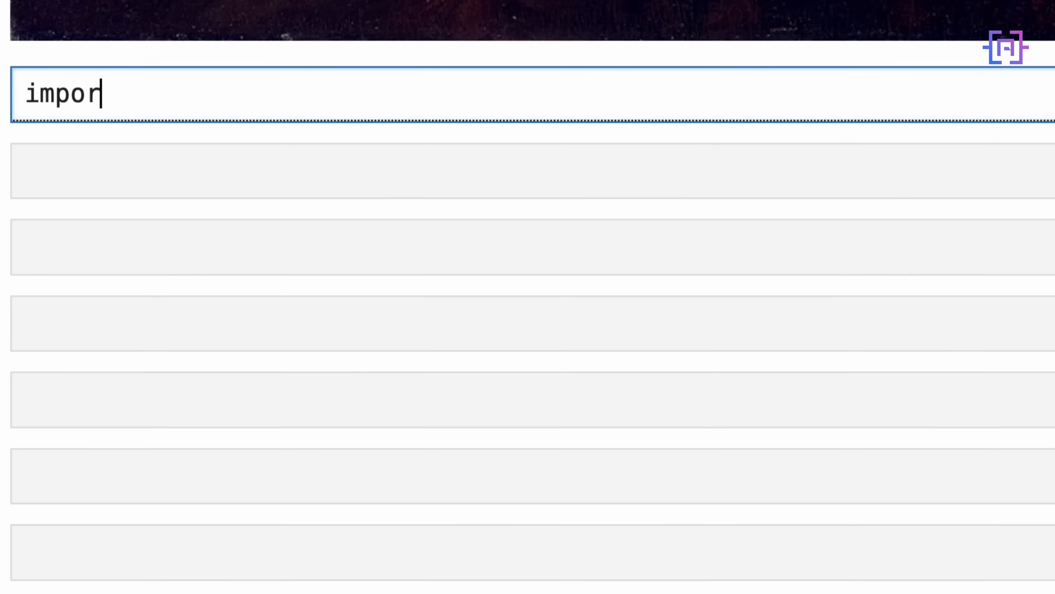
Import base64 and define encode_image(image_path)
text(t base)
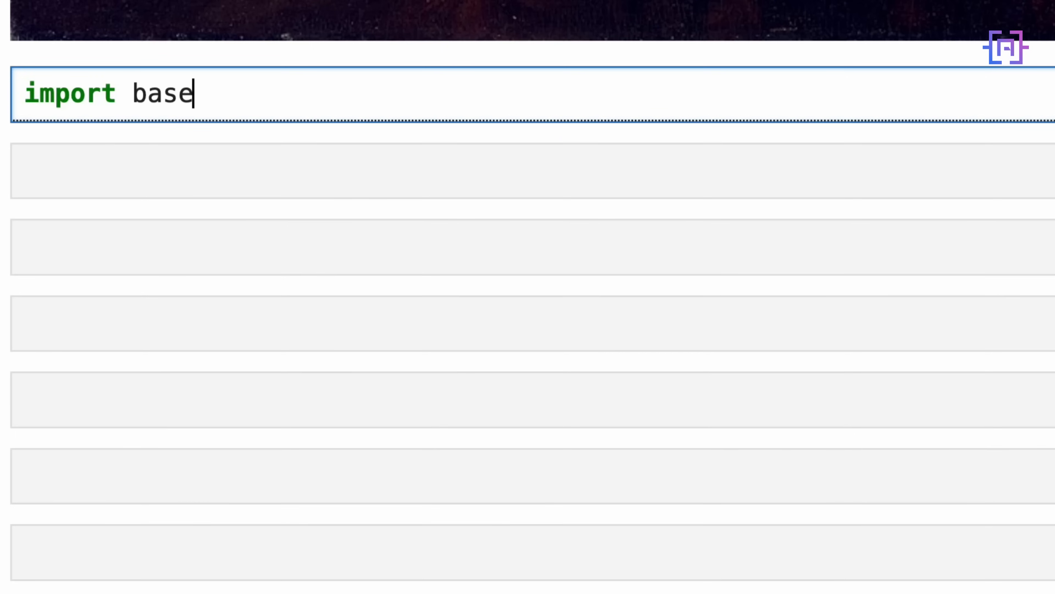
text(64)
text(def)
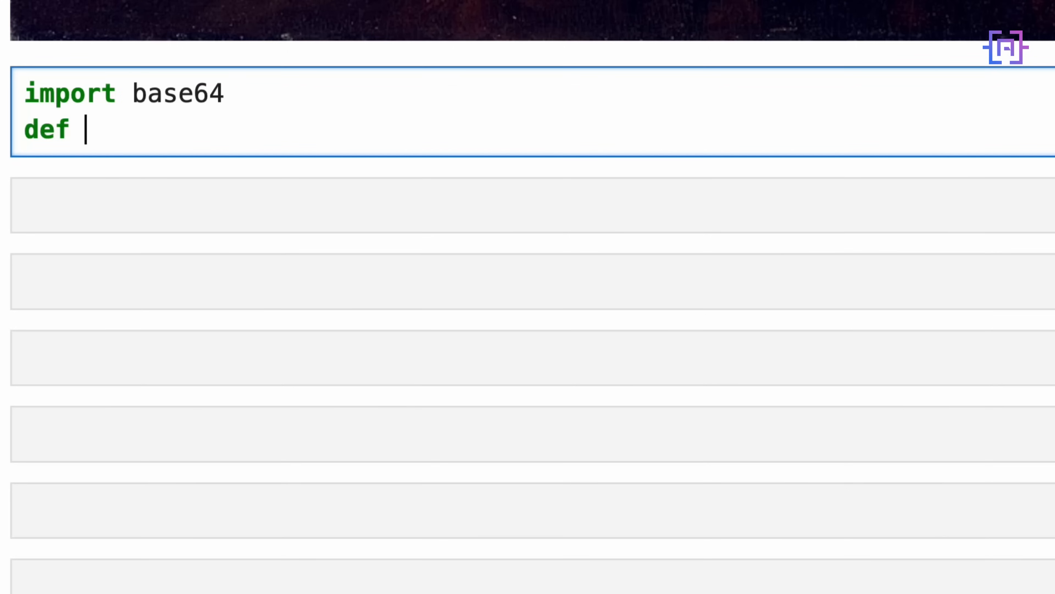
text(e)
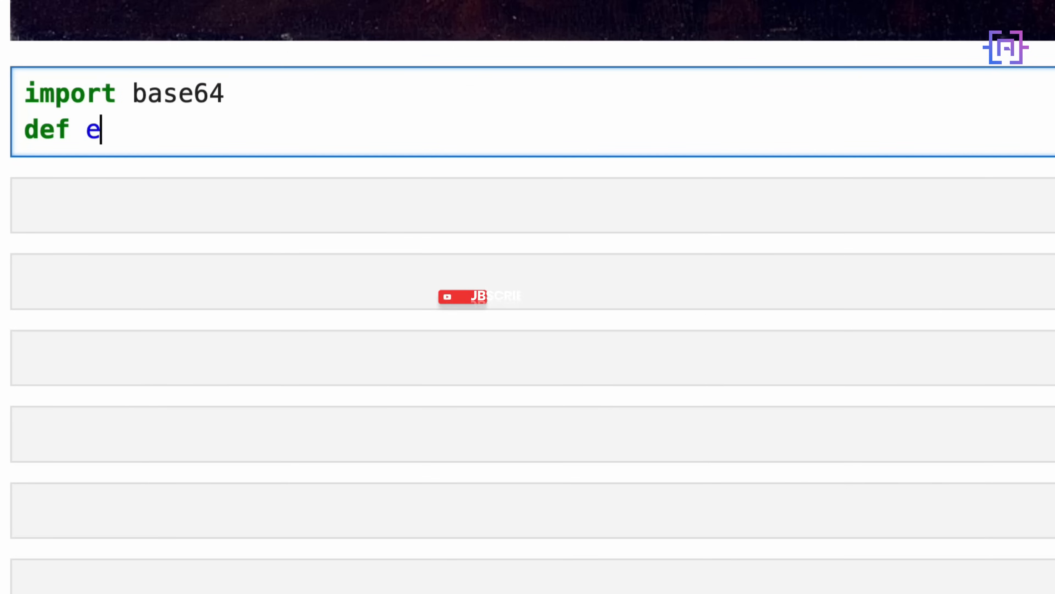
text(ncode_i)
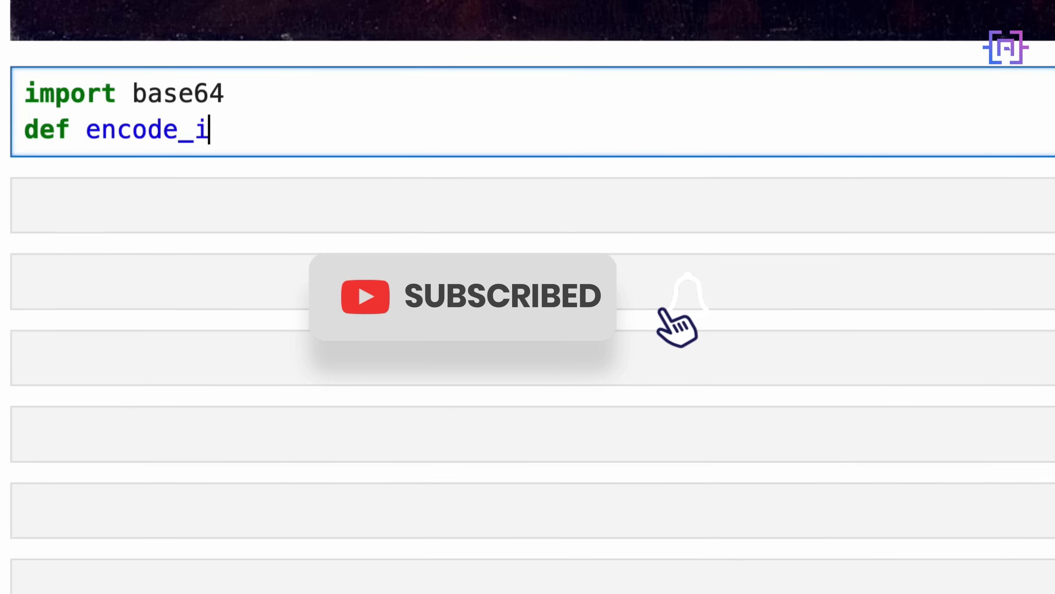
text(mage(image))
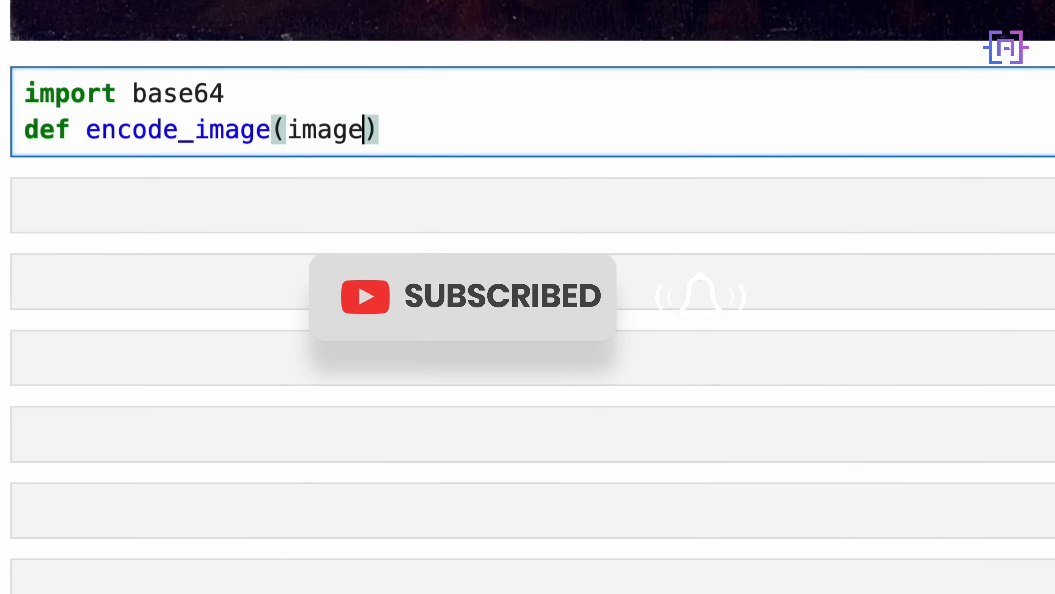
text(_path)
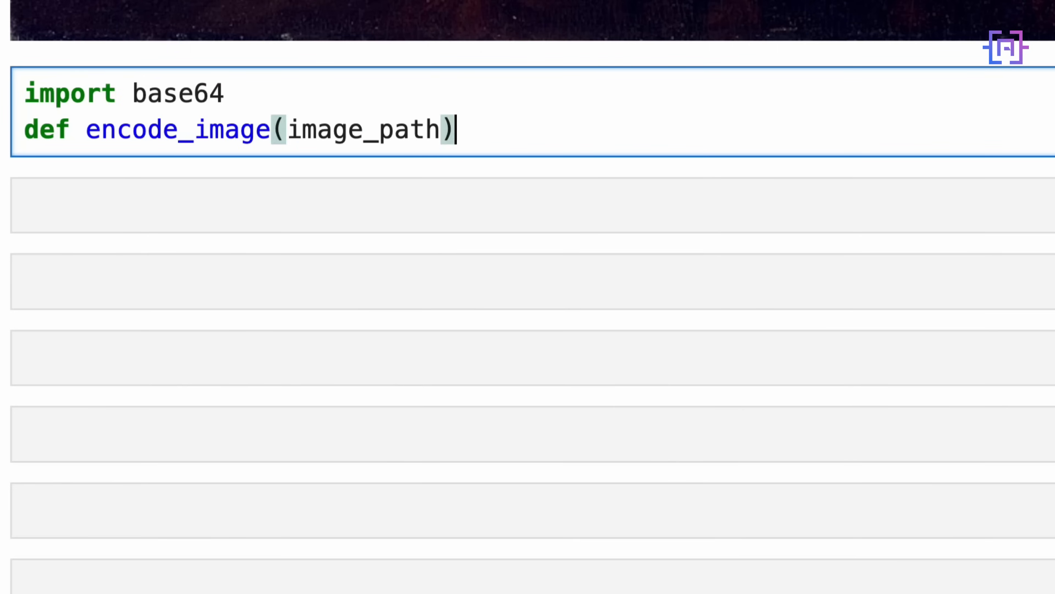
text(:)
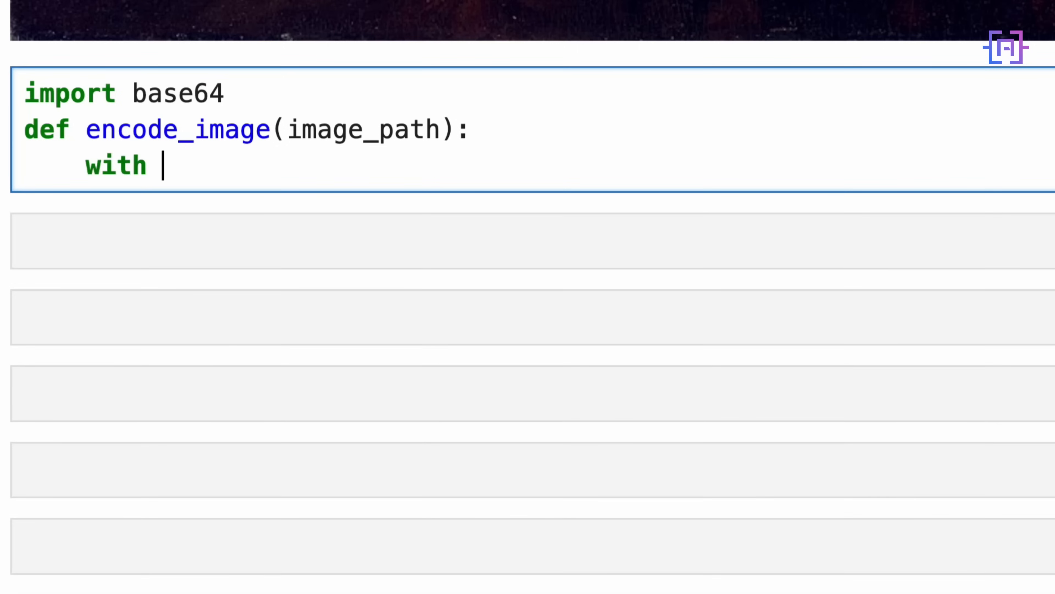
Open the file in 'rb' mode and read it into image_binary_data
text(open(im)
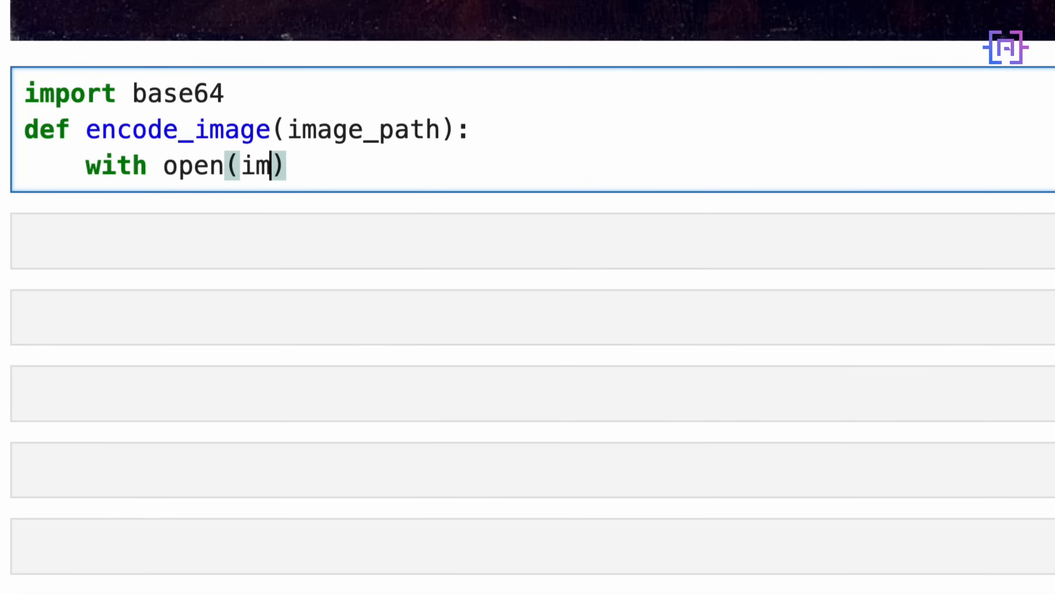
text(age_path)
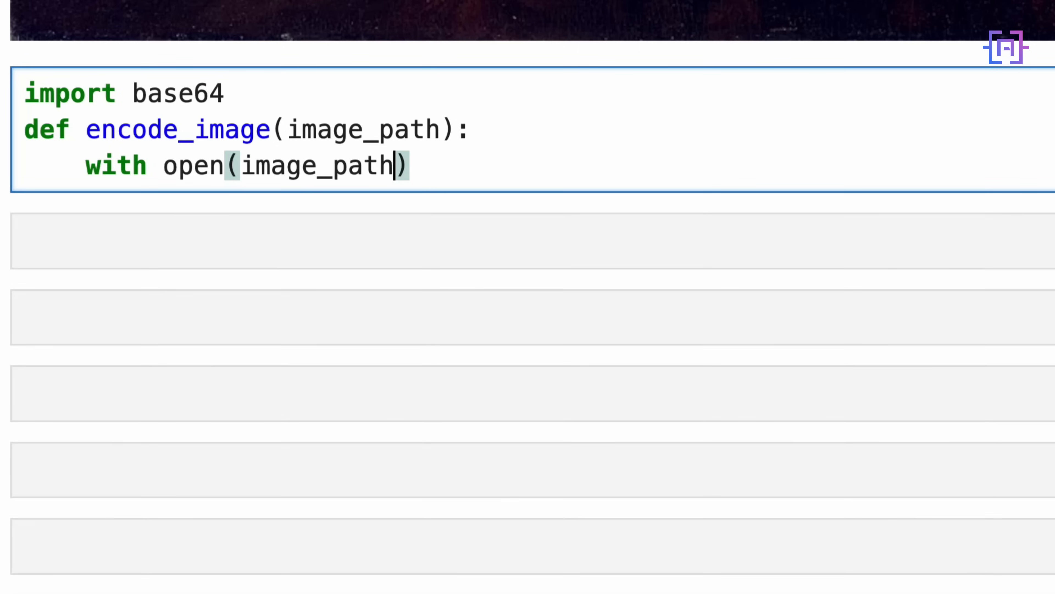
text(,'rb')
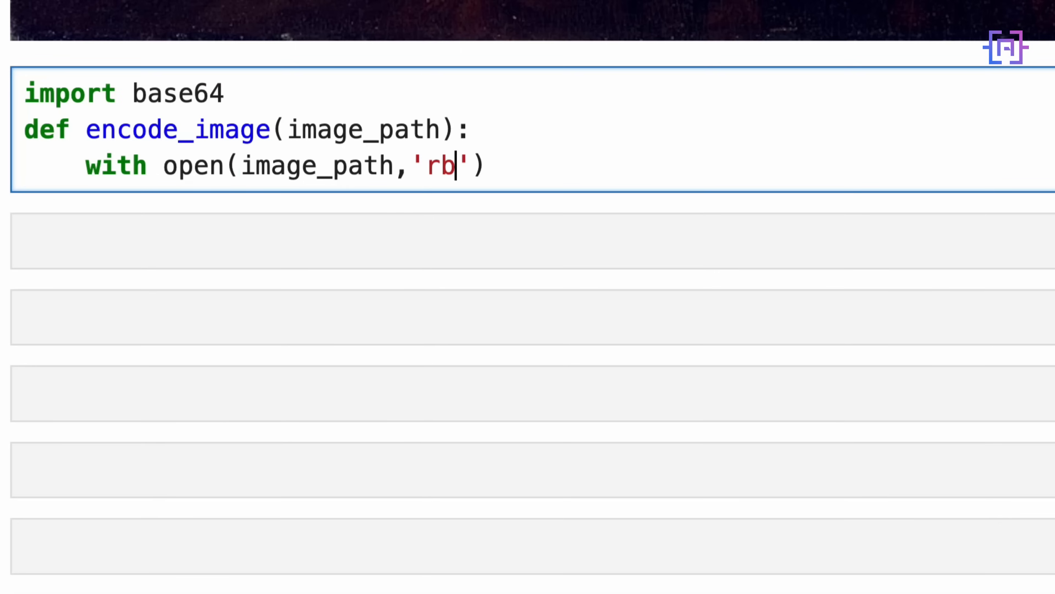
text(as ima)
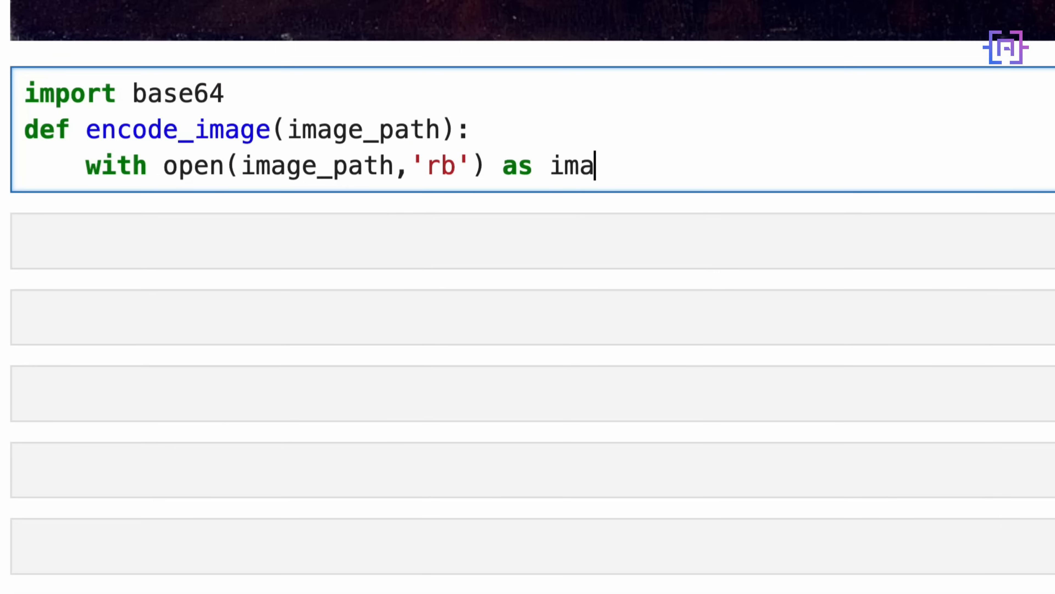
text(ge_file:)
text(image)
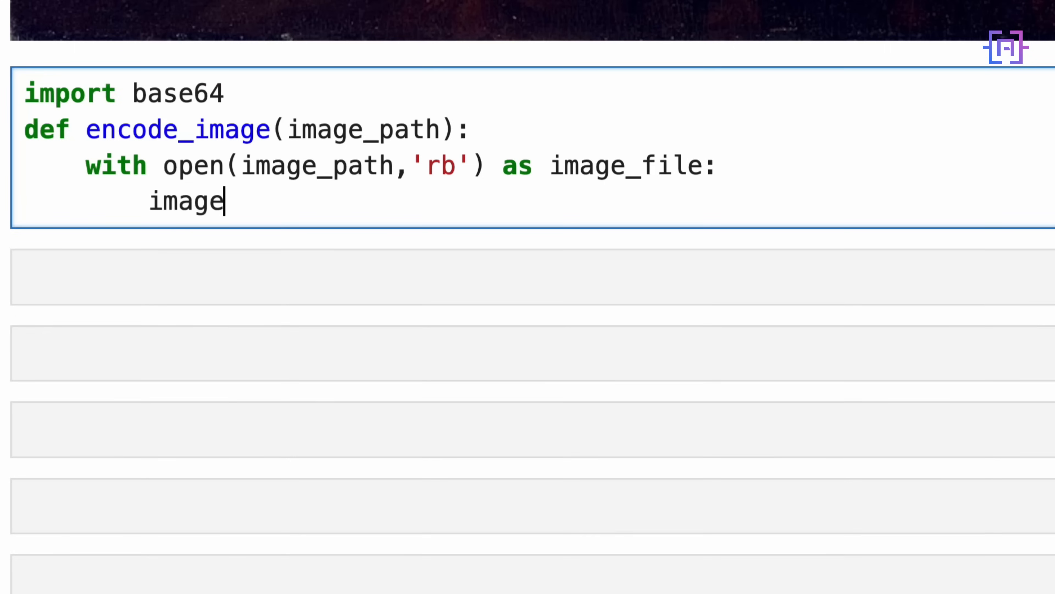
text(_binary)
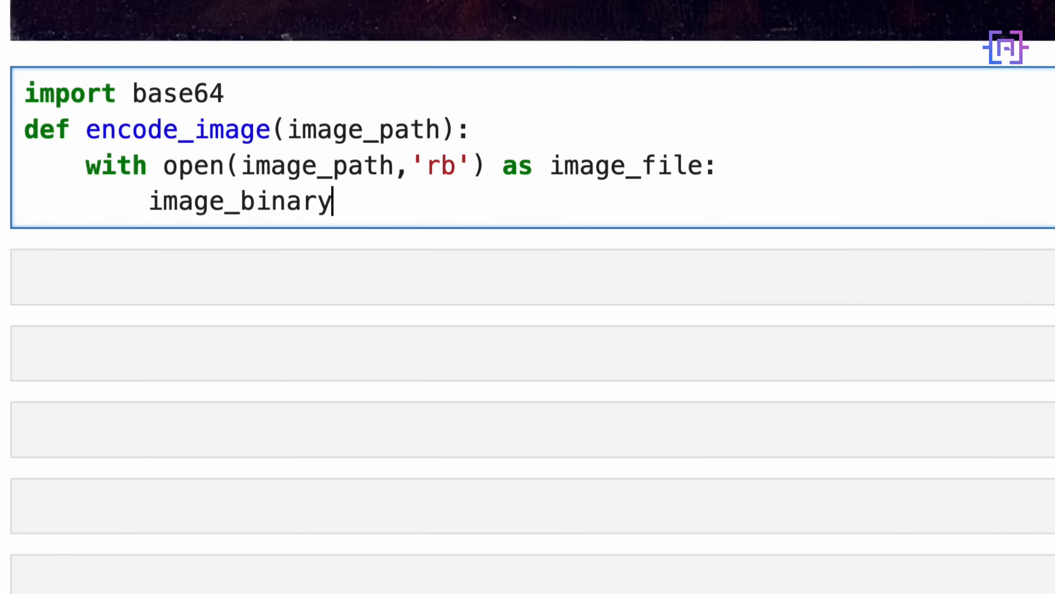
text(_data =)
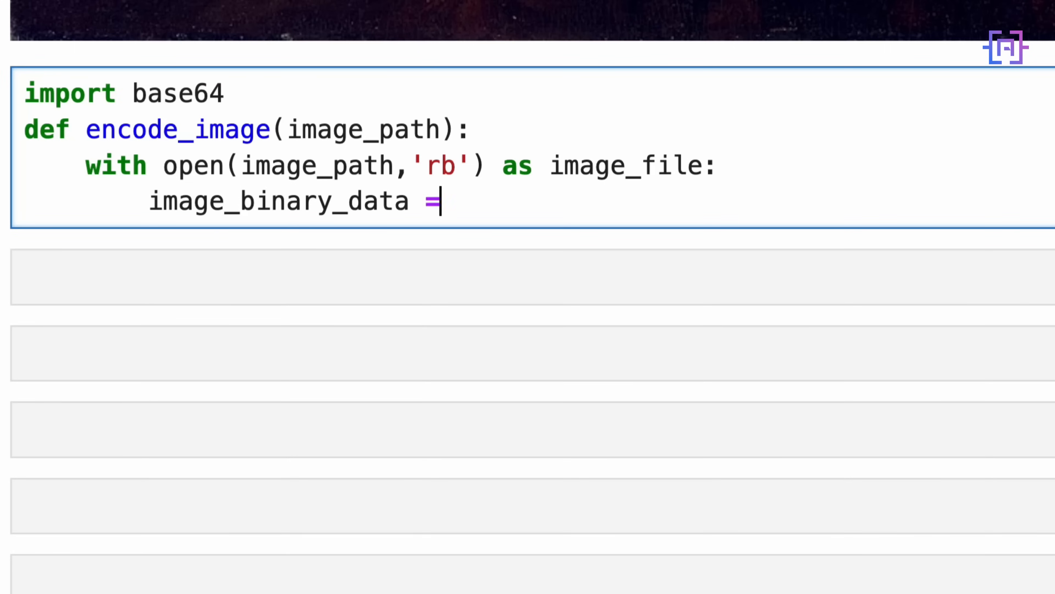
text(image_file.)
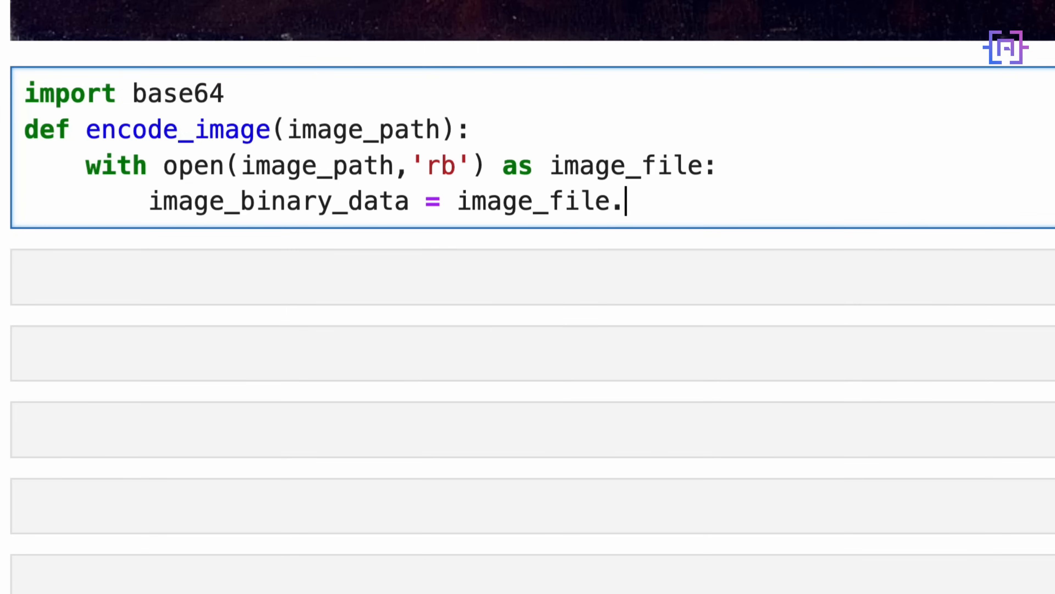
text(read())
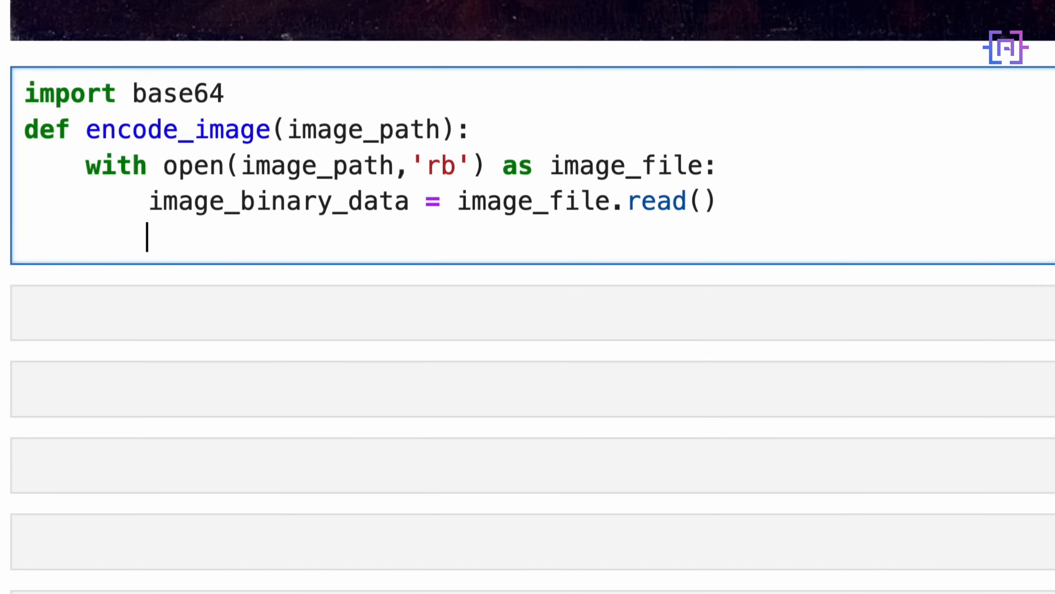
Return base64.b64encode(image_binary_data).decode("utf-8")
text(return base)
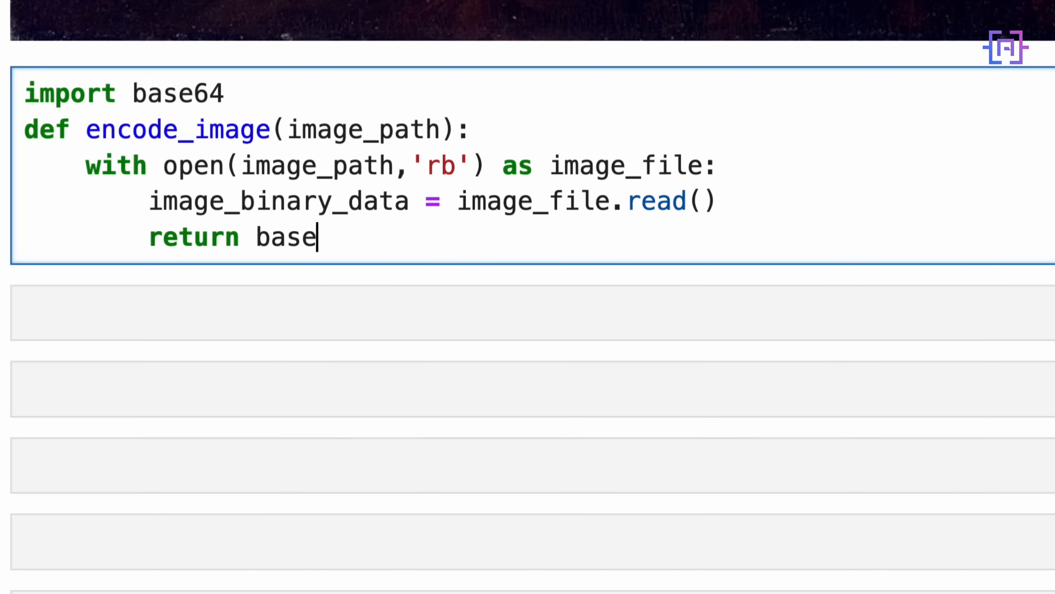
text(64.)
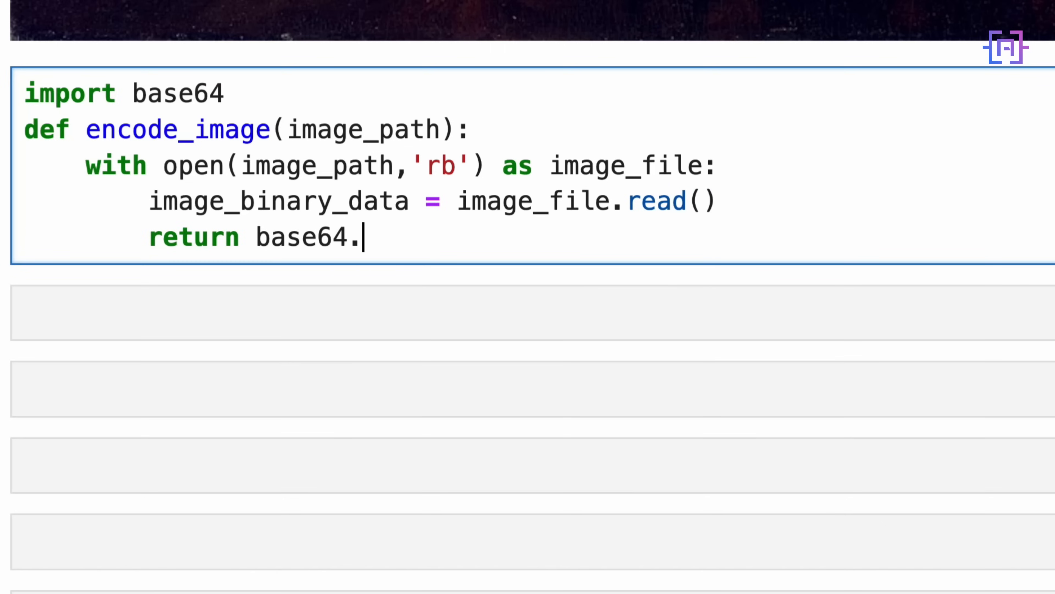
text(b)
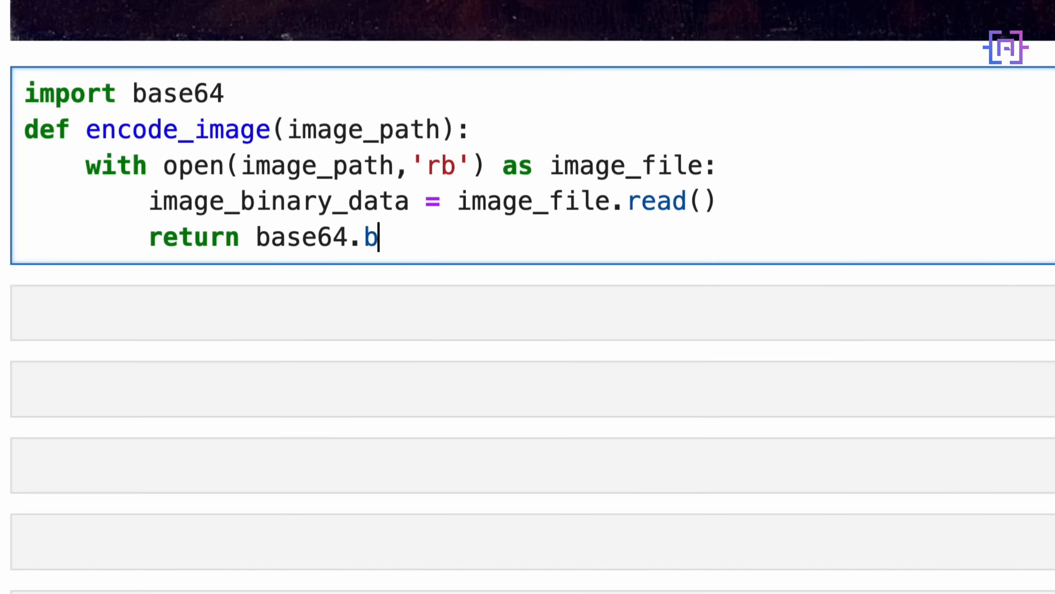
text(64enco)
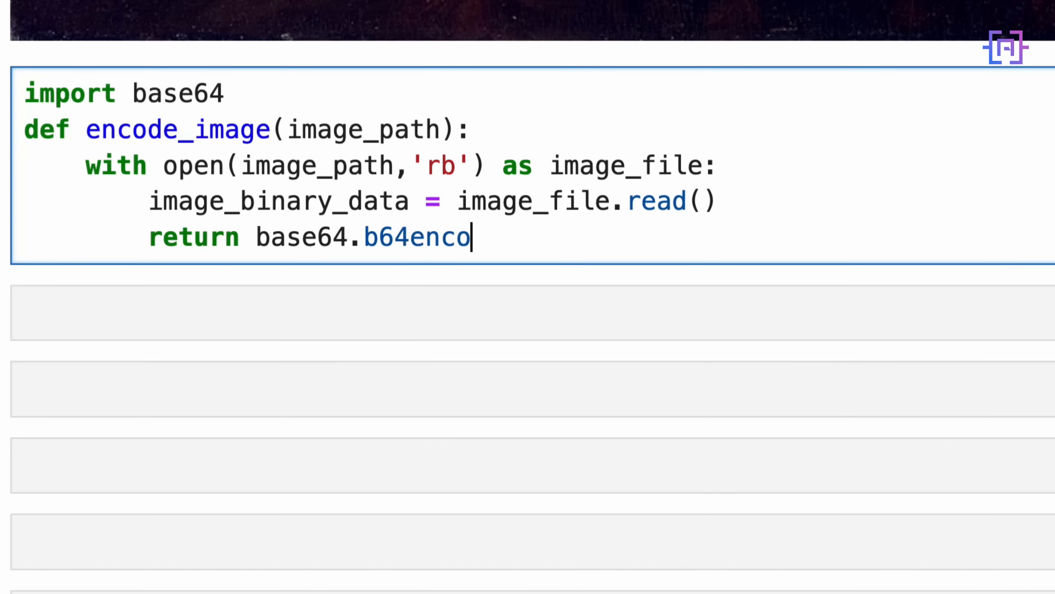
text(de)
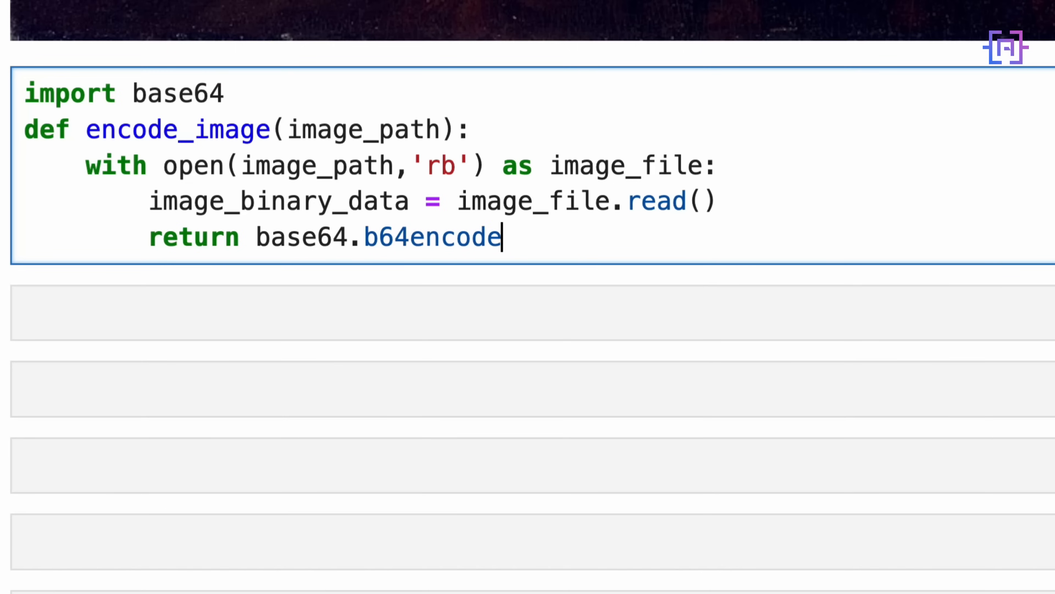
text((image_)
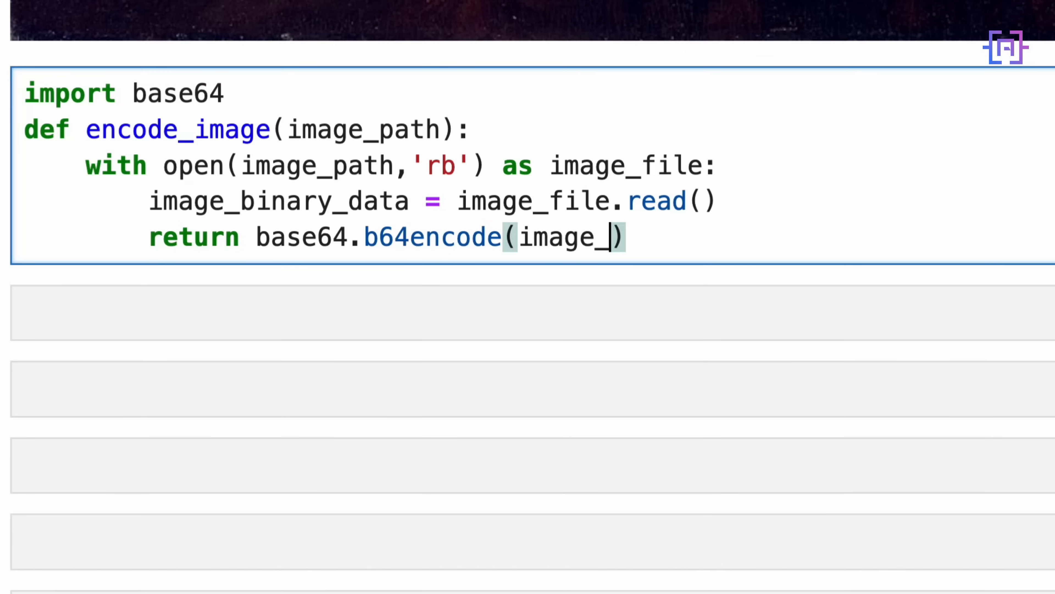
text(binary)
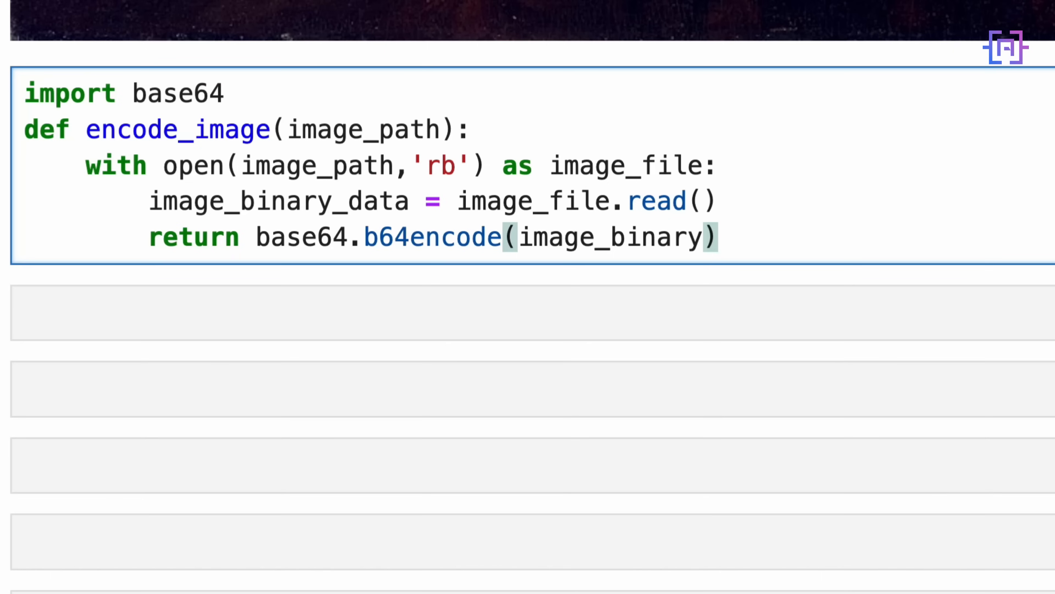
text(_data)
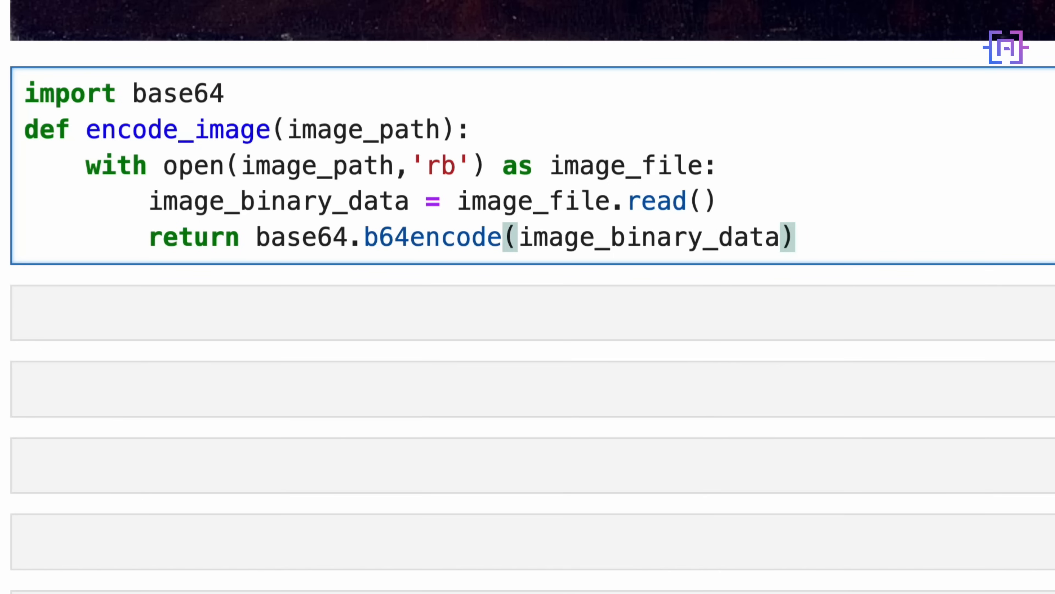
text(.decode)
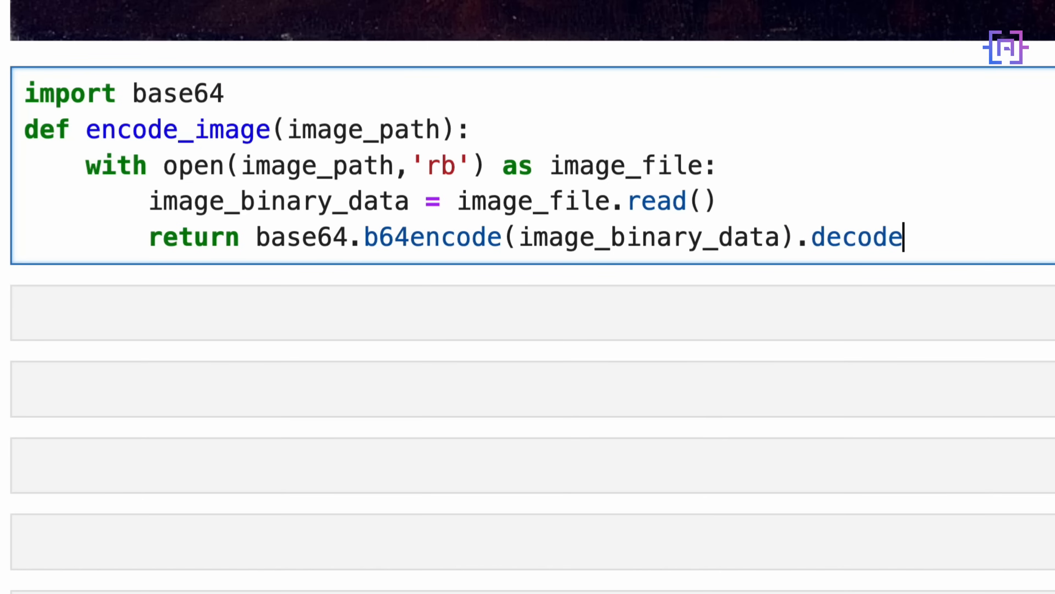
text(("utf"))
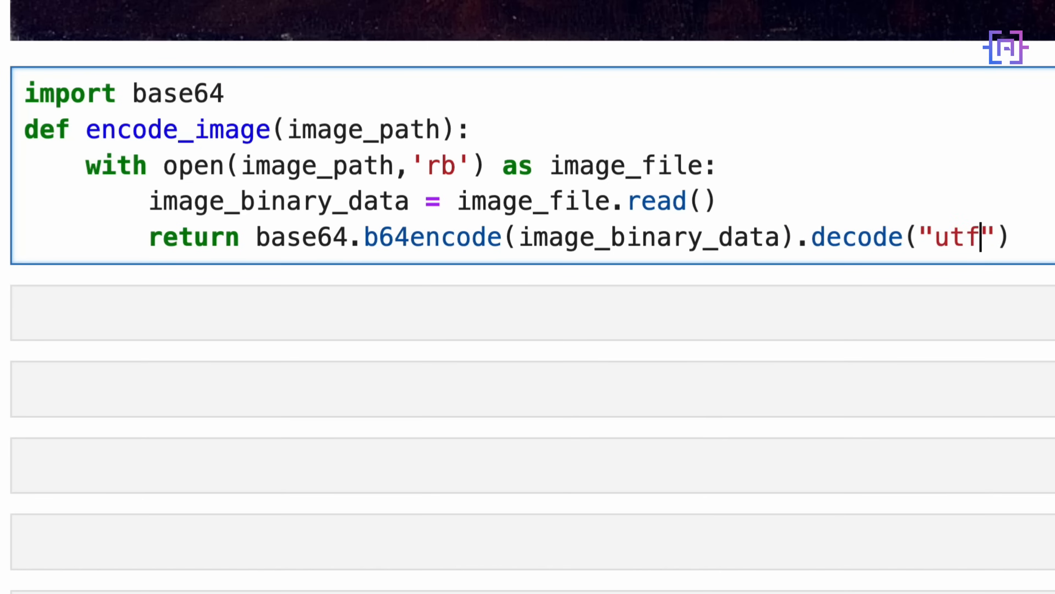
text(-8)
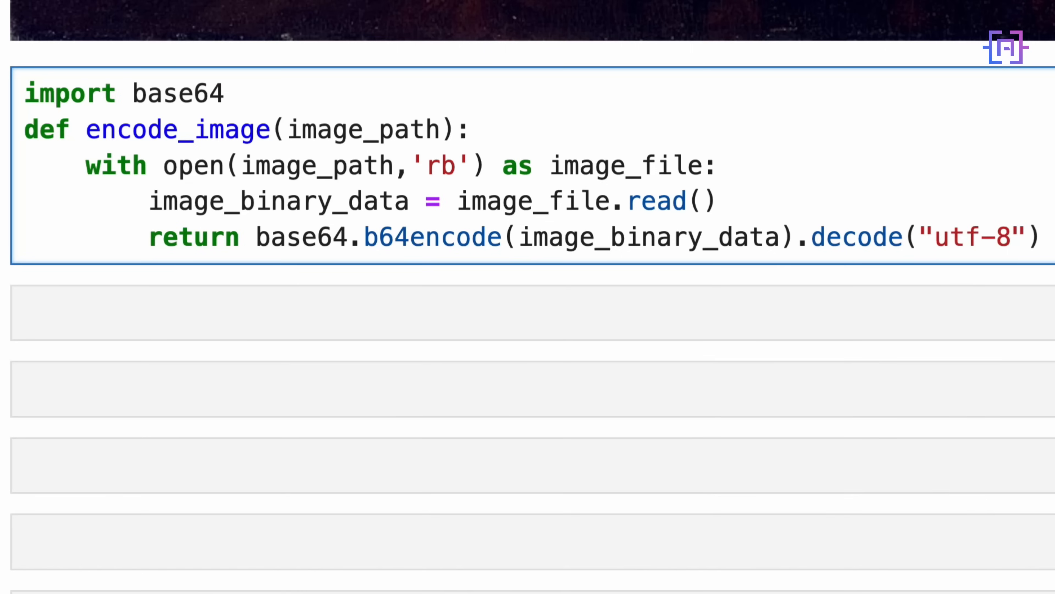
click(227, 93)
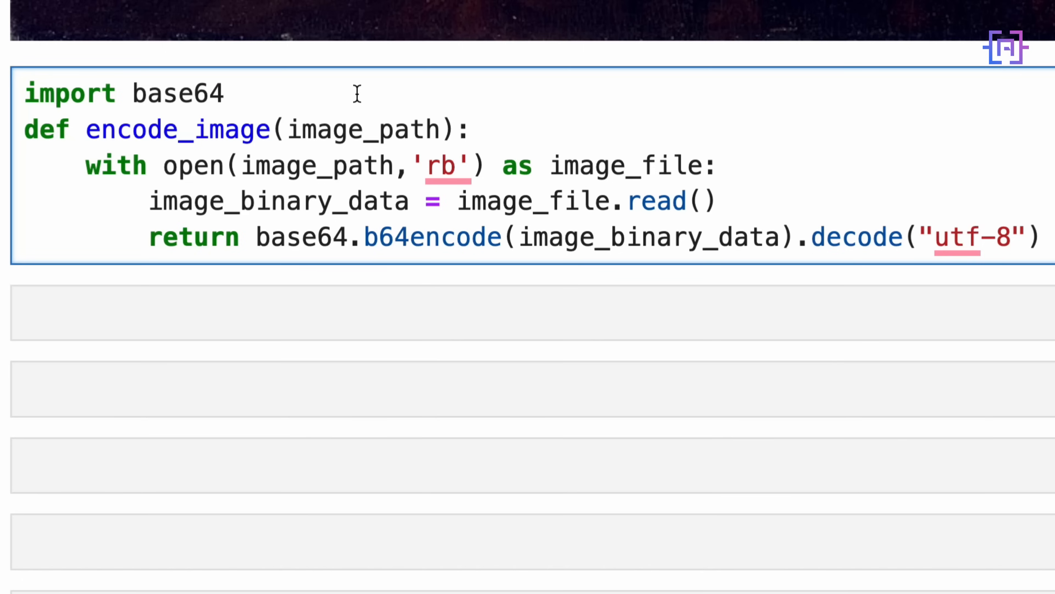
click(226, 93)
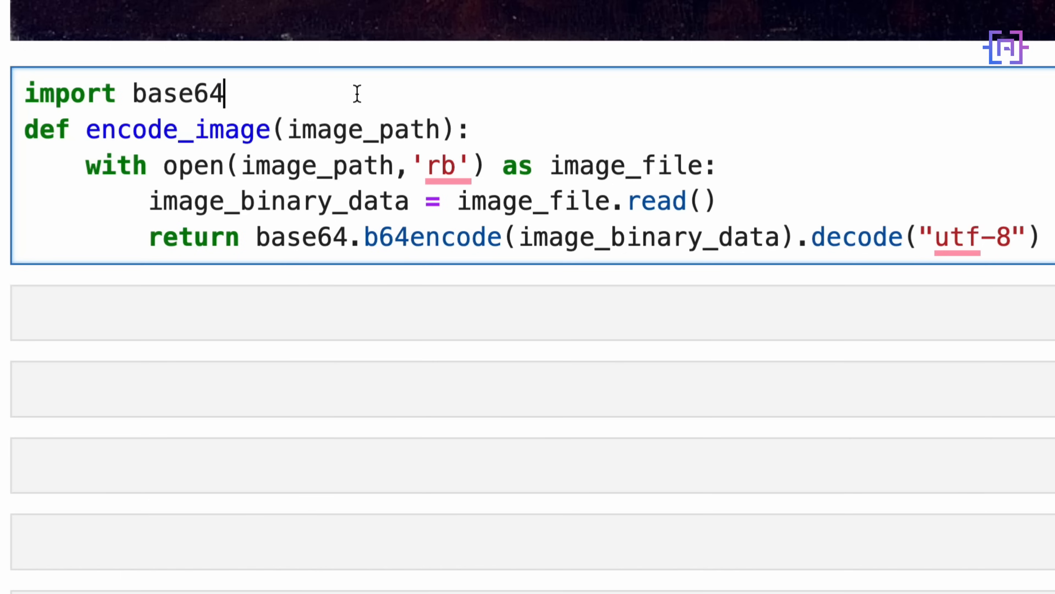
double_click(178, 93)
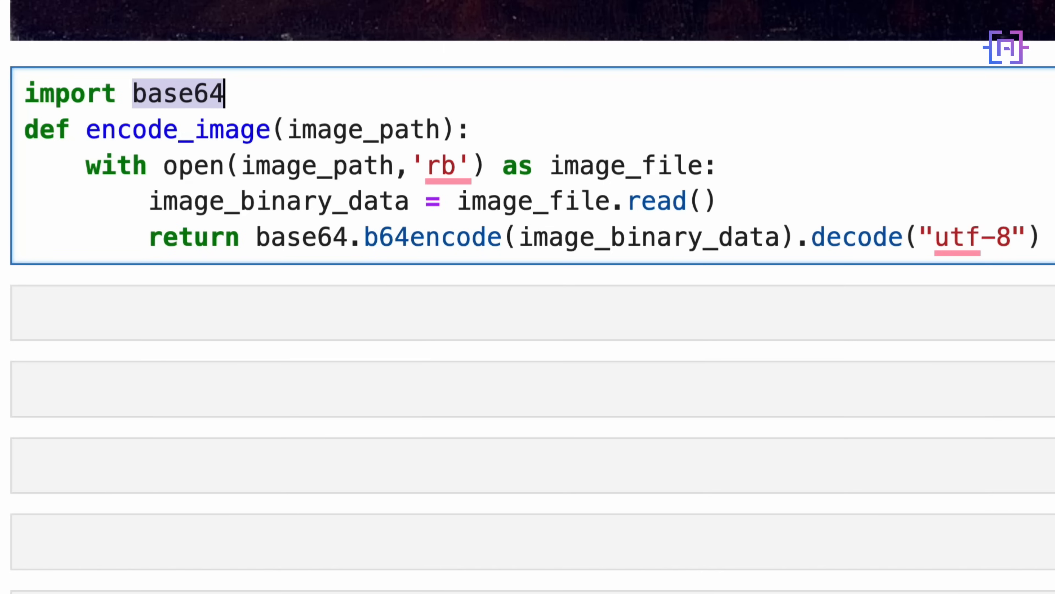
click(445, 166)
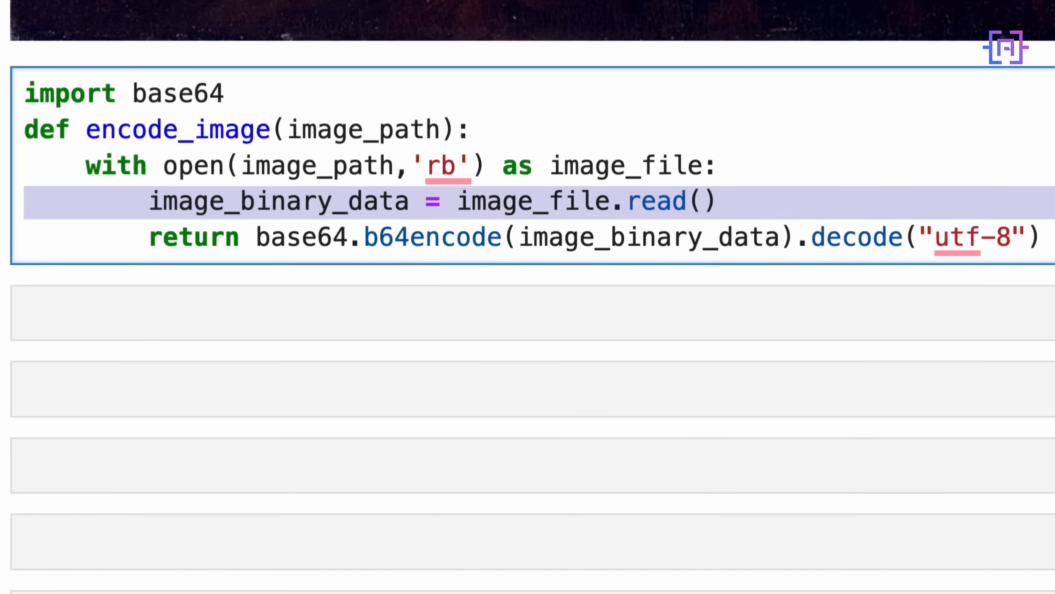
click(24, 236)
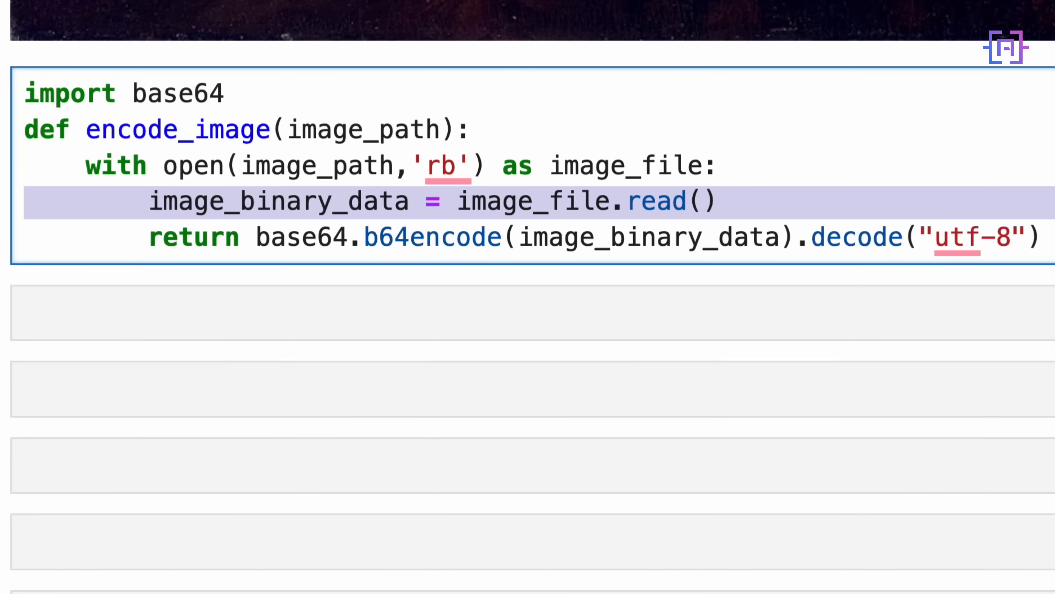
double_click(277, 201)
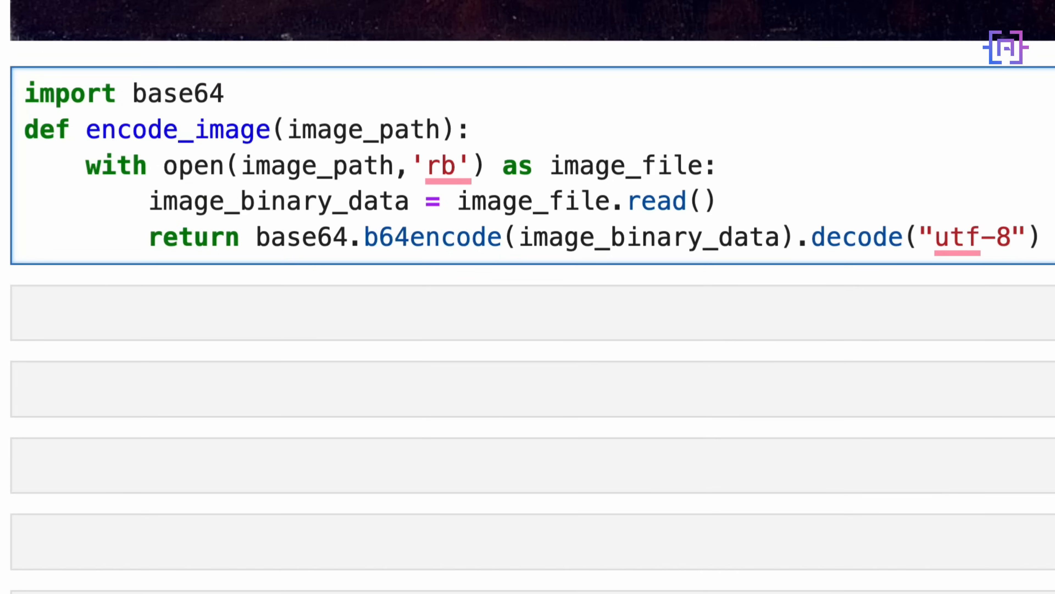
drag(255, 237, 731, 237)
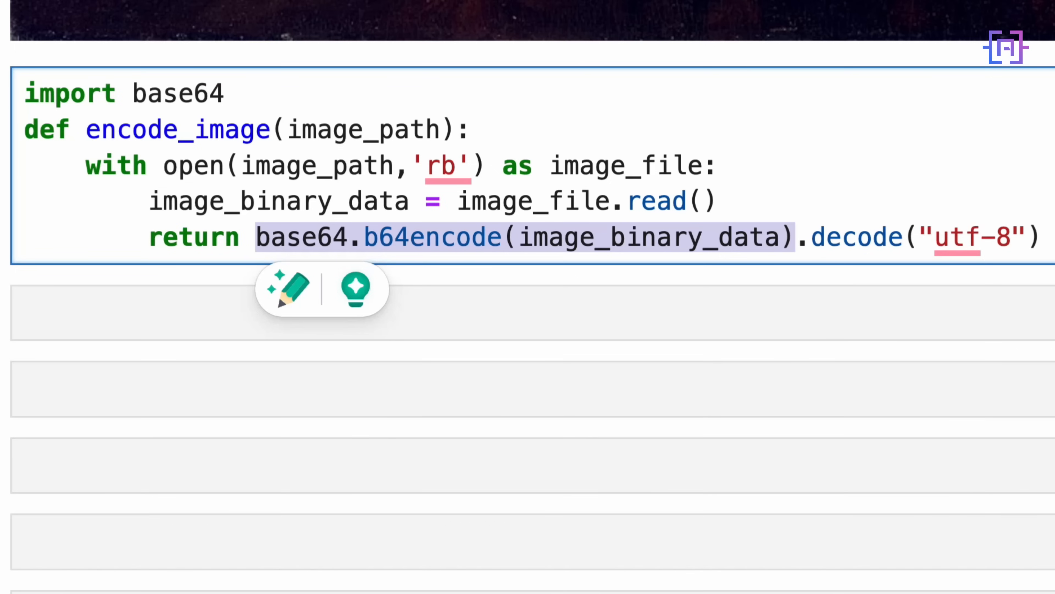
click(794, 237)
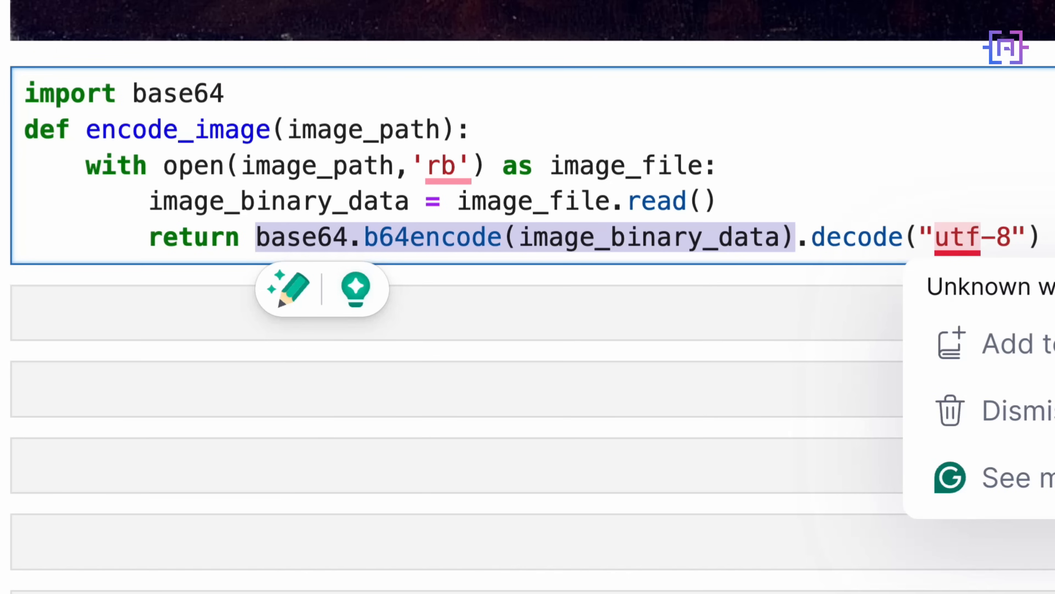
click(794, 237)
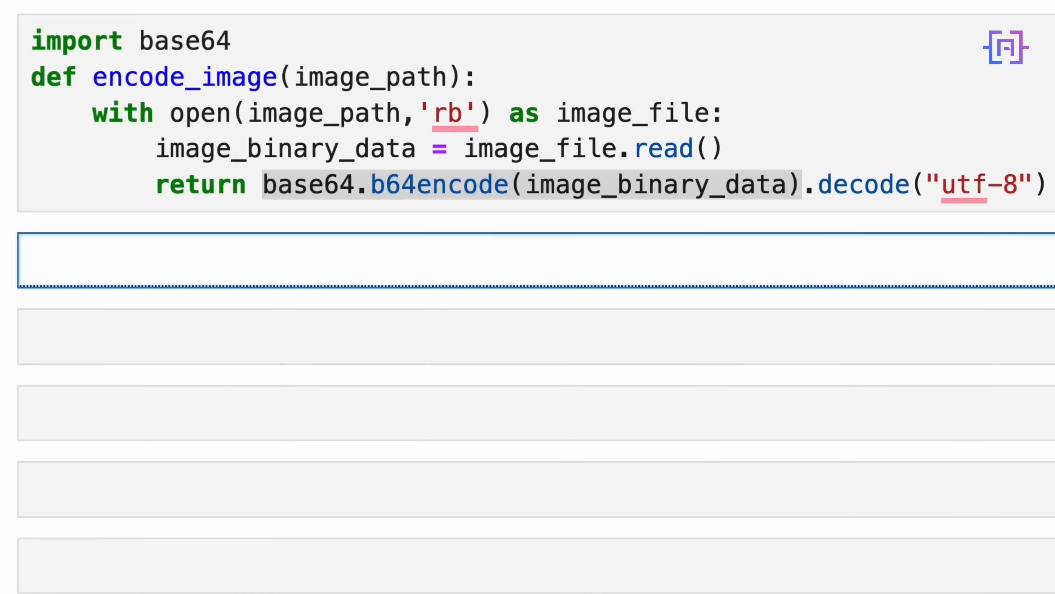
Encode the image with encode_image and set system_message 'You are an art expert.'
text(base64_image)
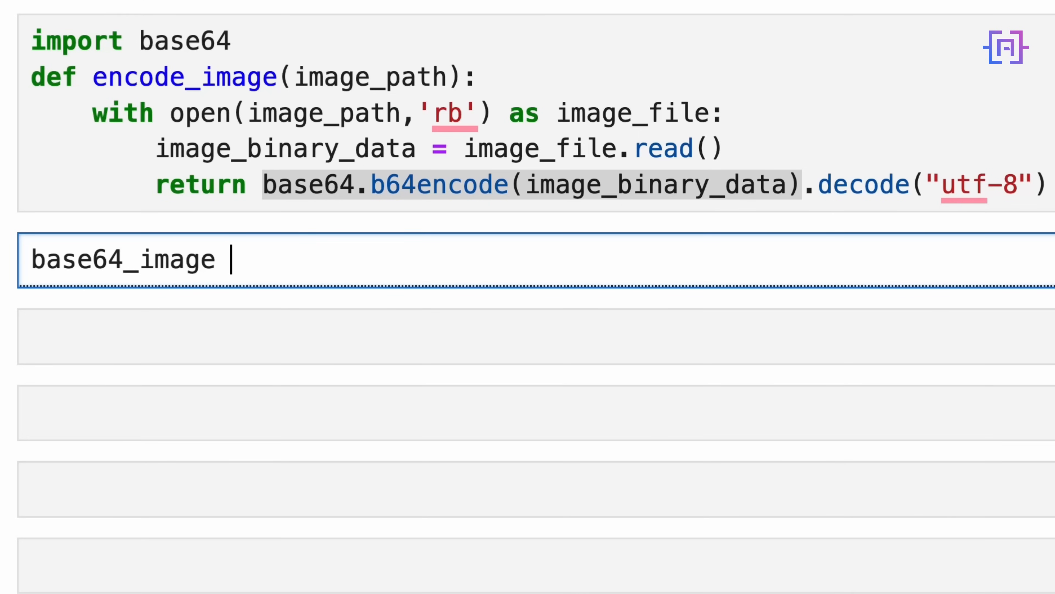
text(= encode_image(imag)
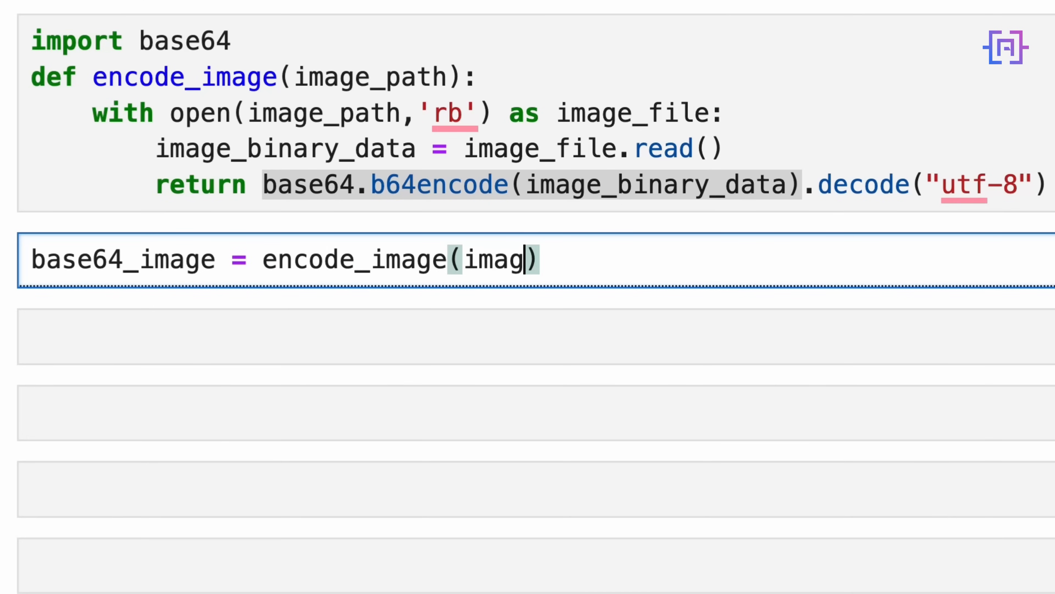
text(e_path)
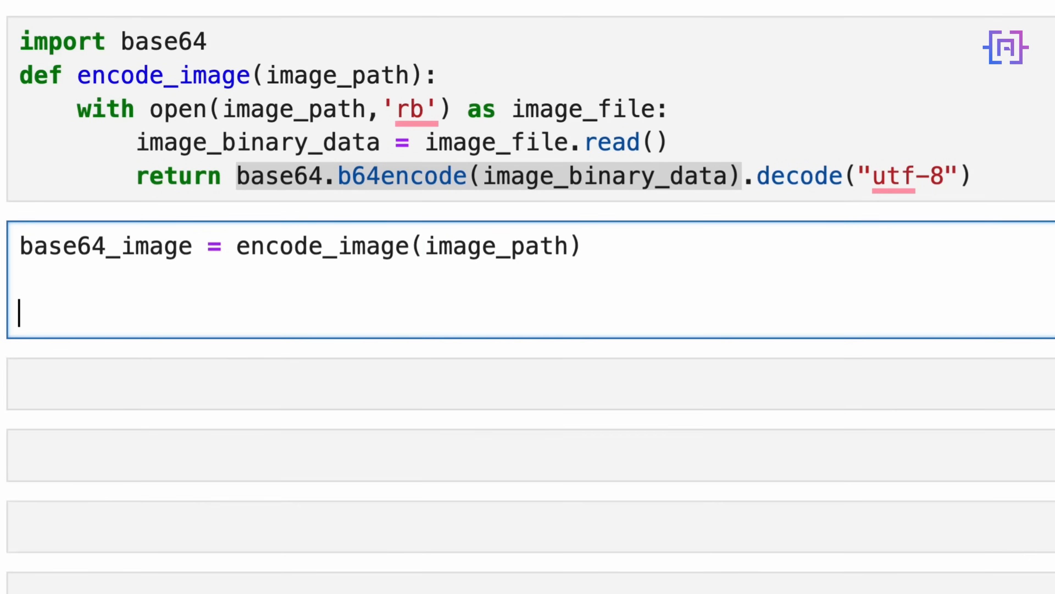
text(system)
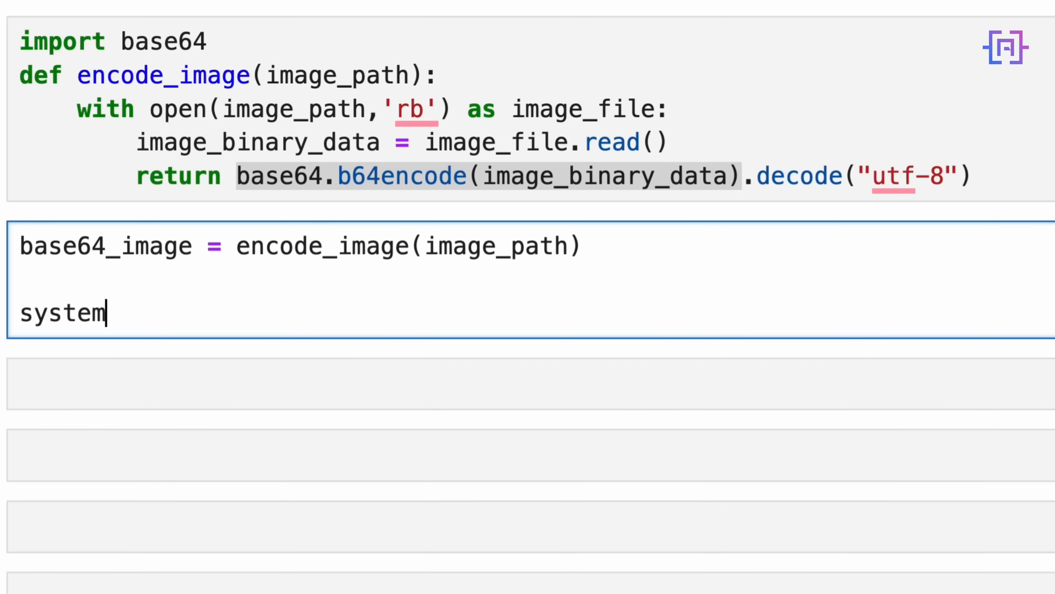
text(_message)
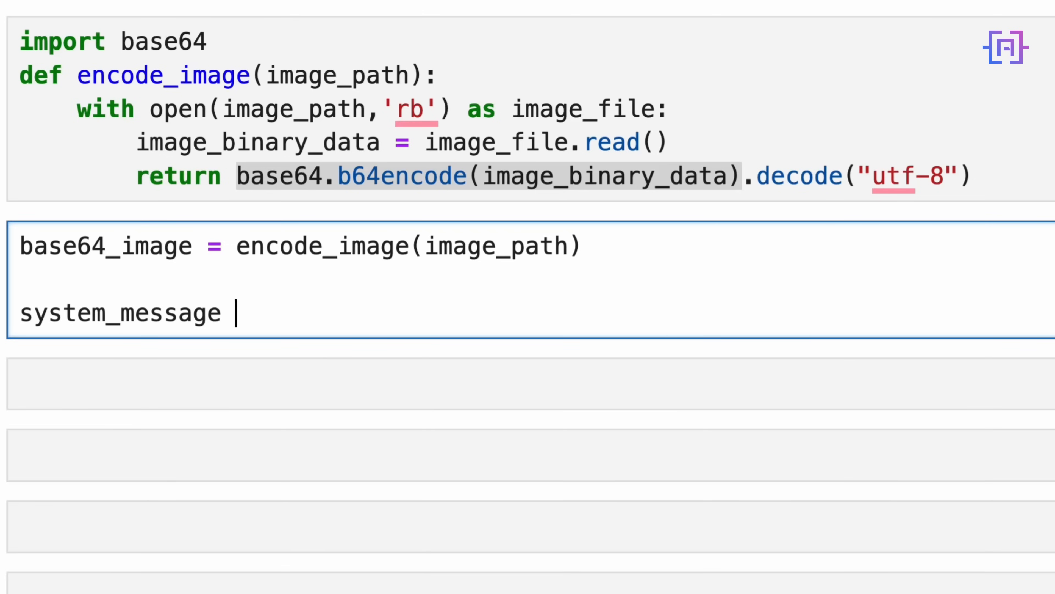
text(= ''')
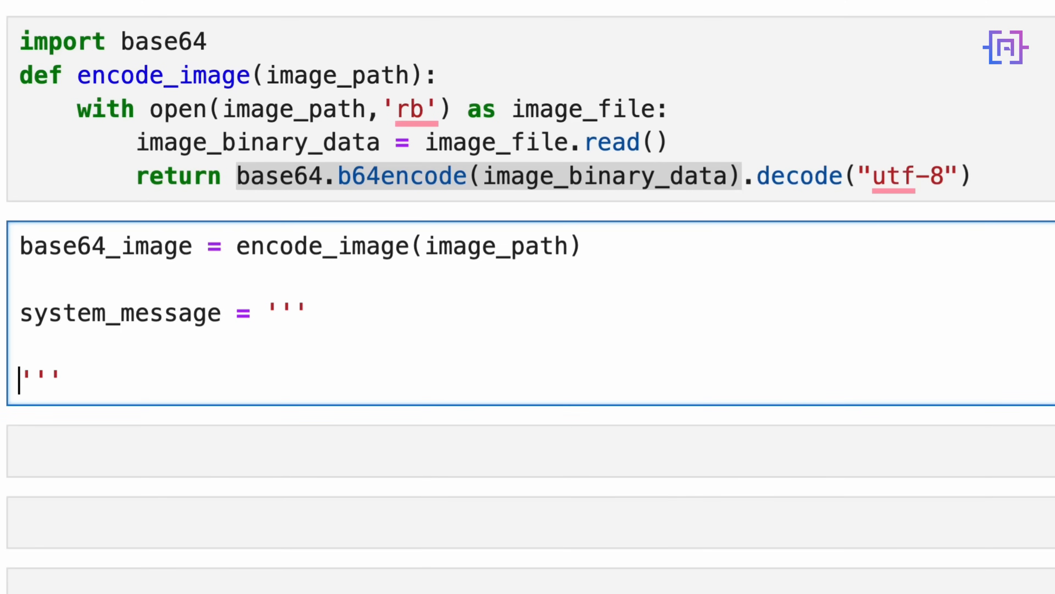
text(You are a)
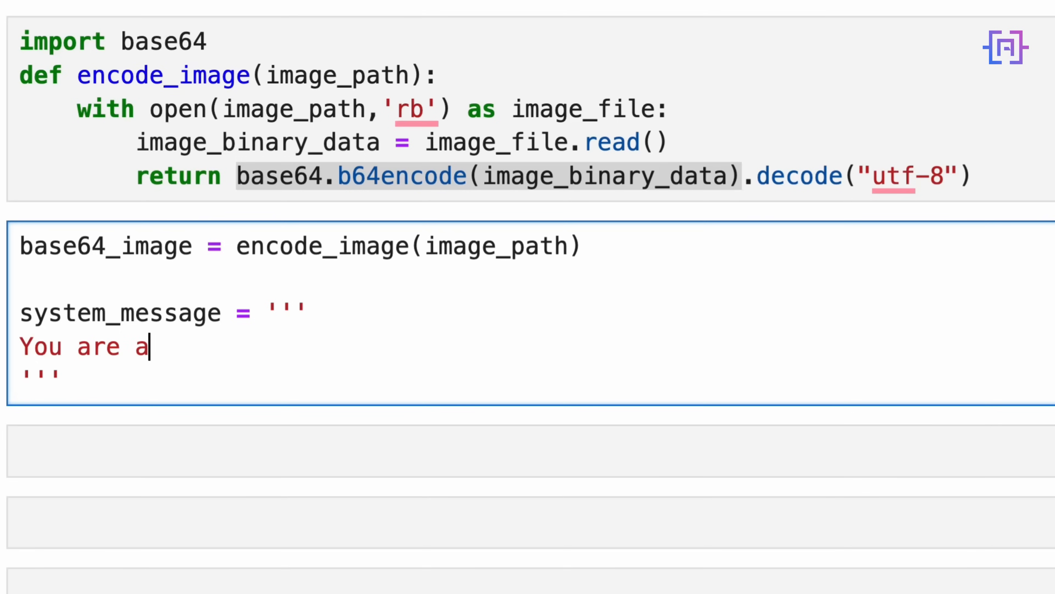
text(n art exper)
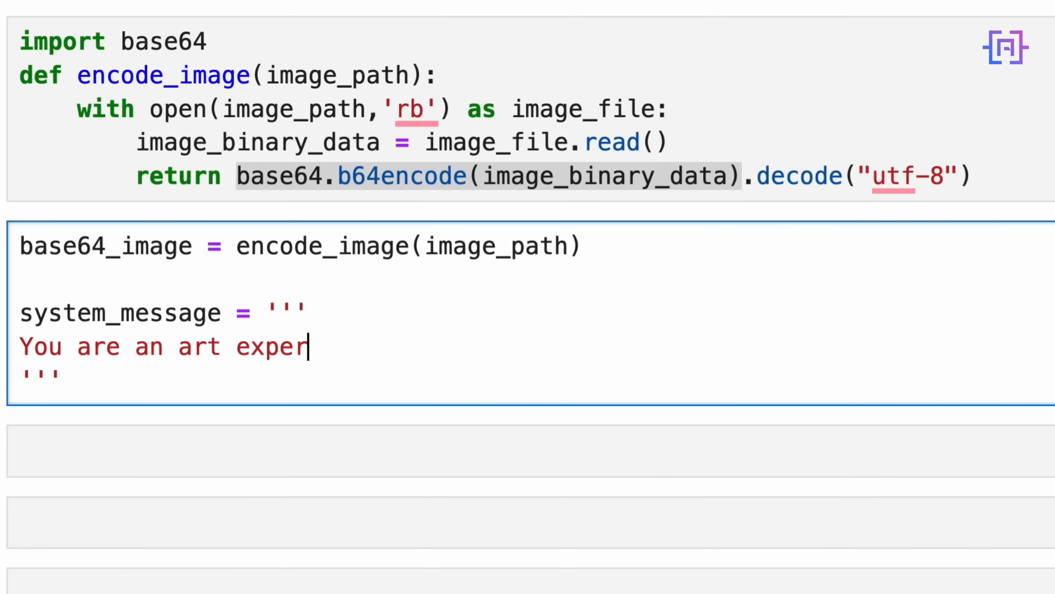
text(t.)
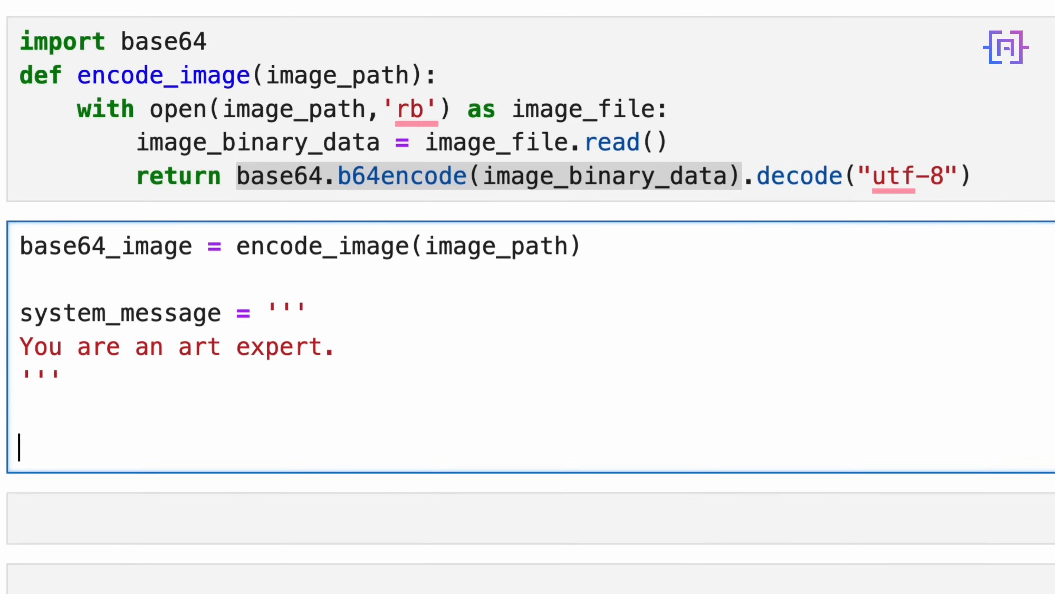
Define prompt = 'Please describe this image.'
text(prompt)
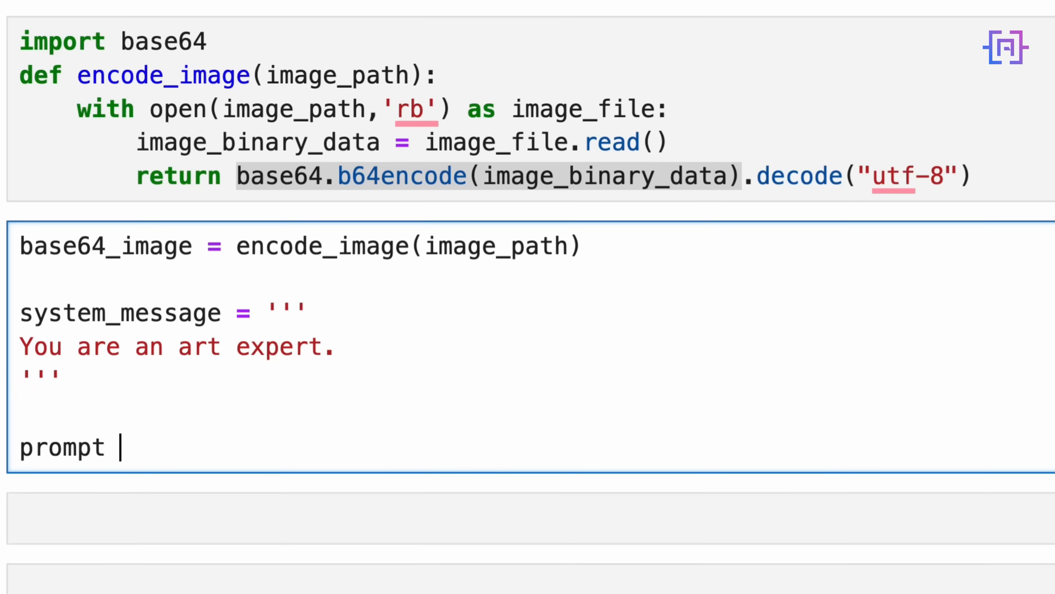
text(= 'Please')
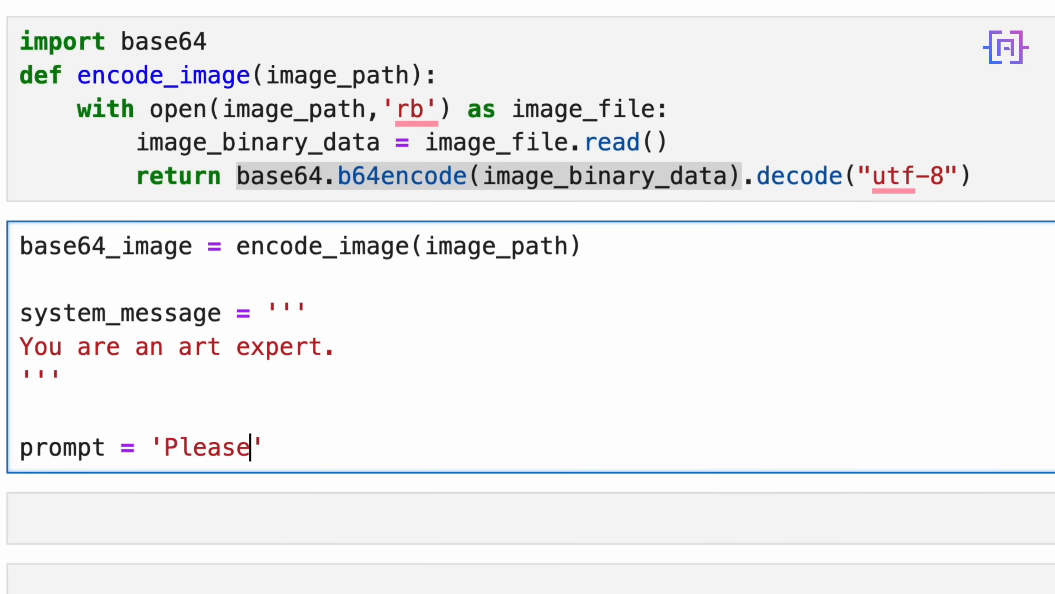
text(describe this)
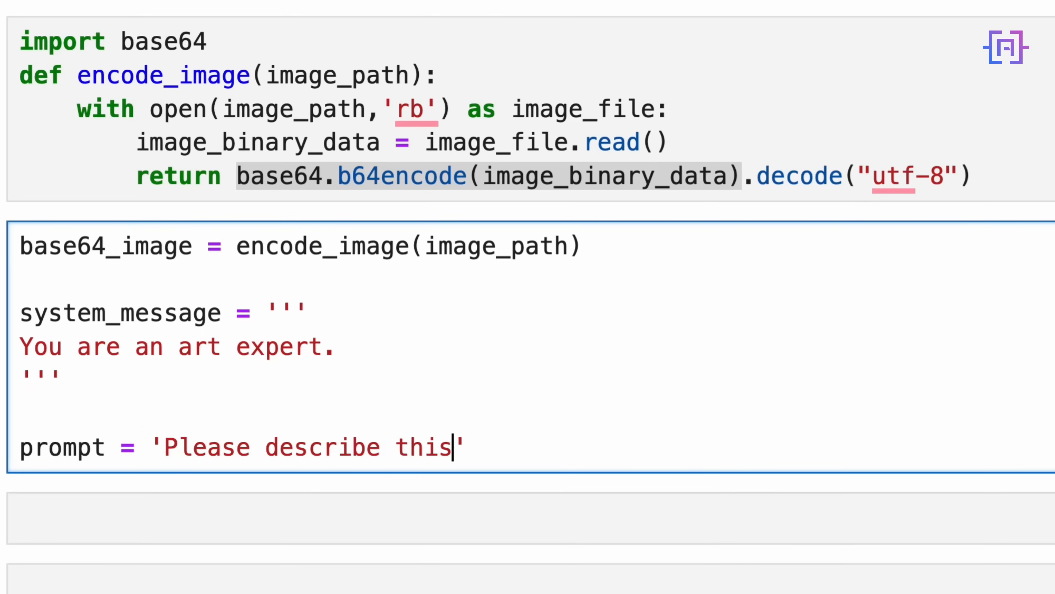
text(image.)
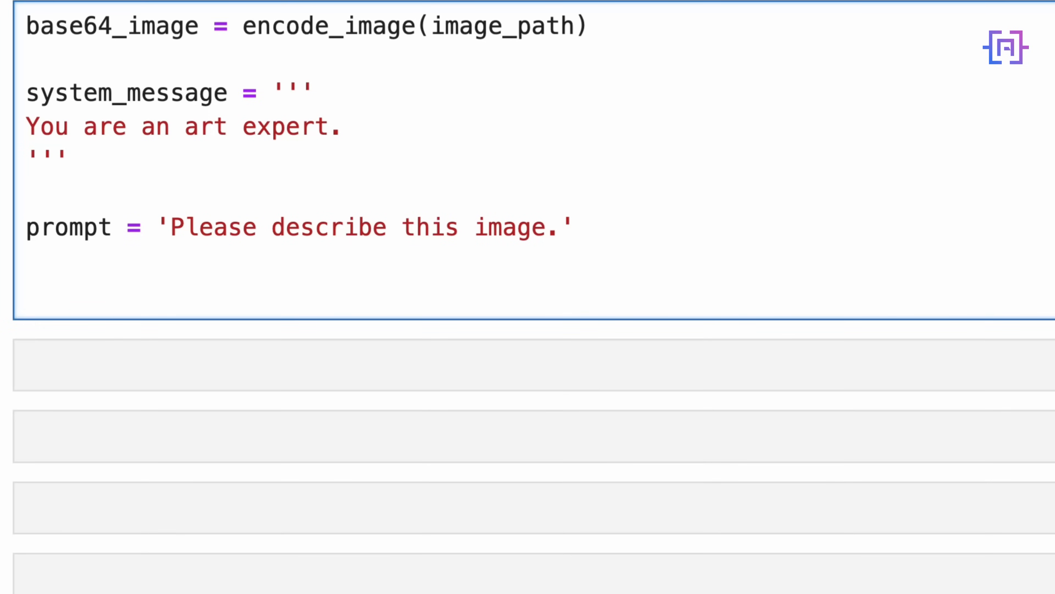
Write response = client.chat.completions.create(model=MODEL, messages=[...])
text(re)
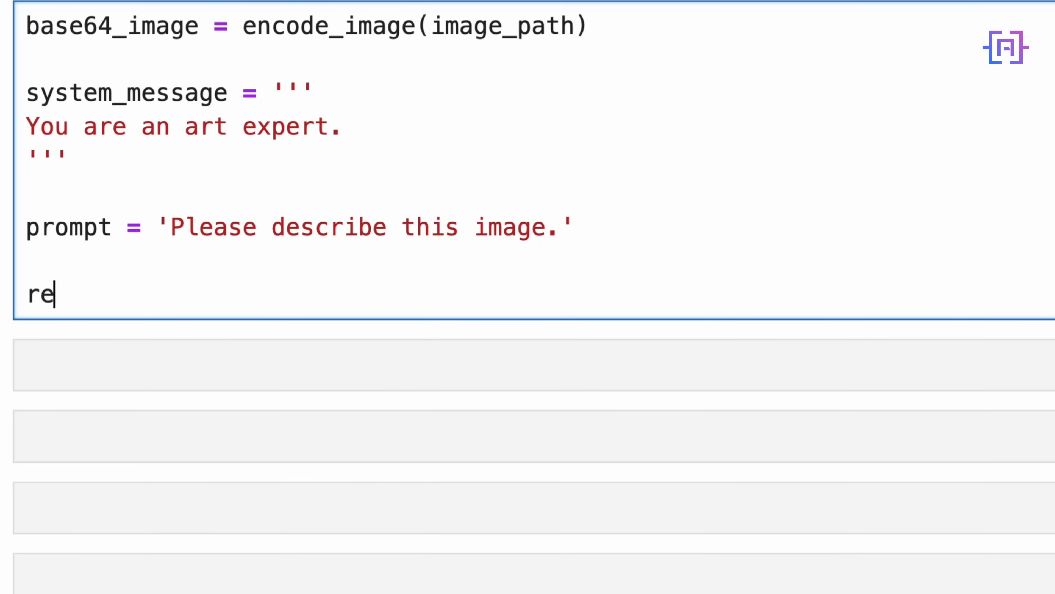
text(sponse =)
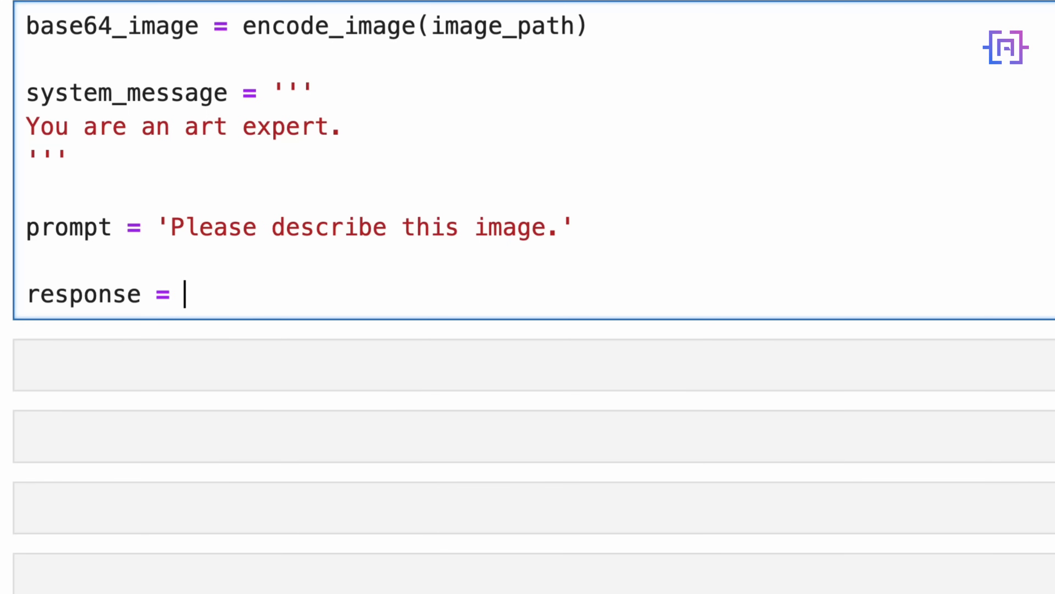
text(client.c)
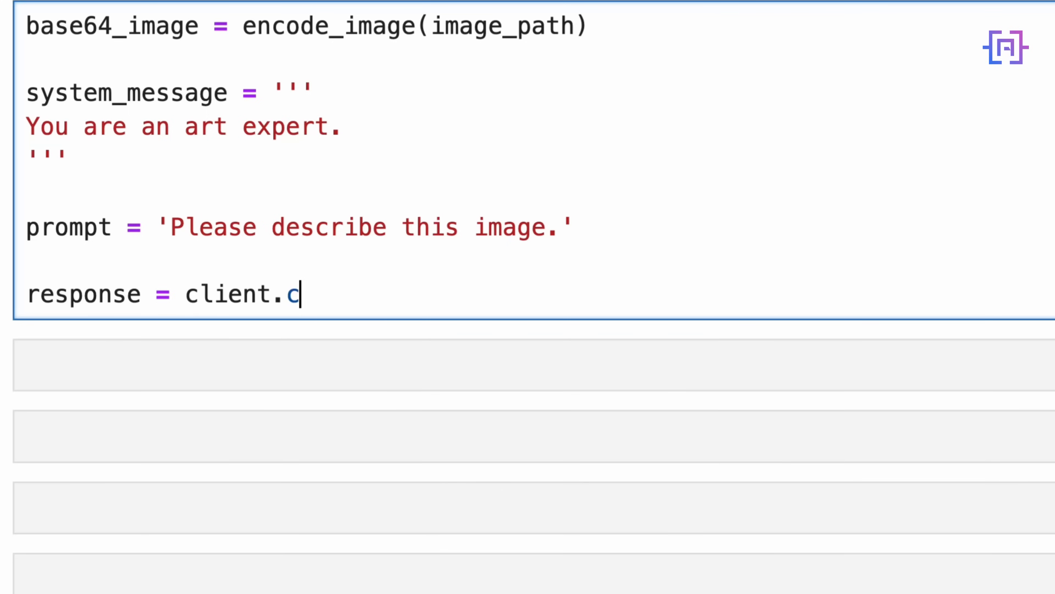
text(hat.completion)
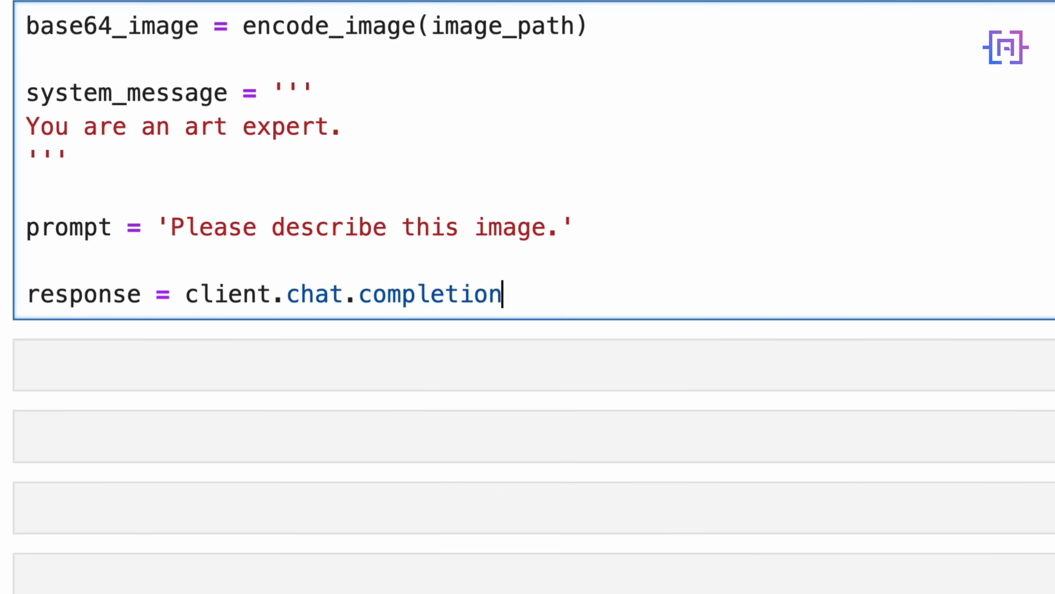
text(s.crea)
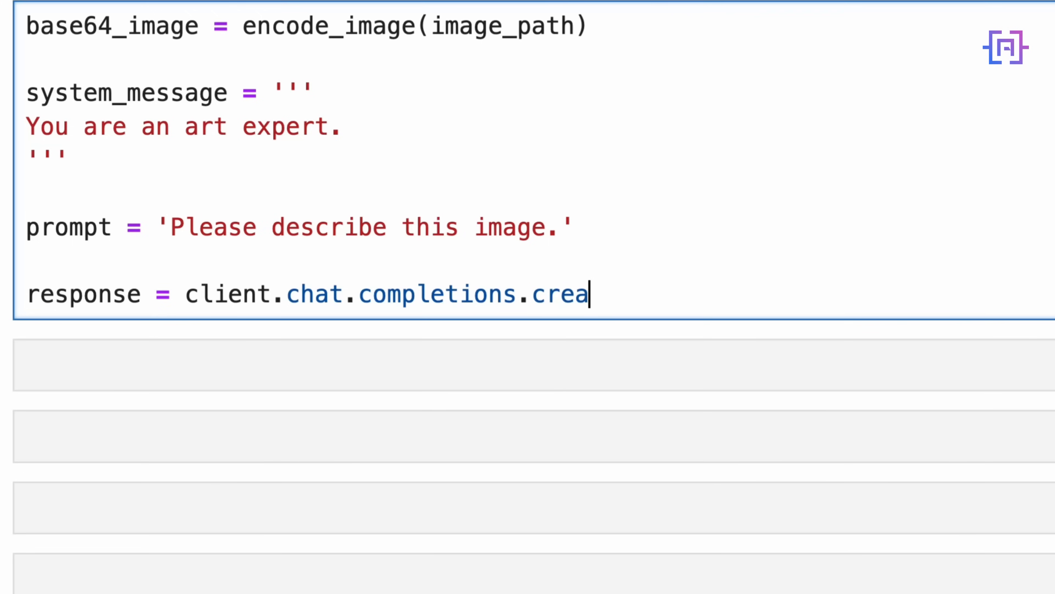
text(te())
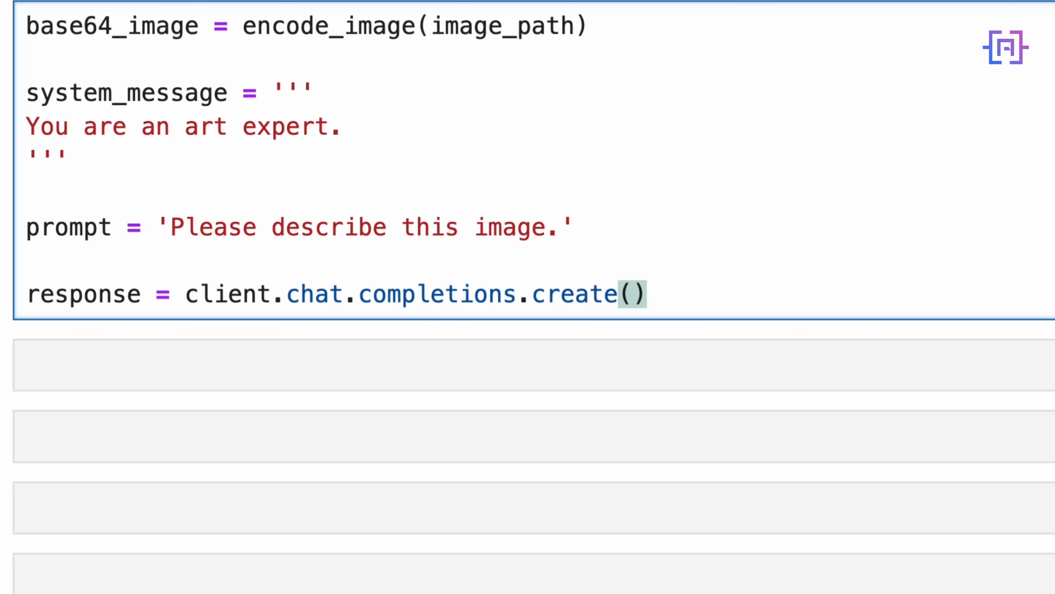
text(model=)
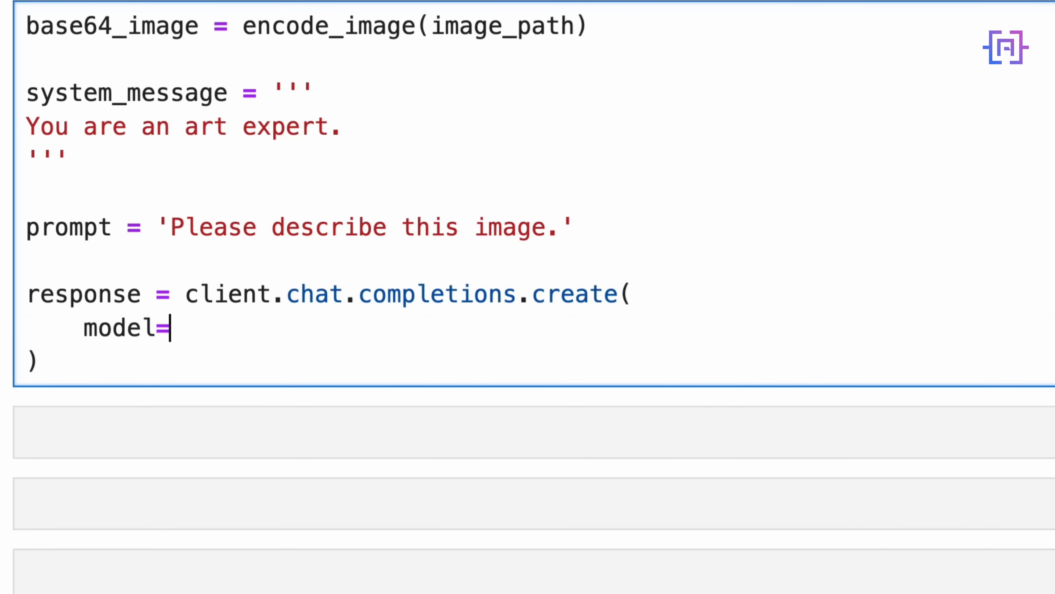
text(MODEL,)
text(me)
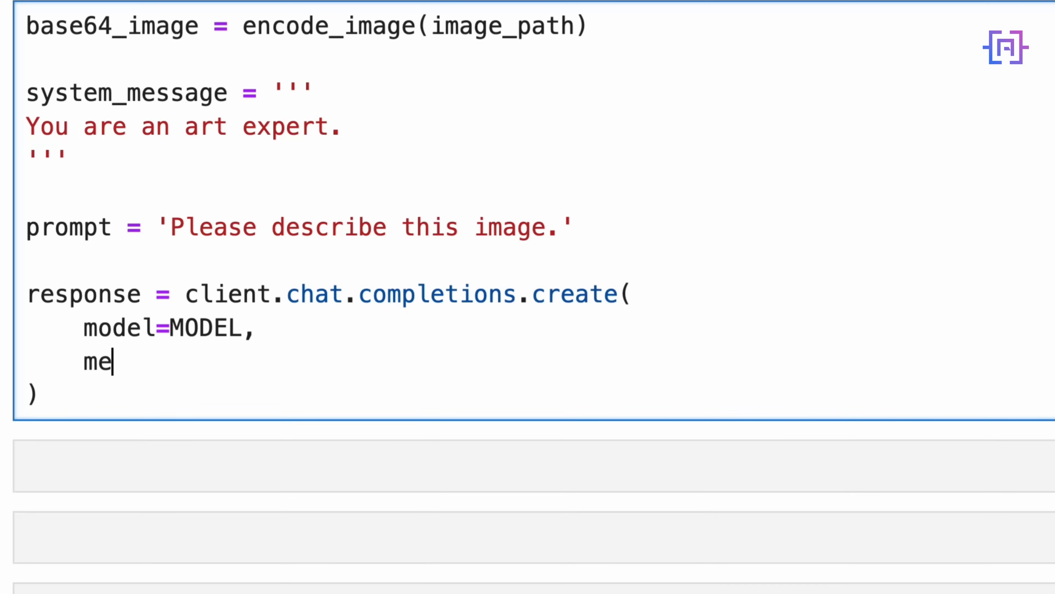
text(ssages=[)
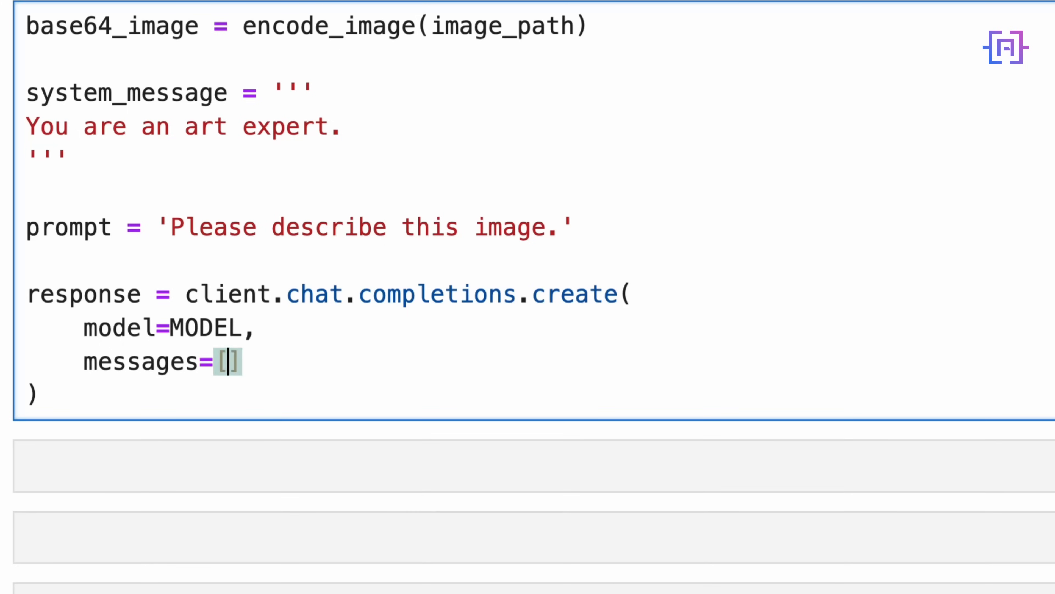
Add the system_message entry and start the user message with a content key
key(Enter)
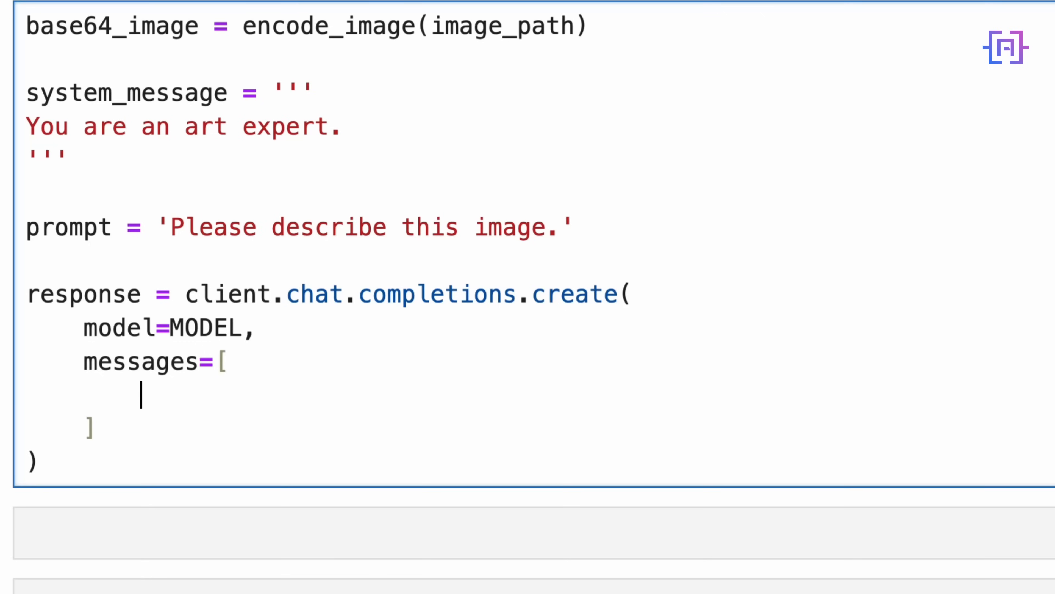
text({'role'})
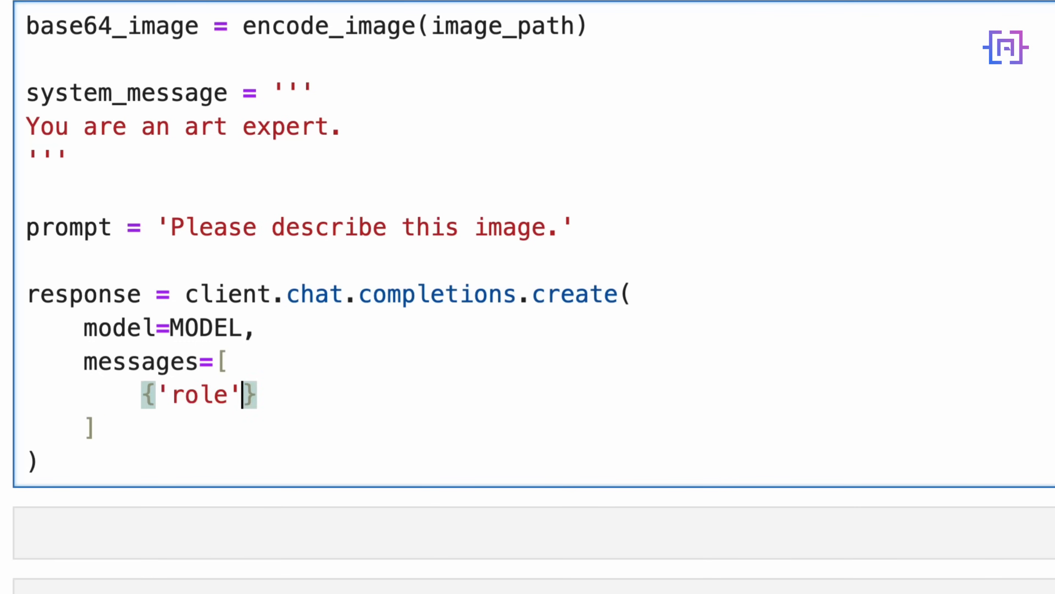
text(:'system')
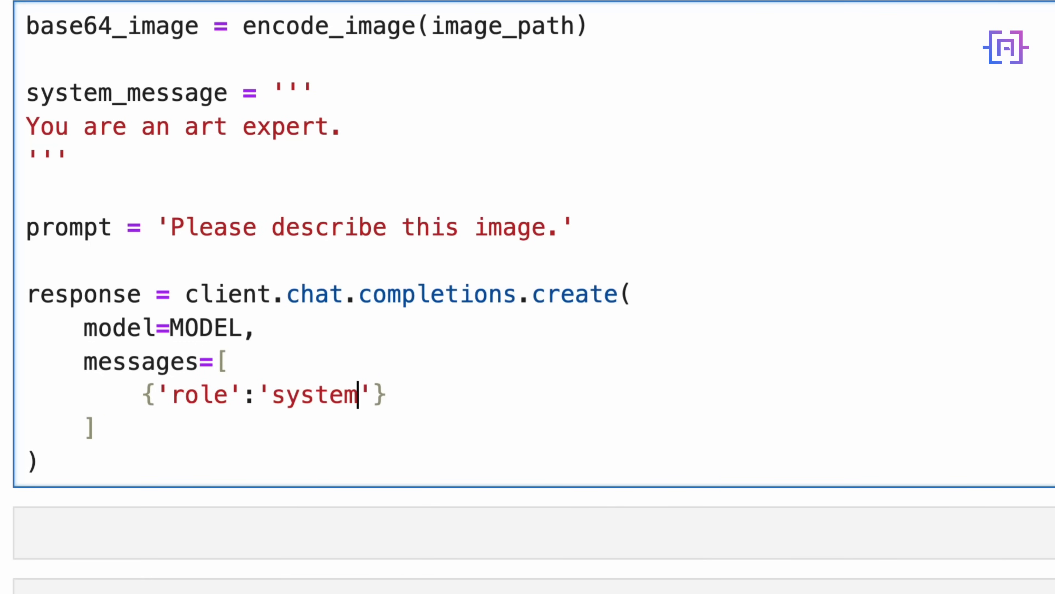
text(, 'cone)
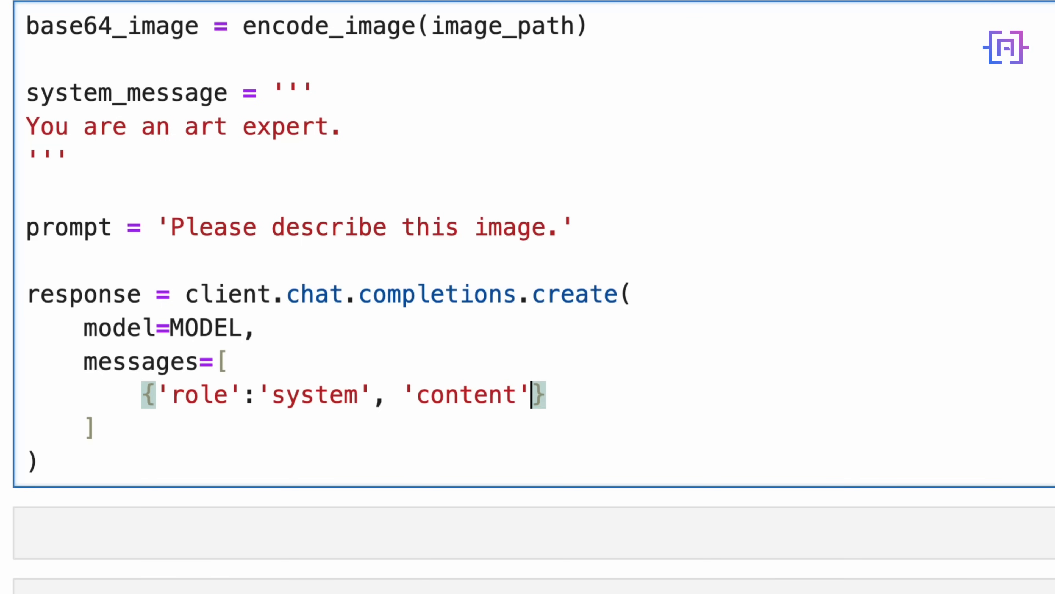
text(:system_message)
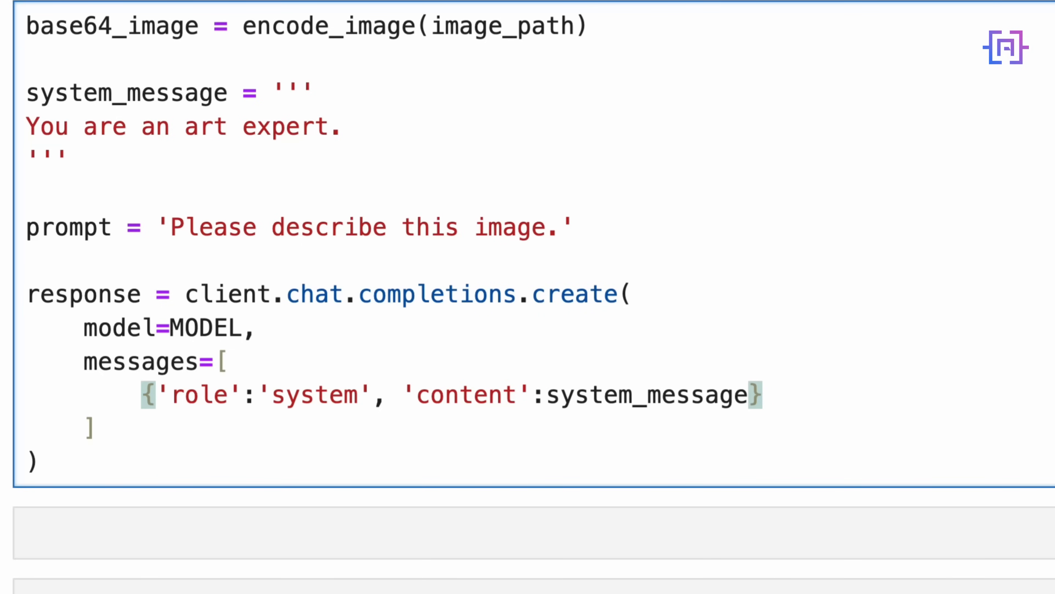
text(,)
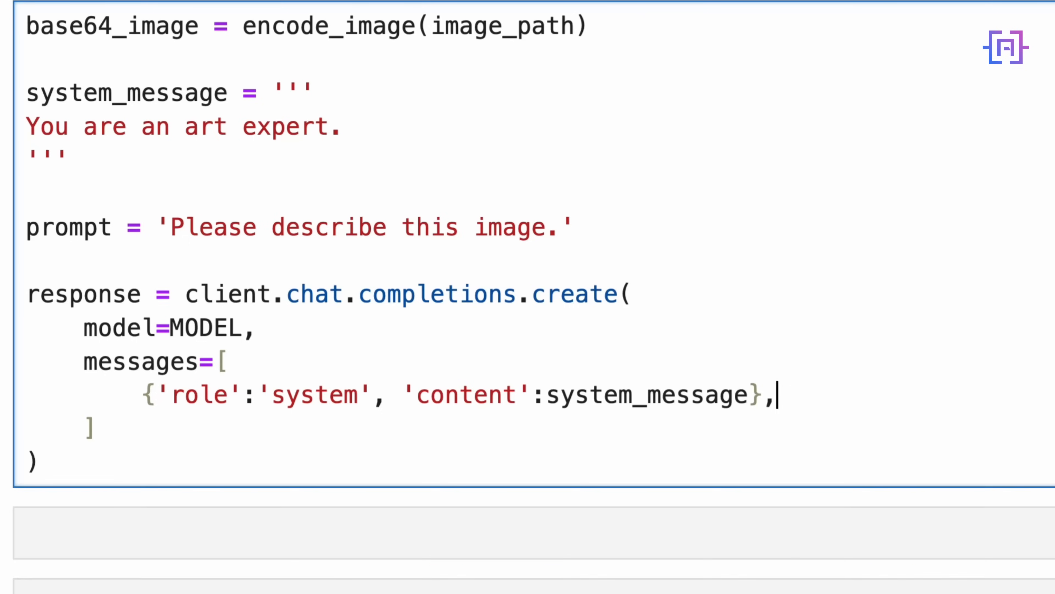
text({'role'})
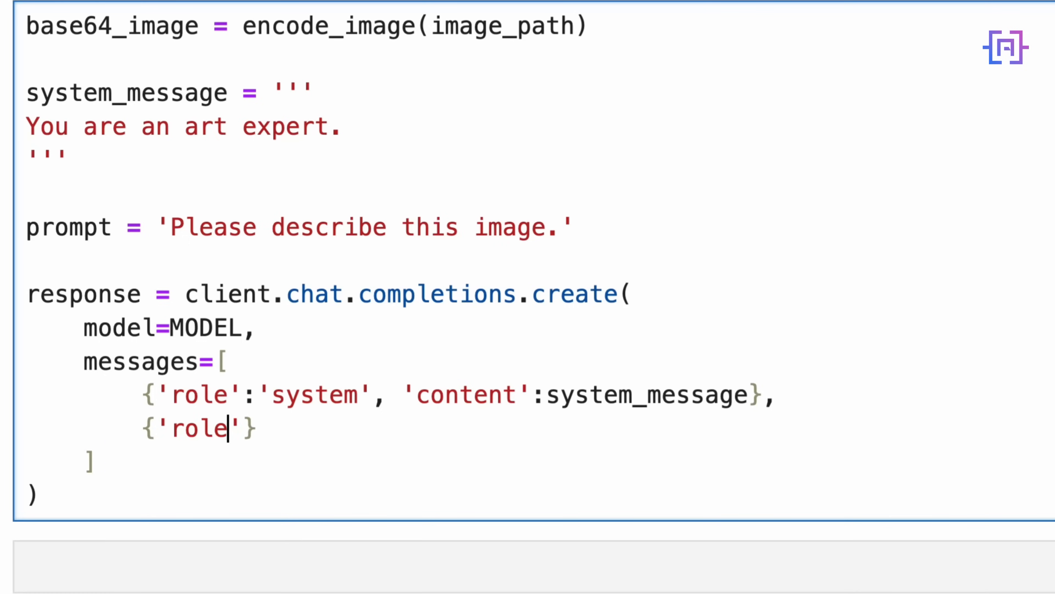
text(:'user")
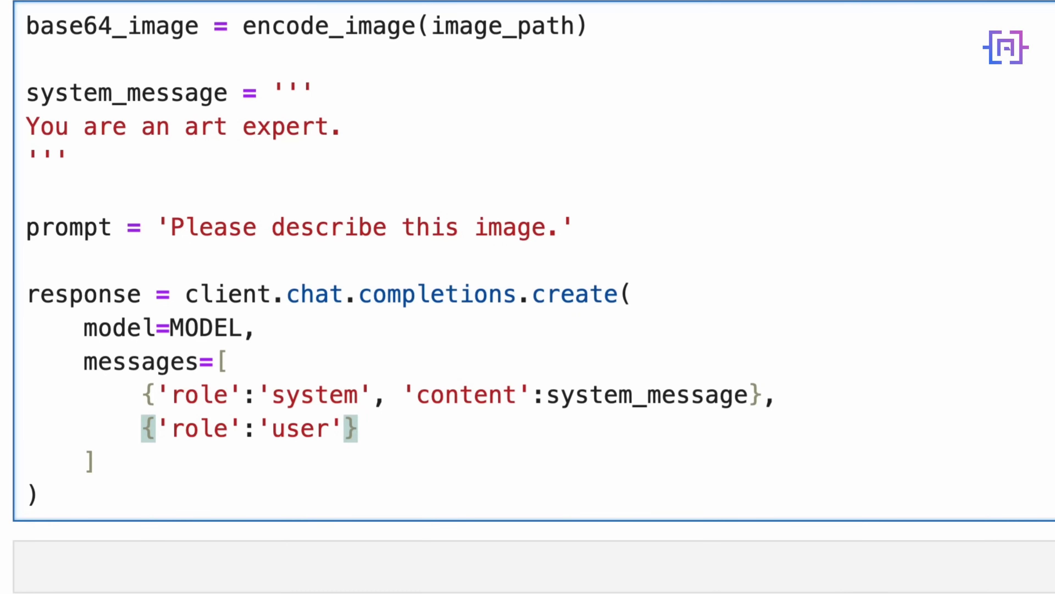
text(, 'co')
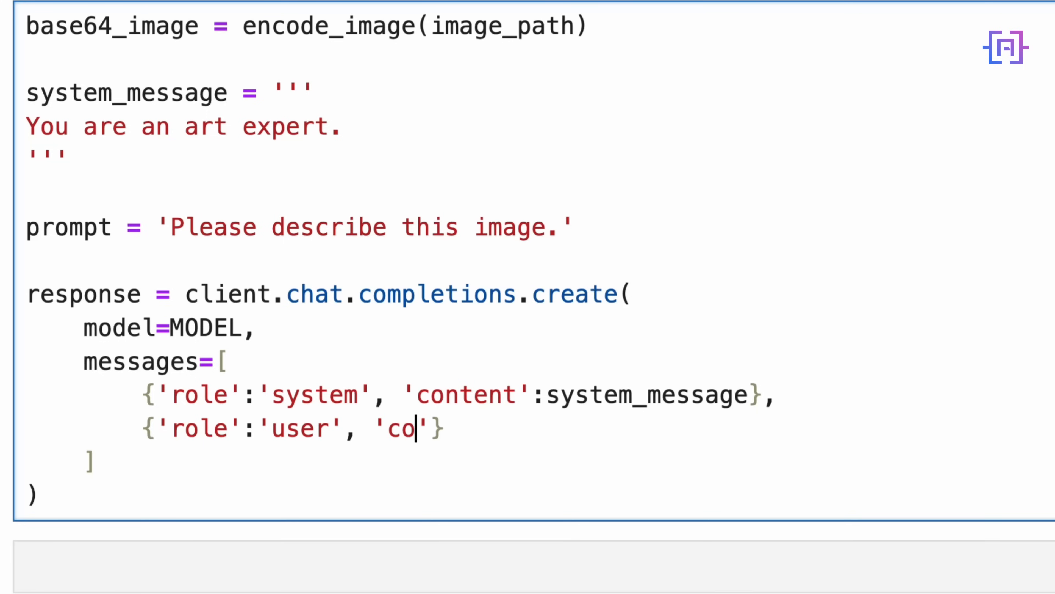
text(ntent)
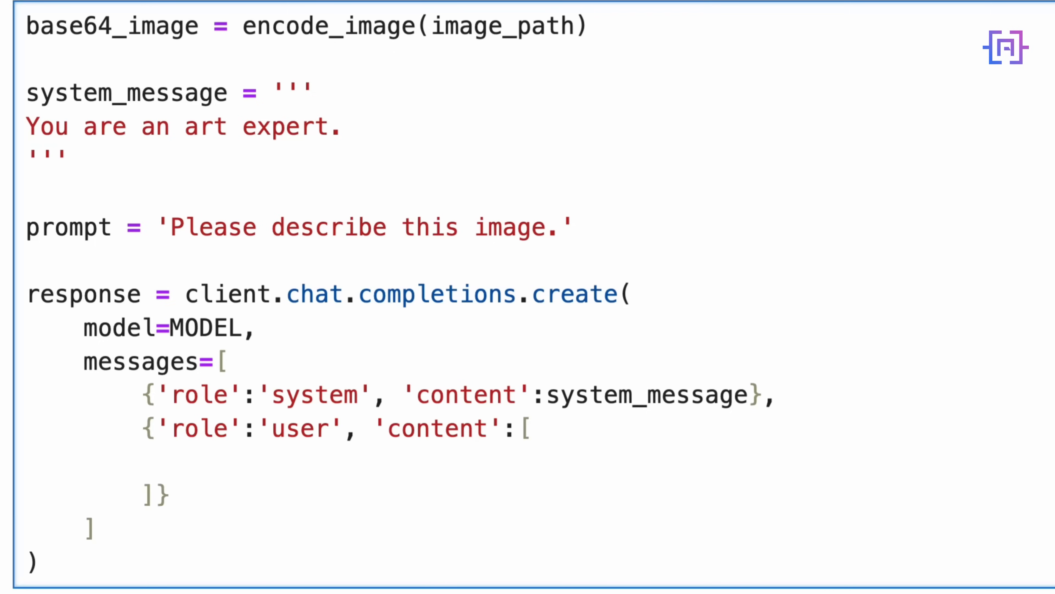
Add a content entry {'type':'text', 'text': prompt} to the user message
text({'type'})
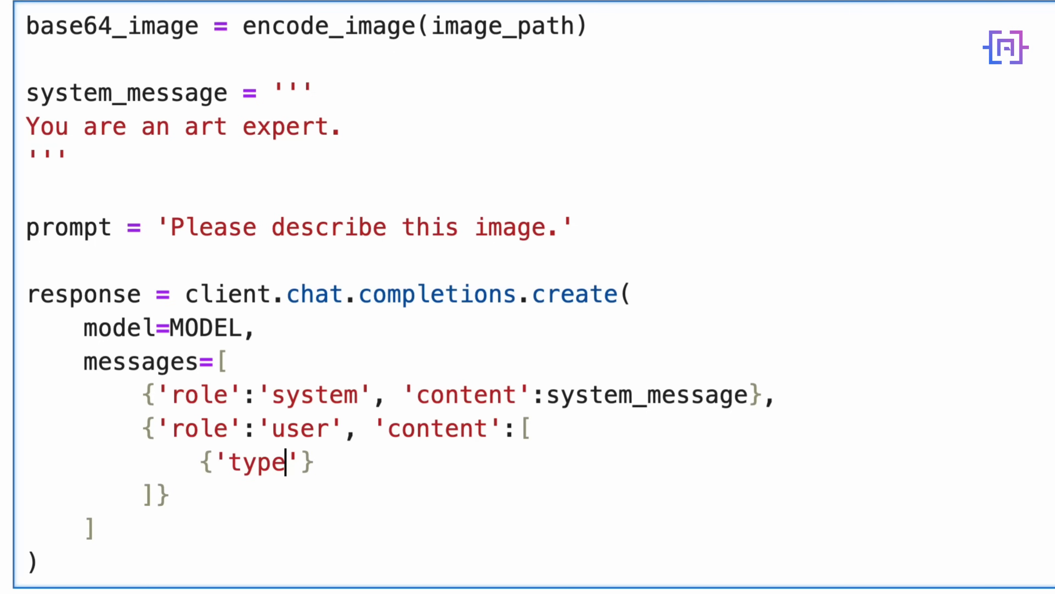
text(:'text',')
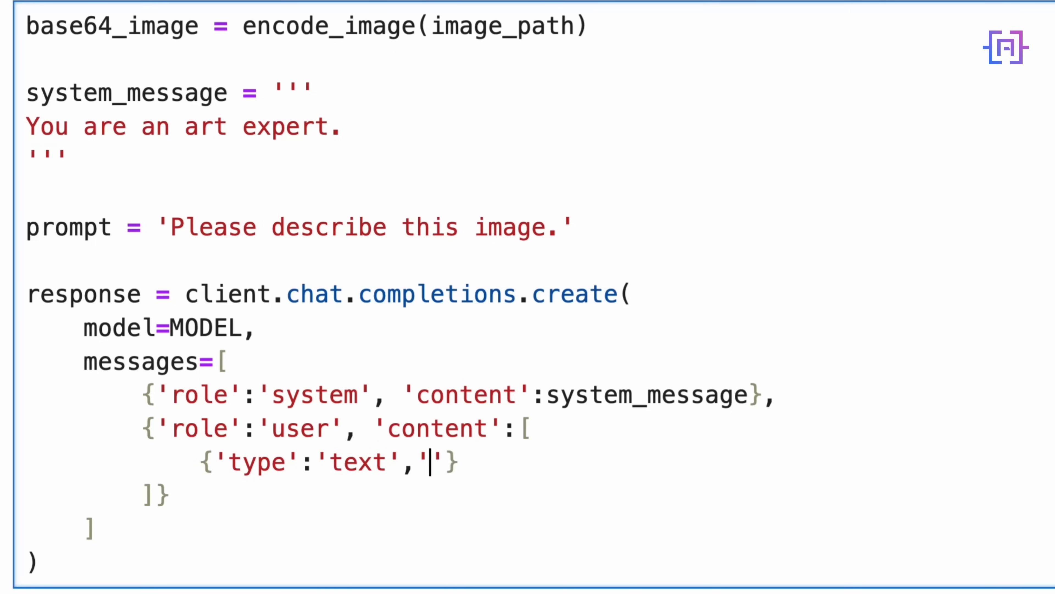
text('text': p)
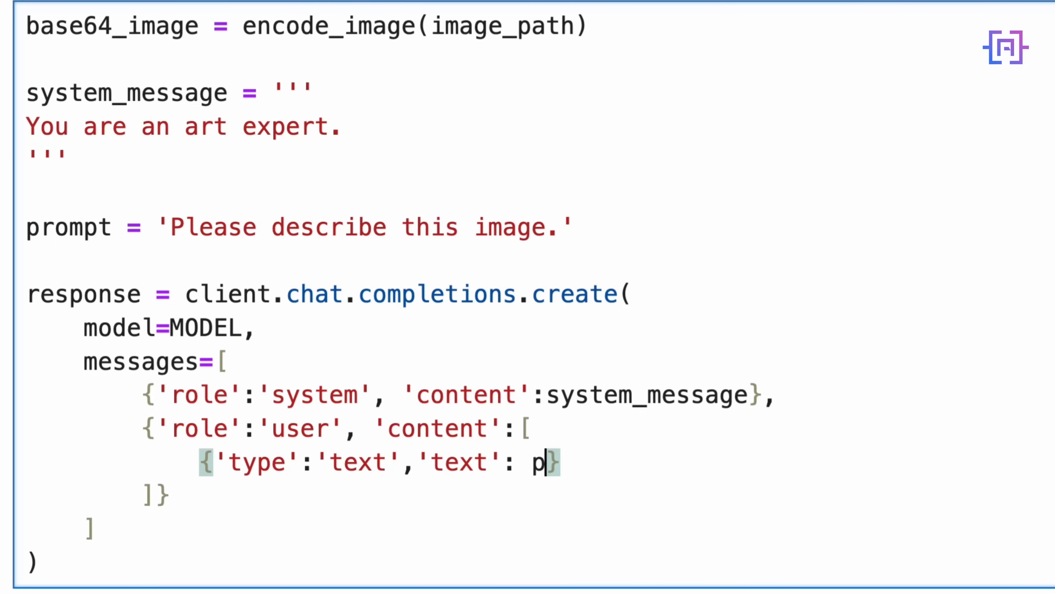
text(rompt)
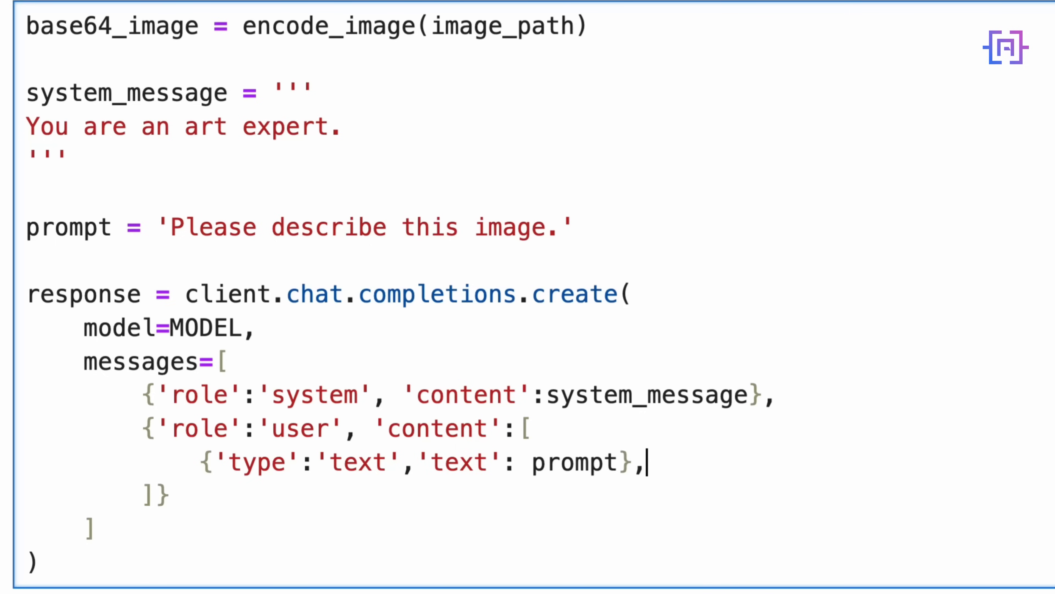
Add a second entry {'type':'image_url', 'image_url':{}} ready for a url key
text({'typ'})
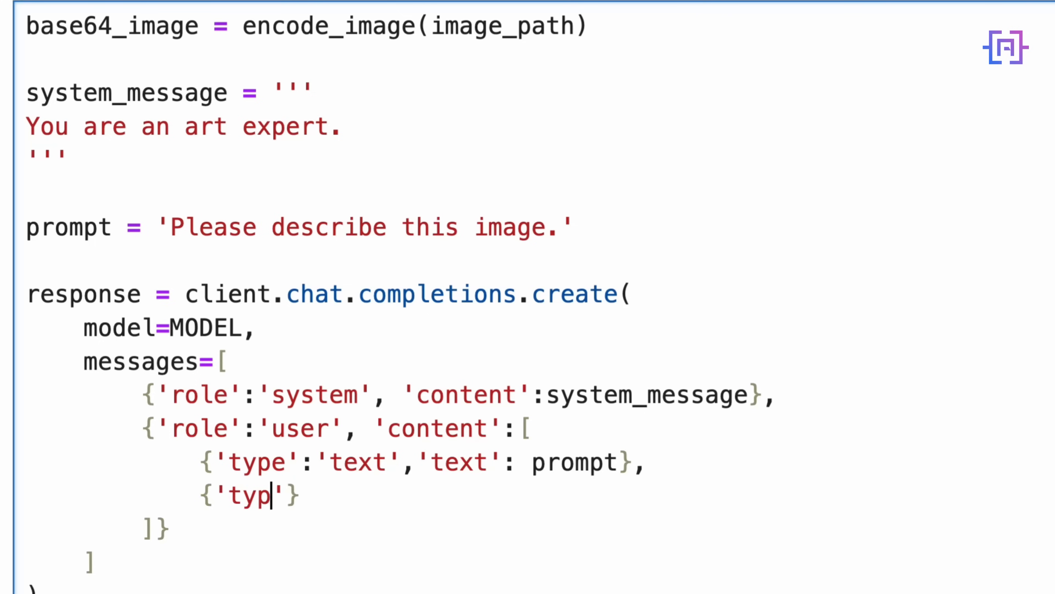
text(e':'ima)
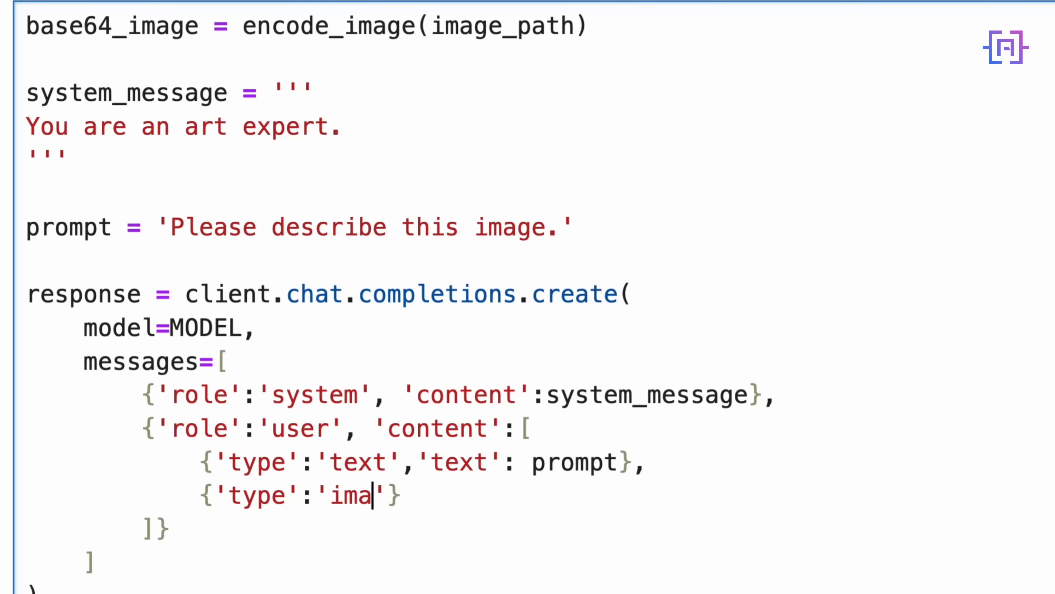
text(ge_url)
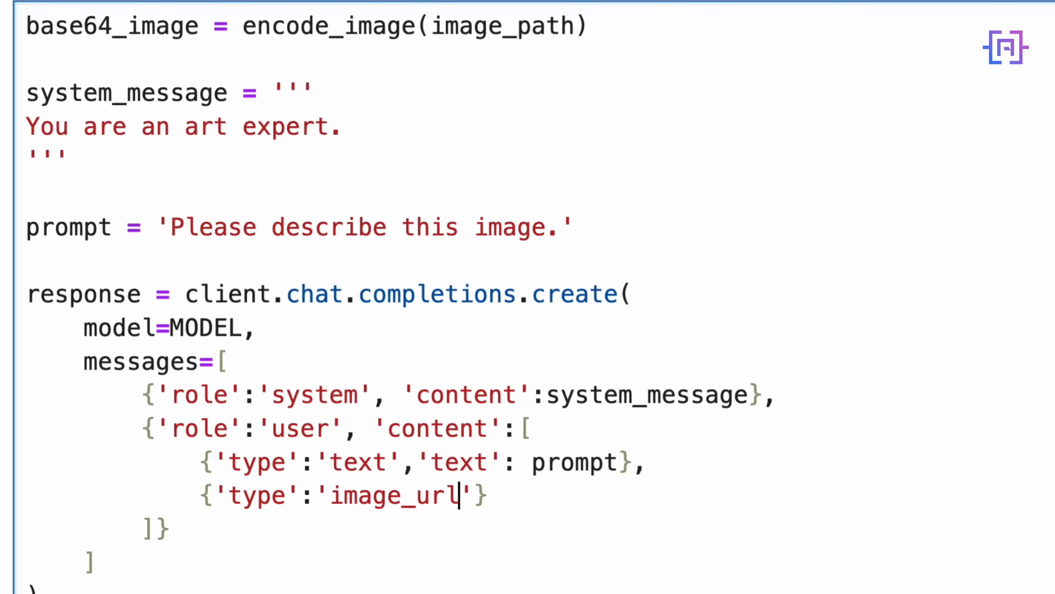
text(, 'i')
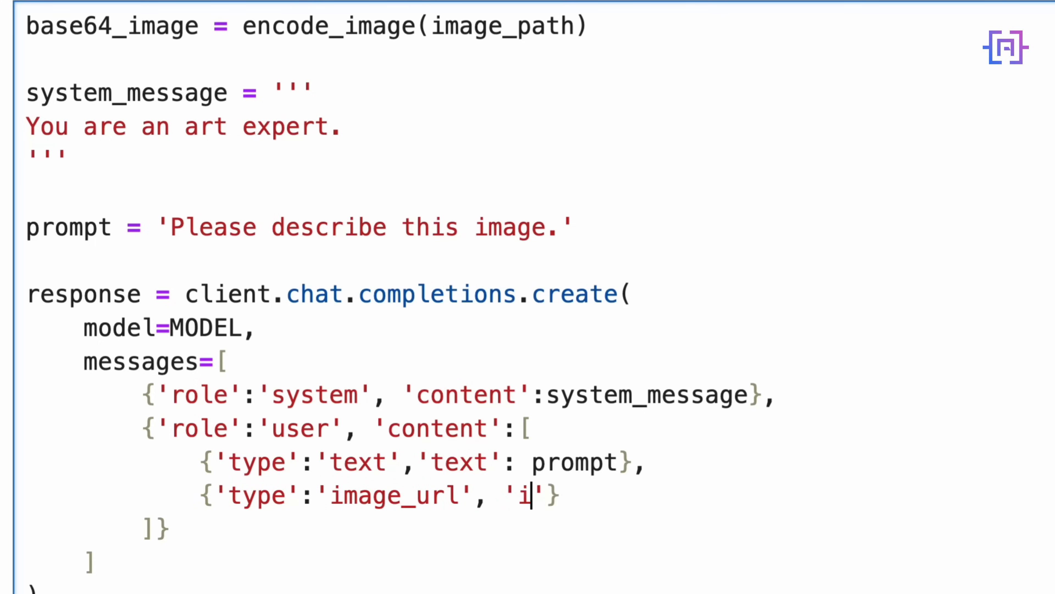
text(mage_)
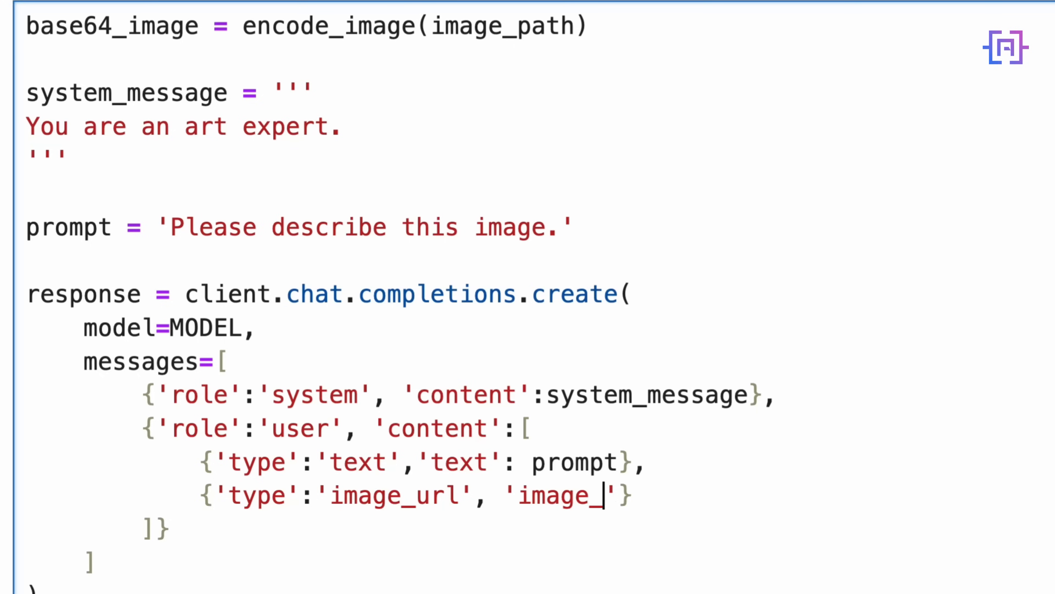
text(url)
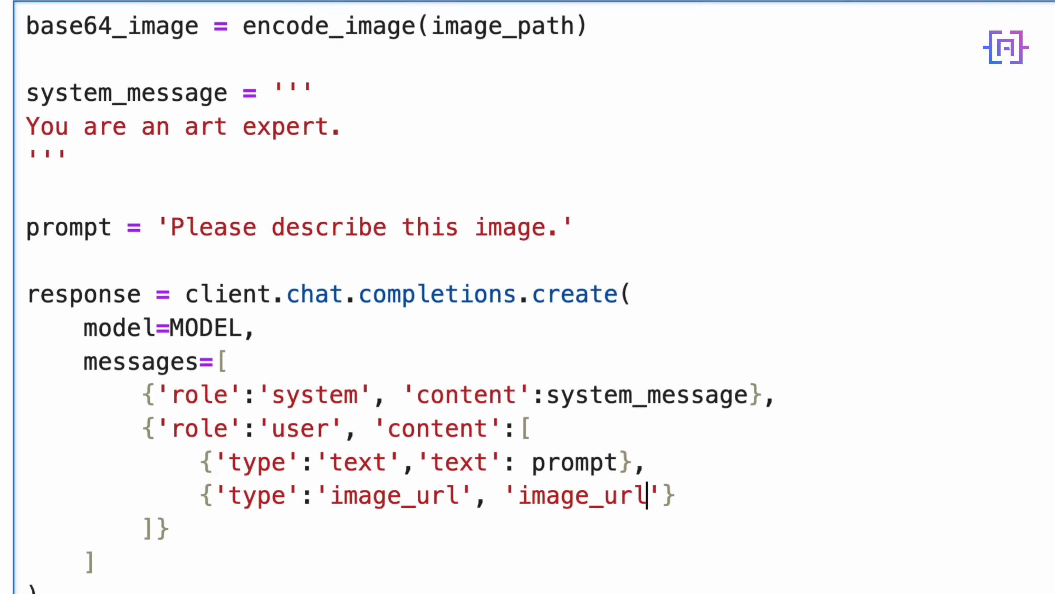
text(:{})
text('url)
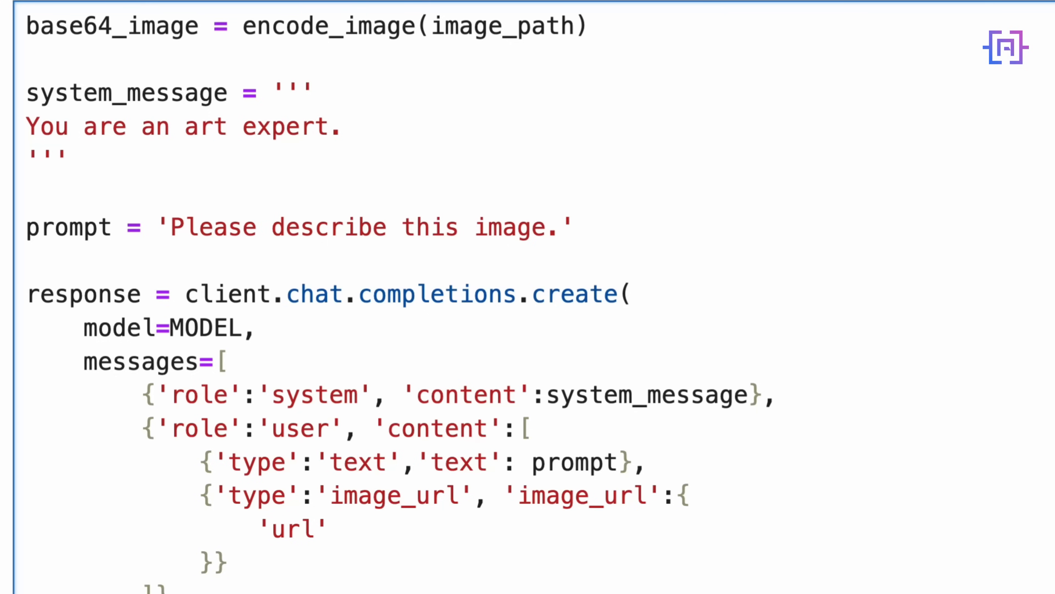
Set 'url' to the f-string 'data:image/jpg;base64,{base64_image}'
text(:)
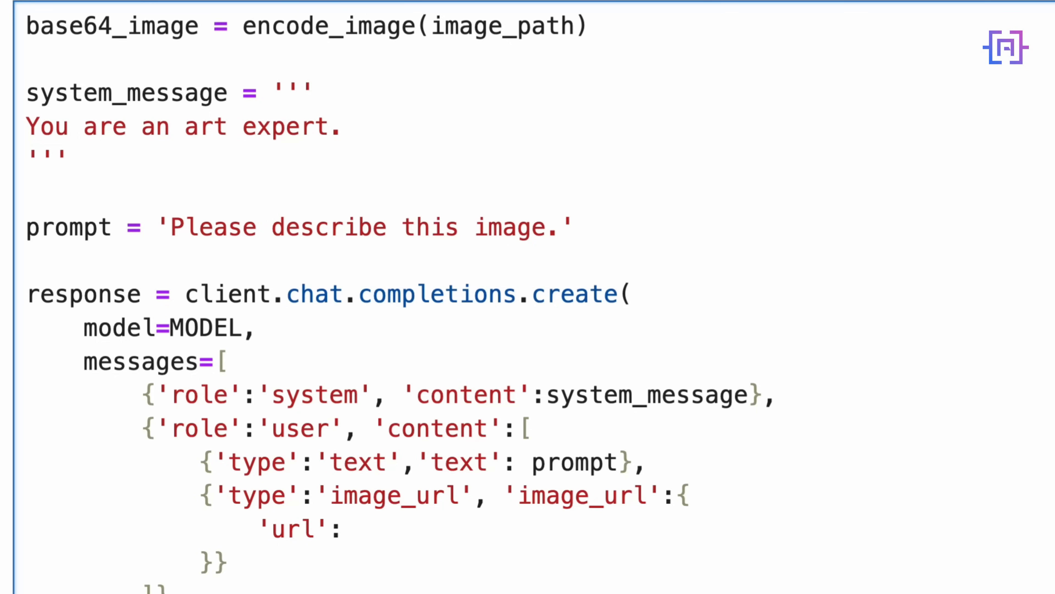
click(343, 527)
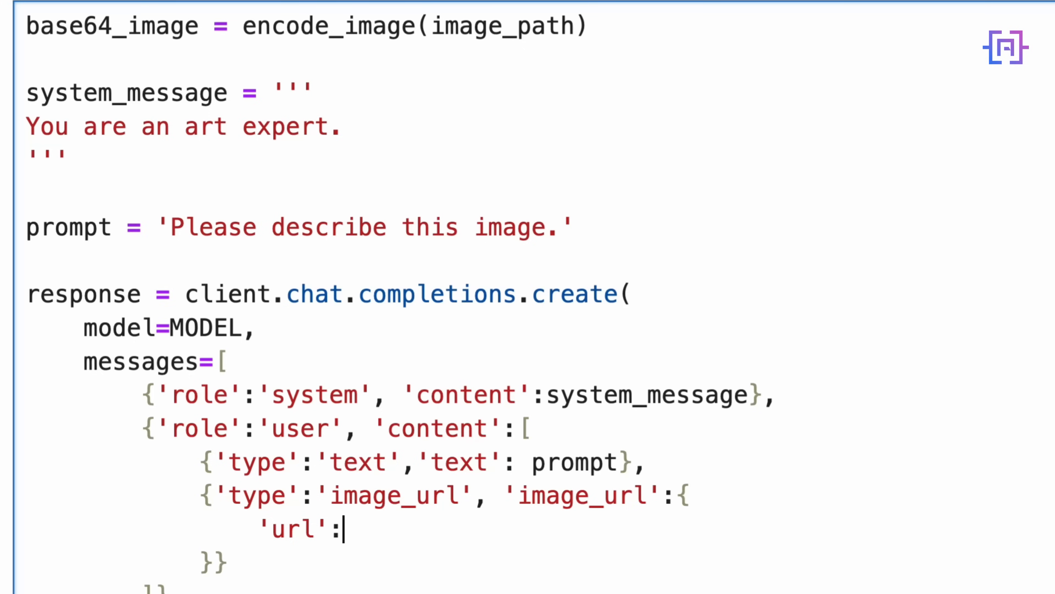
text(f)
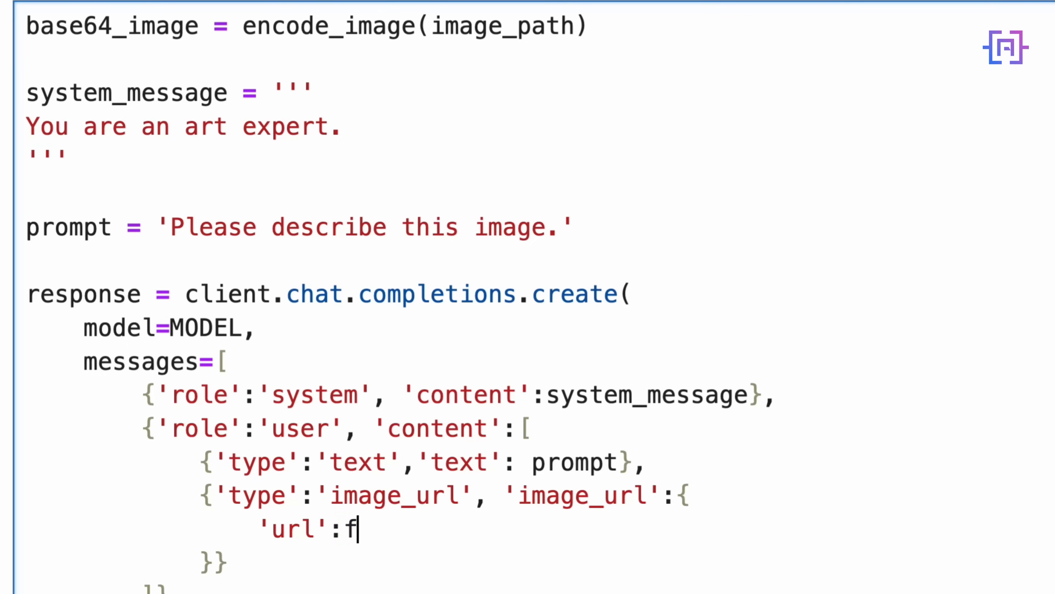
text('data:i)
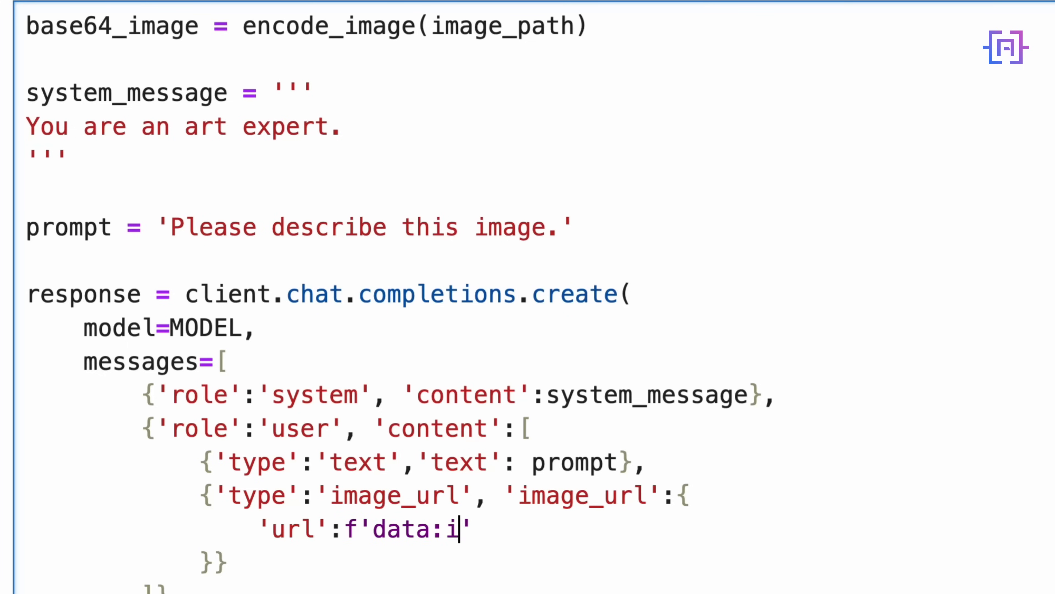
text(mage/jpg;ba)
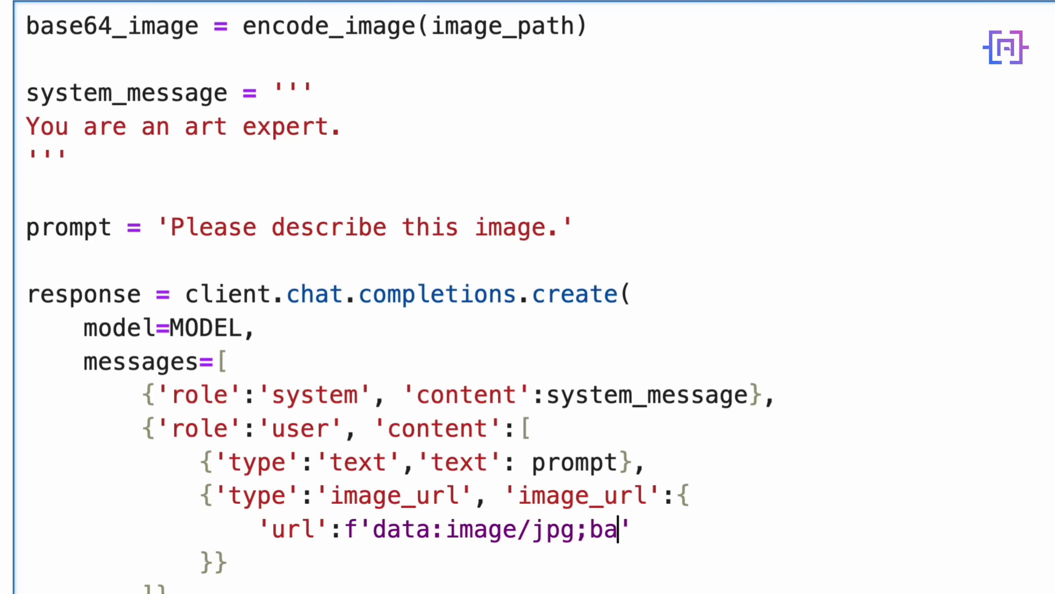
text(se64')
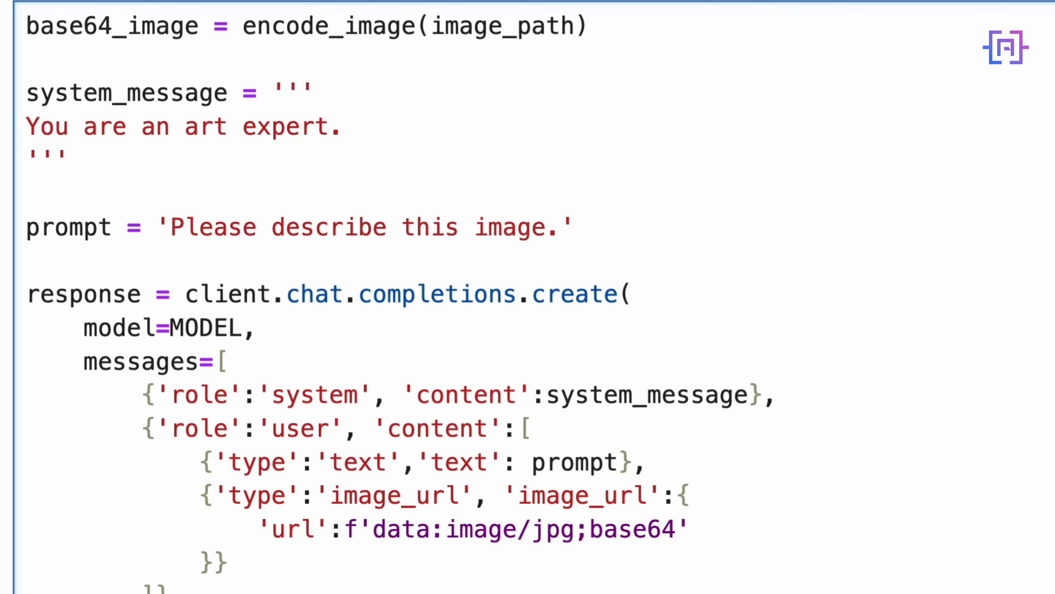
text(,{})
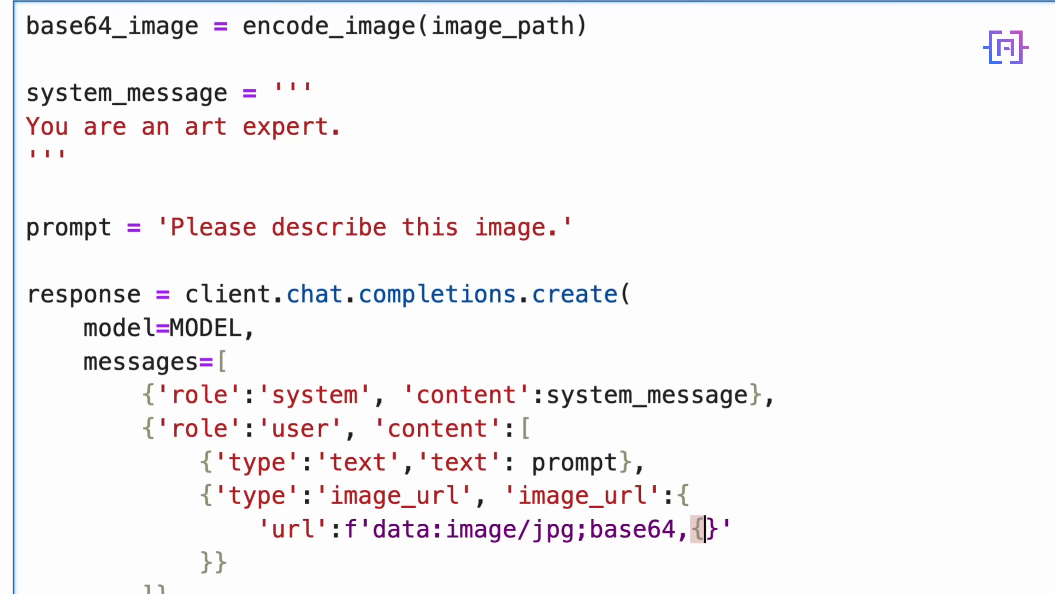
text(base64_image)
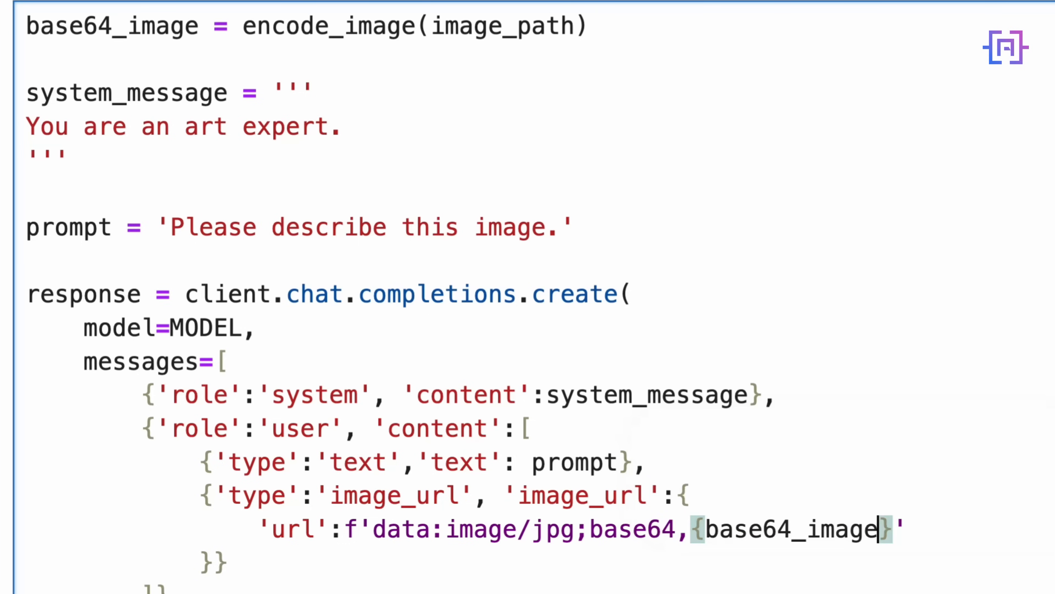
Add temperature=0.0 to the chat completion create call
scroll(down, 3)
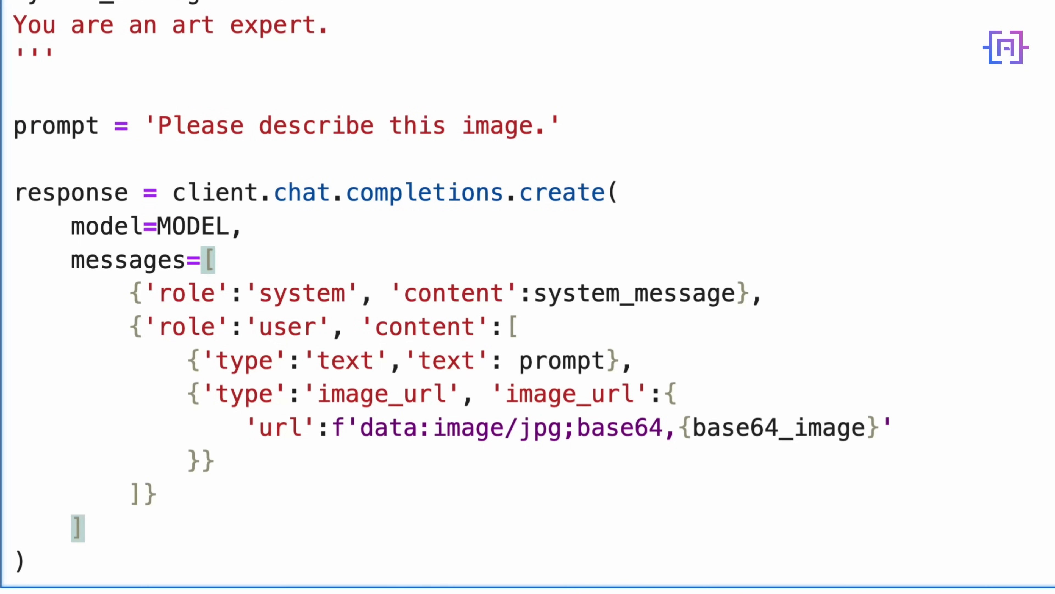
text(temperature=)
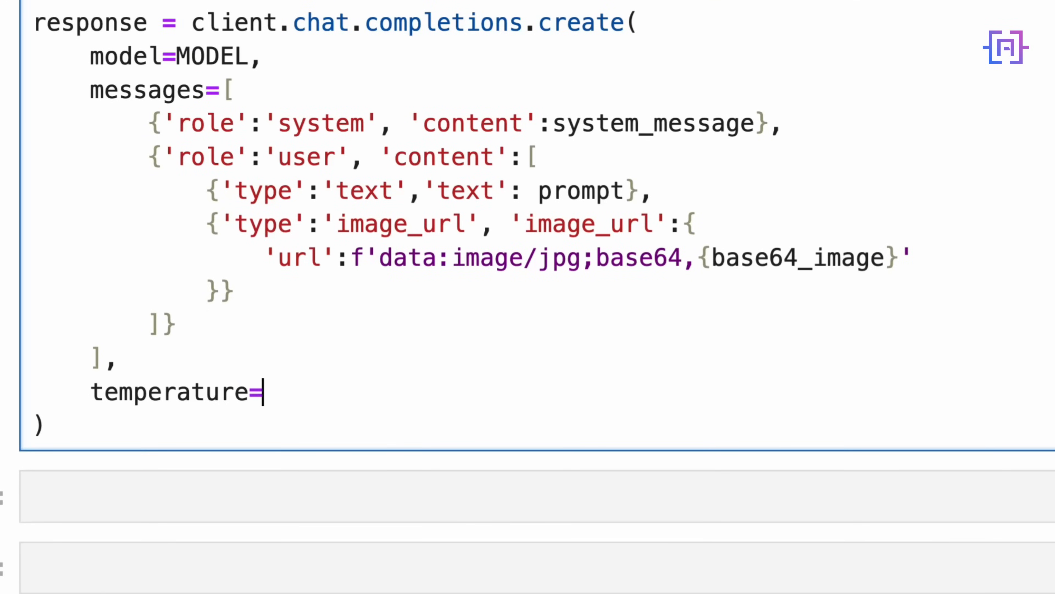
text(0)
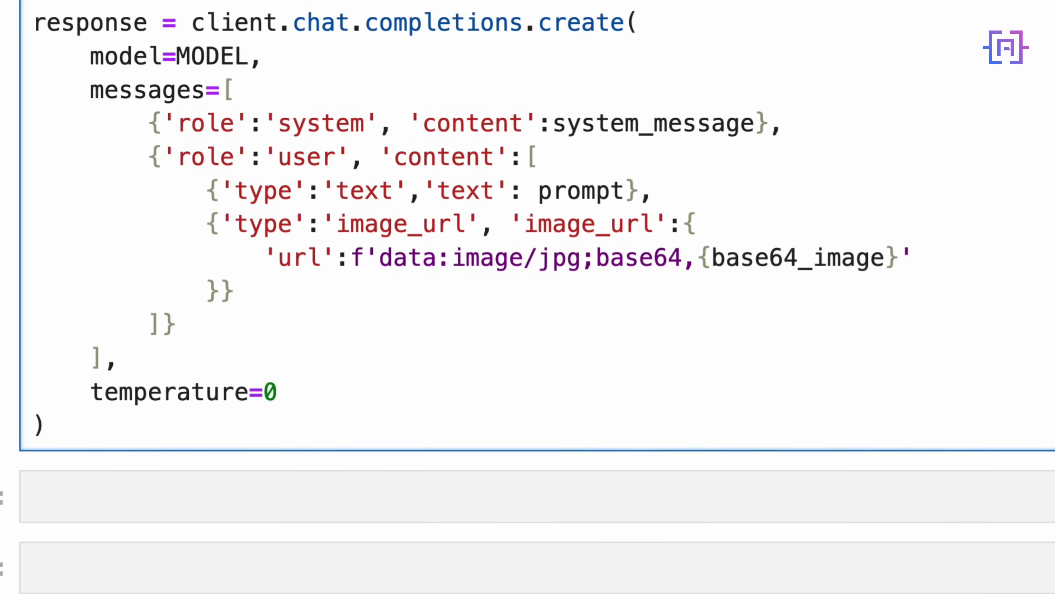
text(.0)
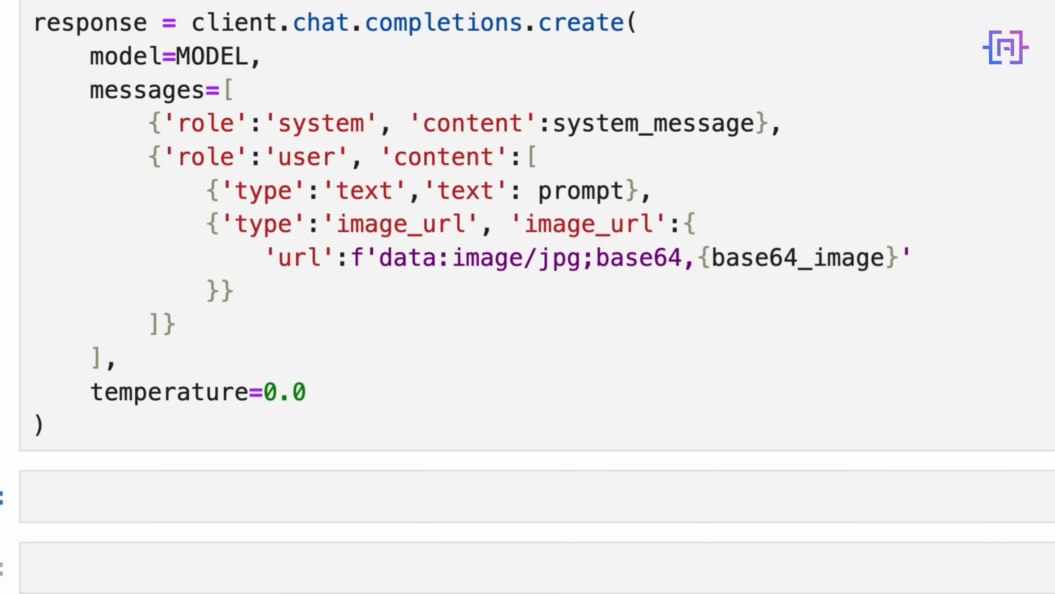
Write print(response.choices[0].message.content) in the cell below the request
click(525, 501)
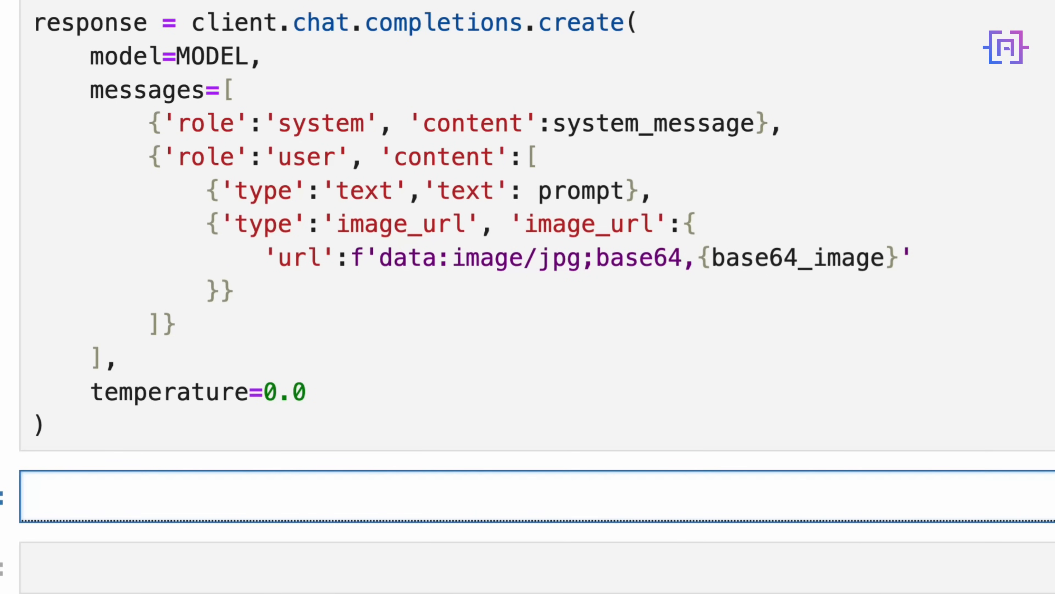
text(print(r))
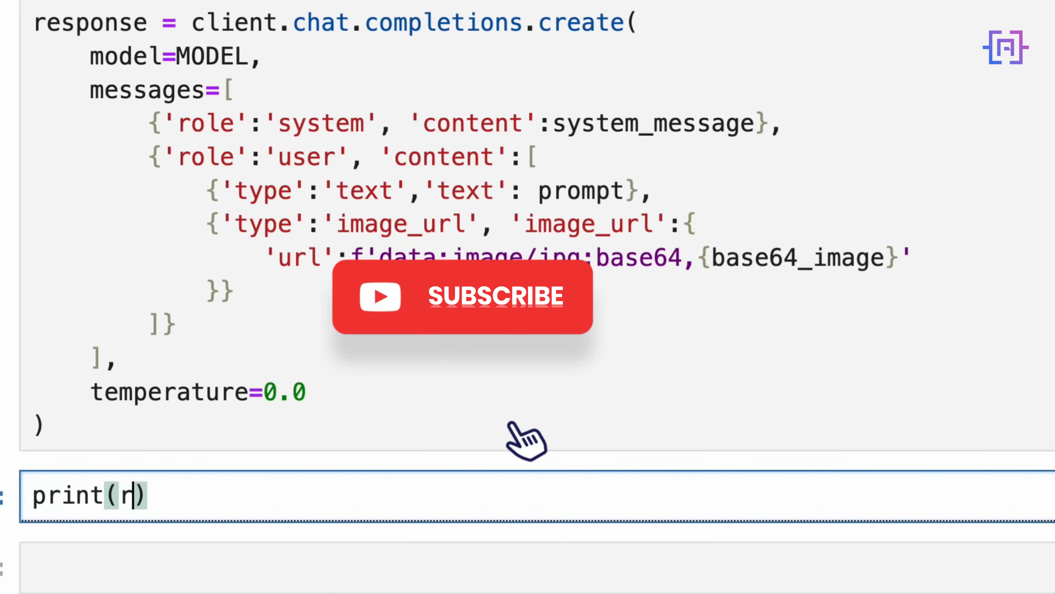
text(esponse.choices[)
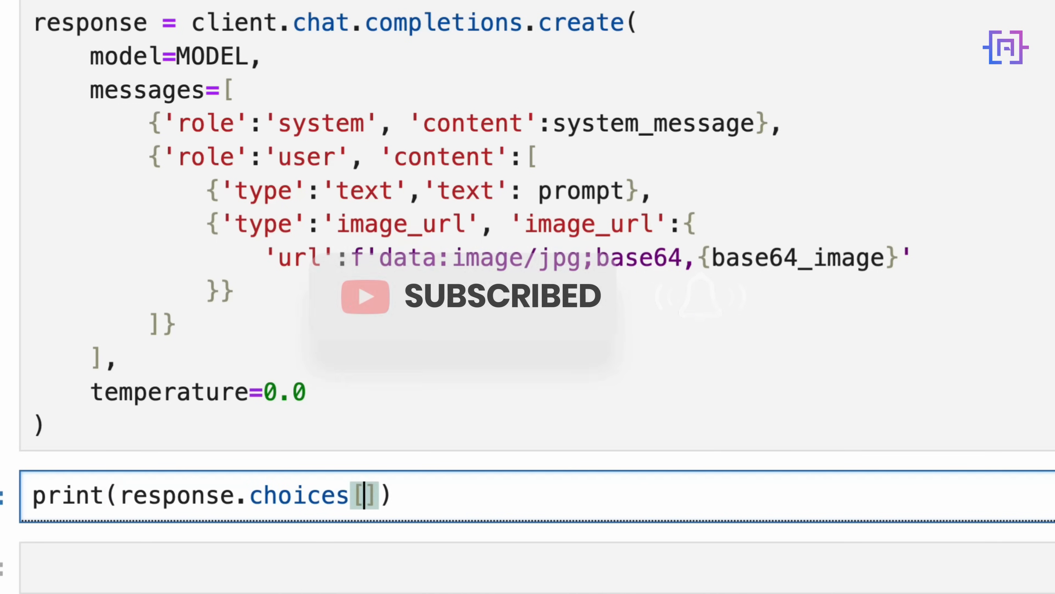
text(0].)
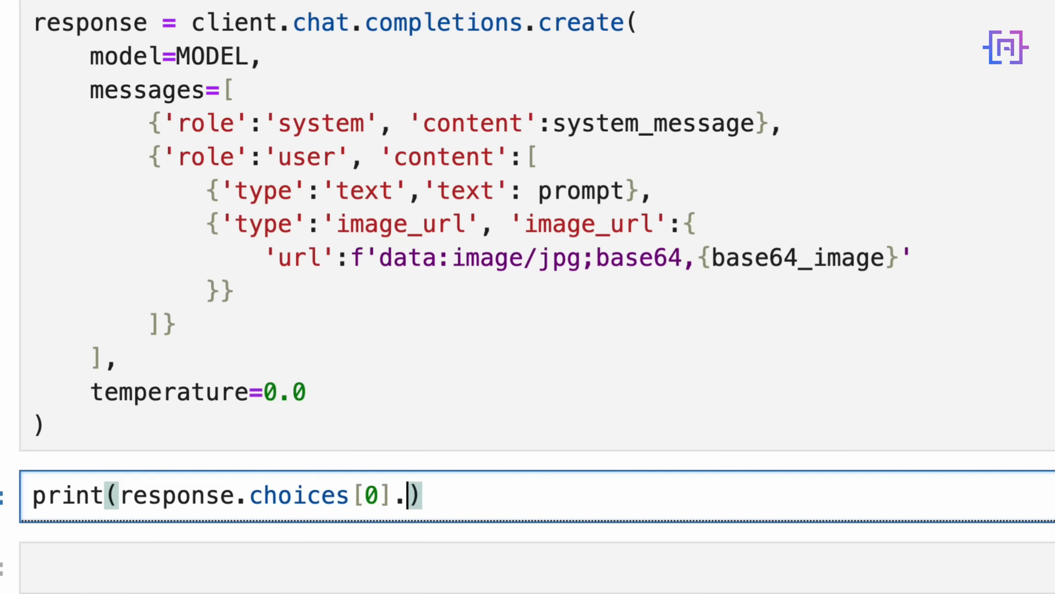
text(message.con)
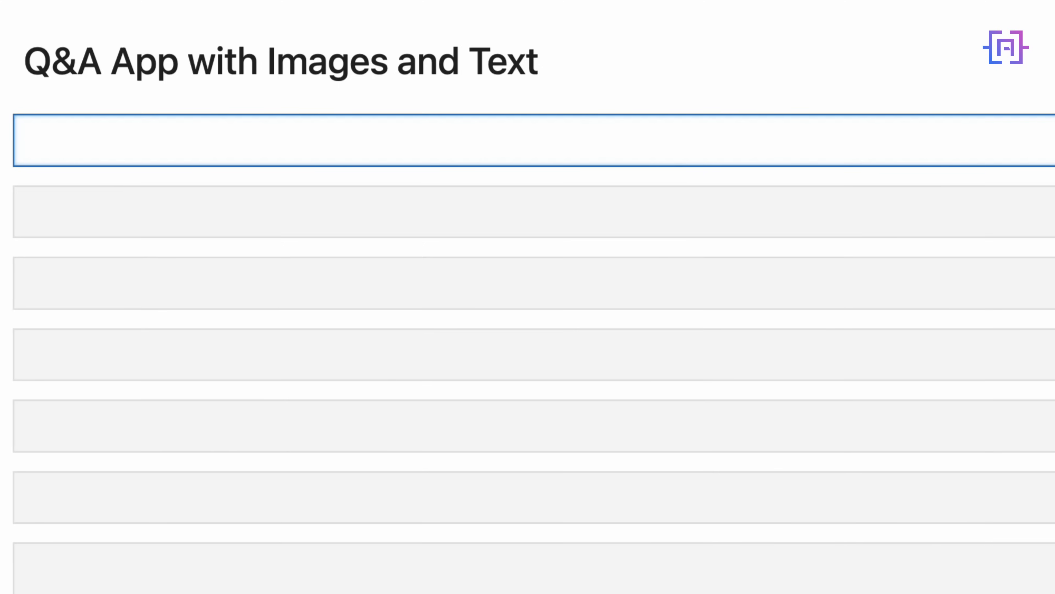
Assign the Wikimedia Kheops-Pyramid.jpg URL to image_url
text(ima)
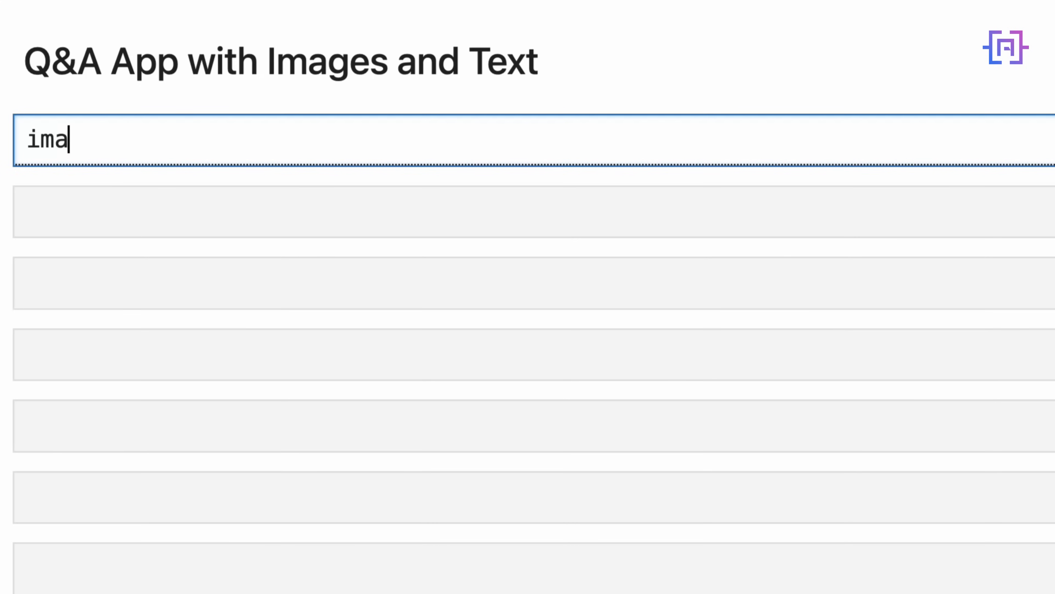
text(ge_url)
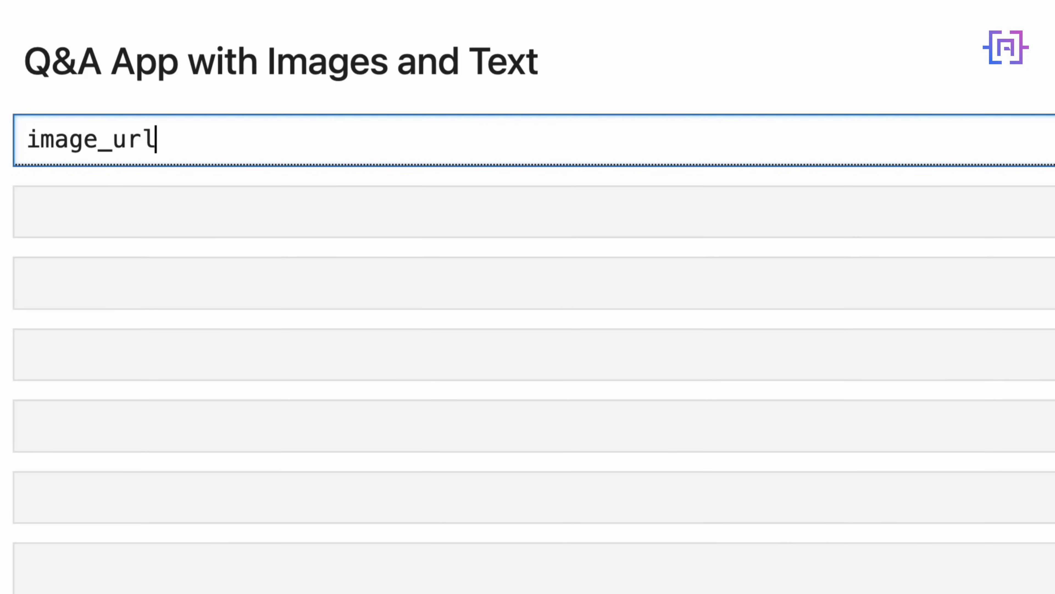
text(=)
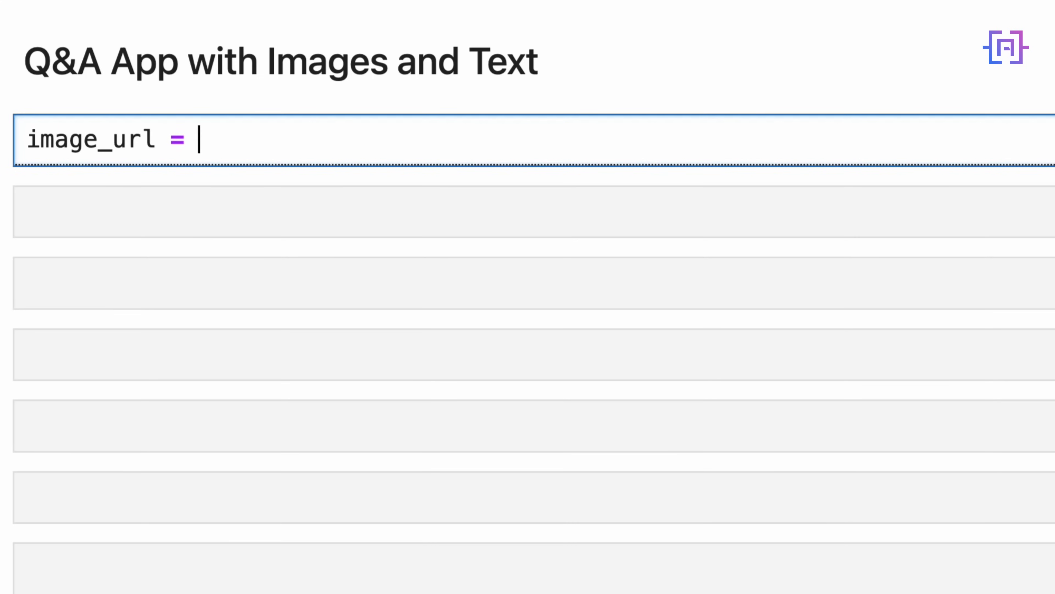
text('https://upload.wikimedia.org/wikipedia/commons/e/e3/Kheops-Pyramid.jpg')
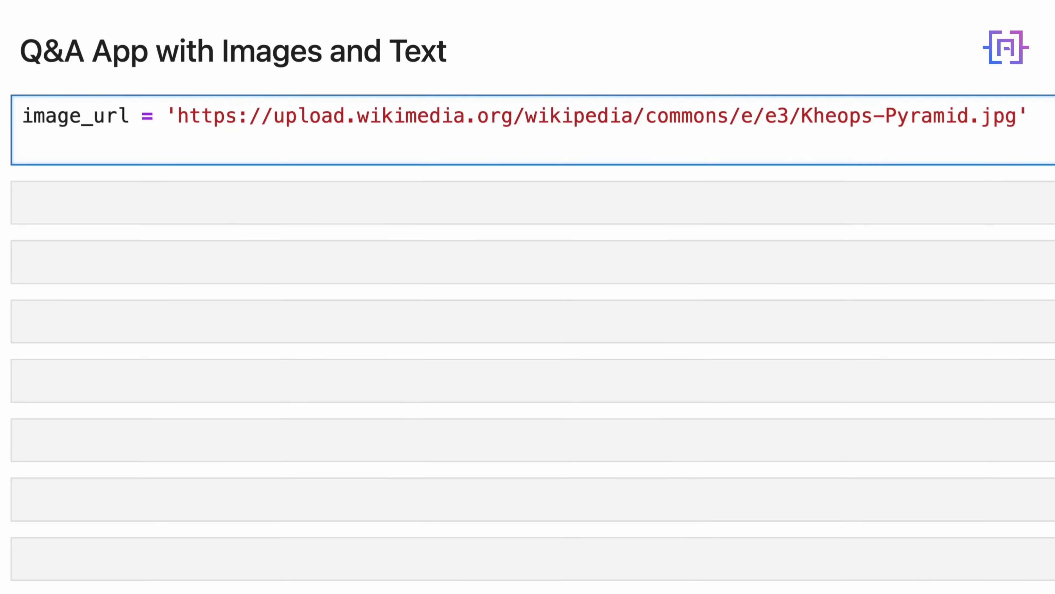
Add display(Image(image_url, width=400)), correcting the width from 300 to 400
text(display()
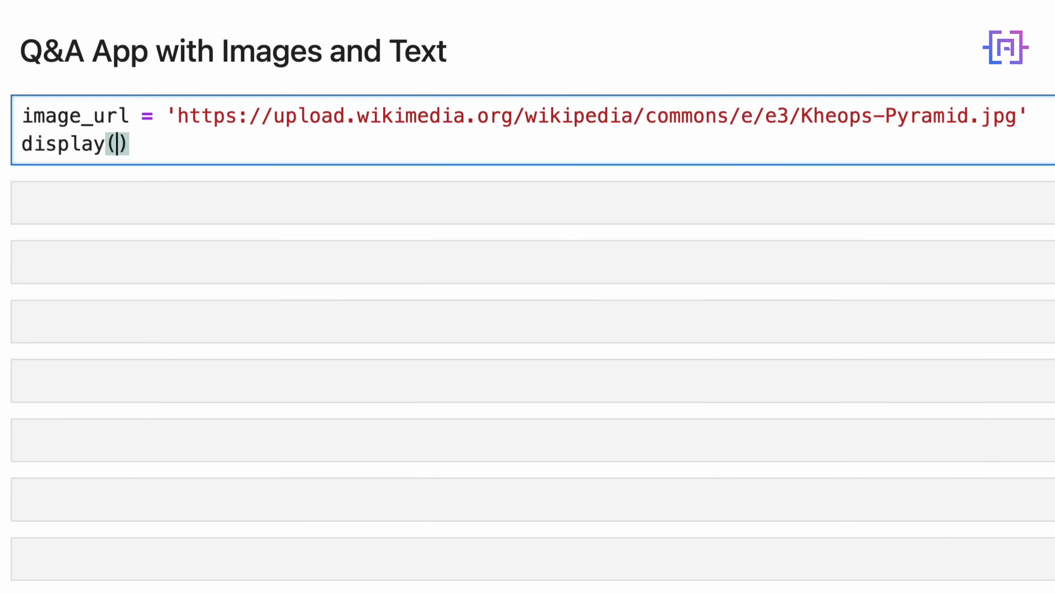
text(Image(im)
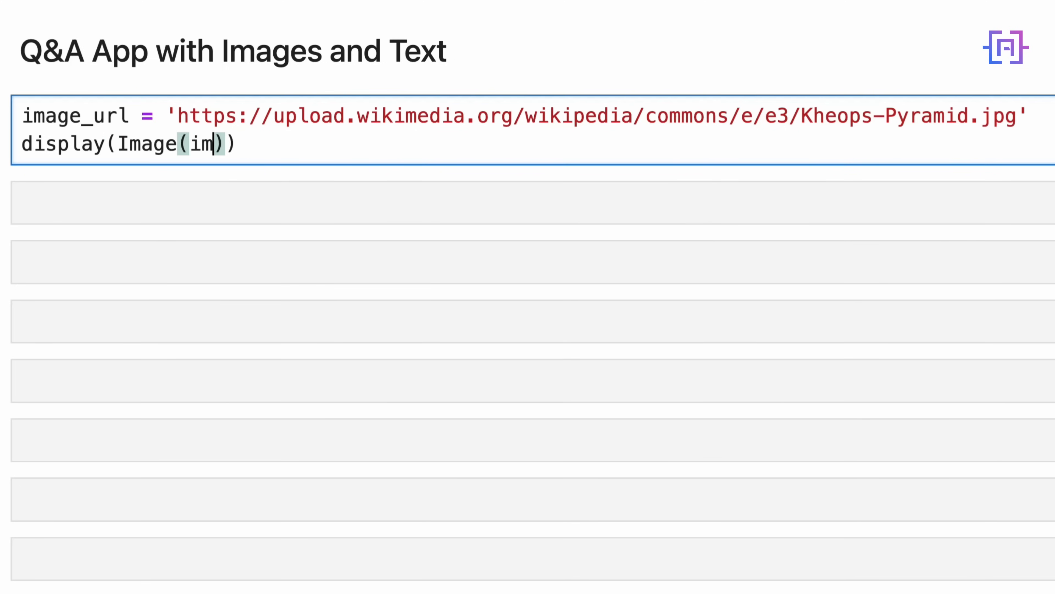
text(age_ur)
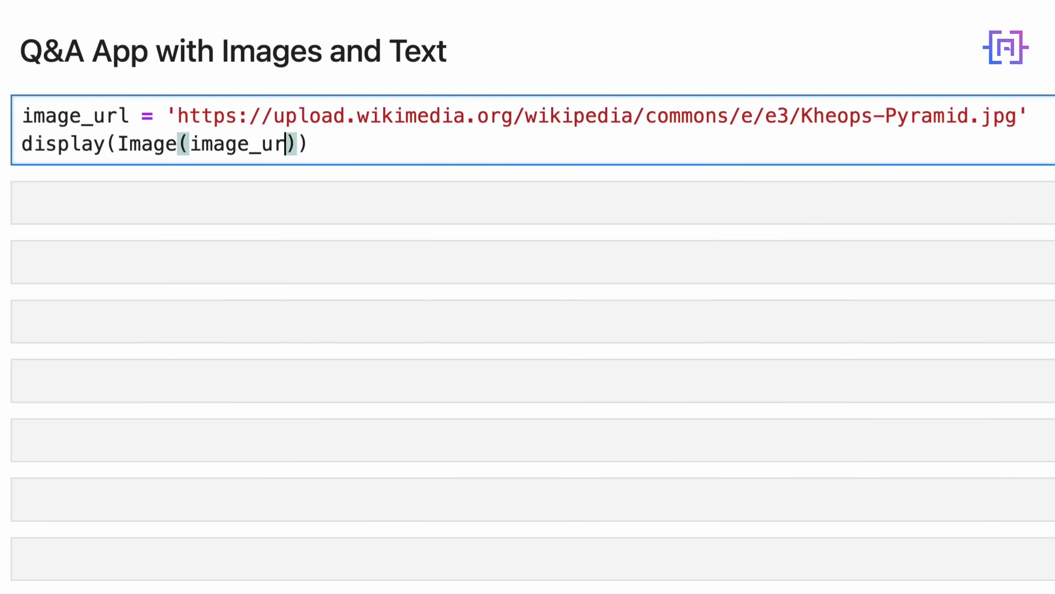
text(, width)
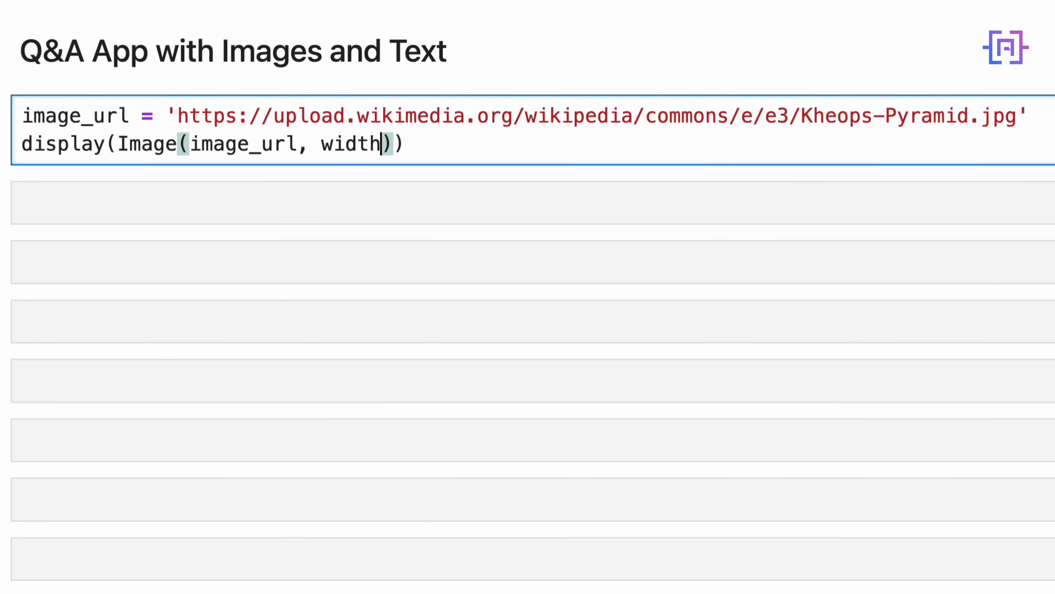
text(=300)
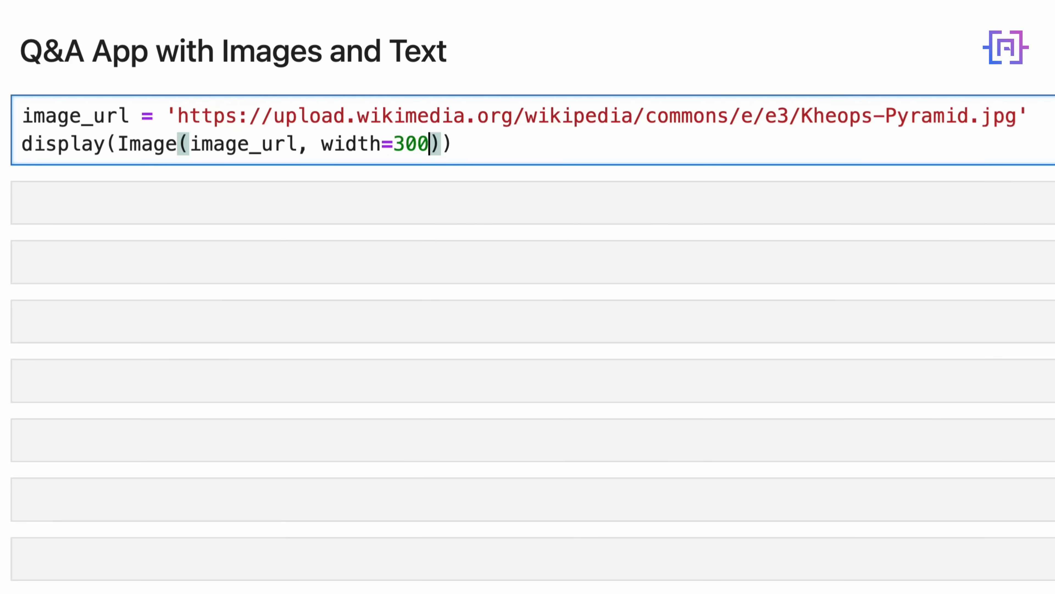
key(Backspace)
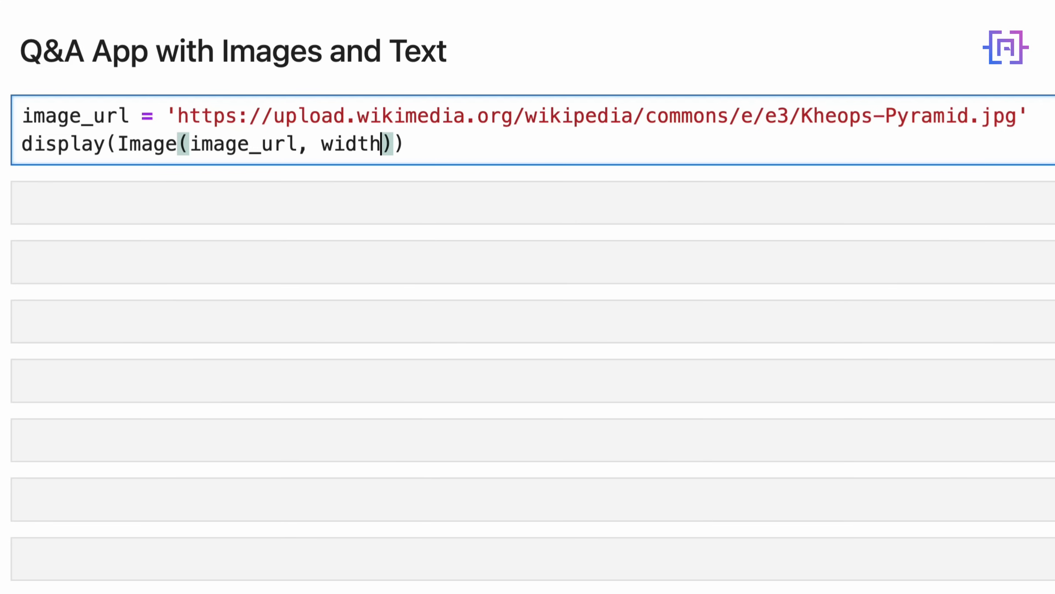
text(=400)
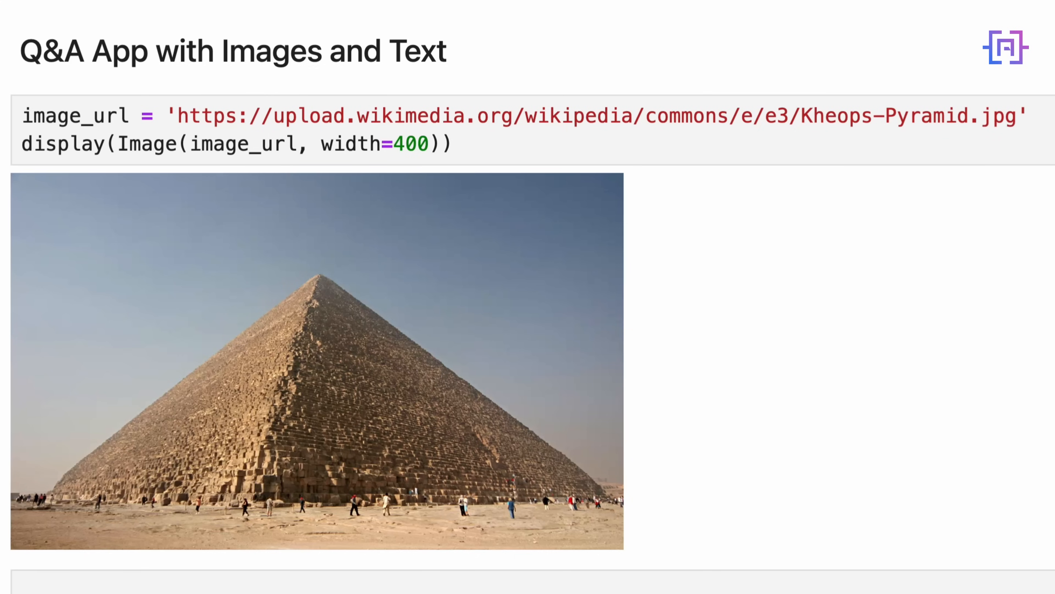
Scroll past the rendered Kheops pyramid photo to the empty cell beneath it
scroll(down, 3)
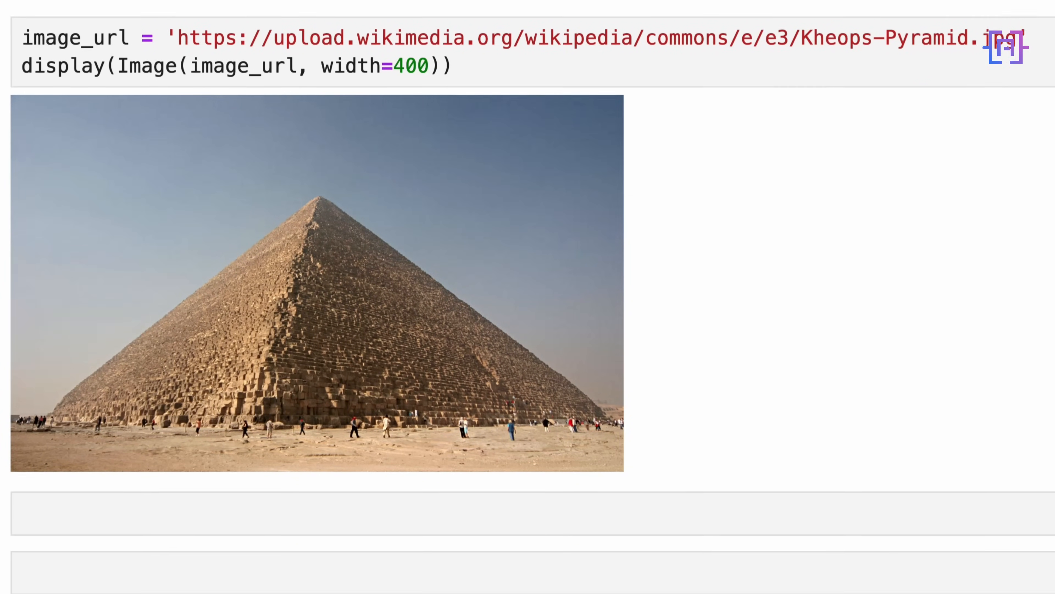
scroll(down, 3)
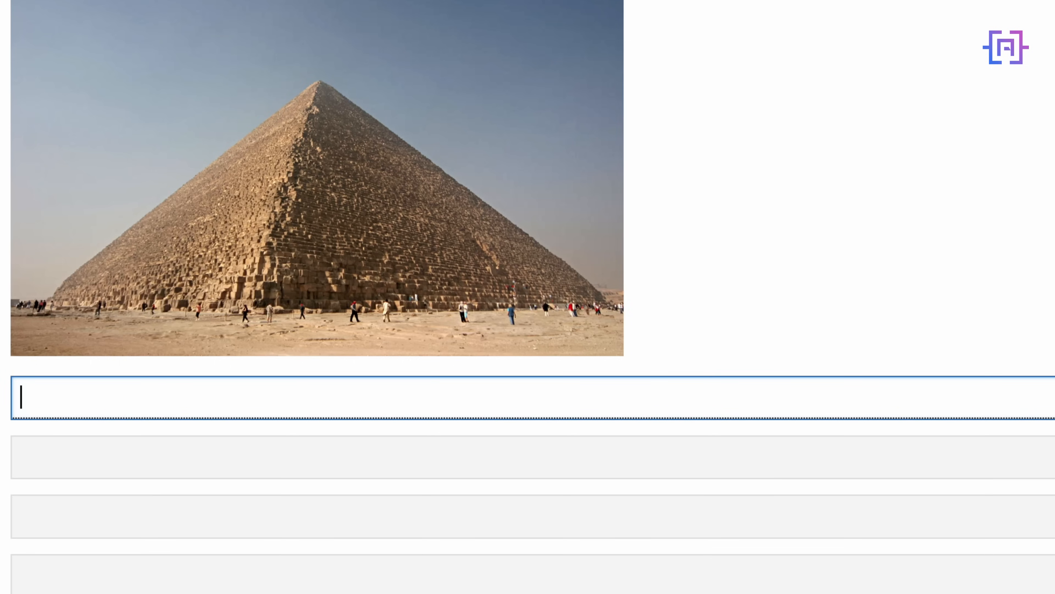
Define system_message = 'You are an expert in ancient history.'
text(system_messa)
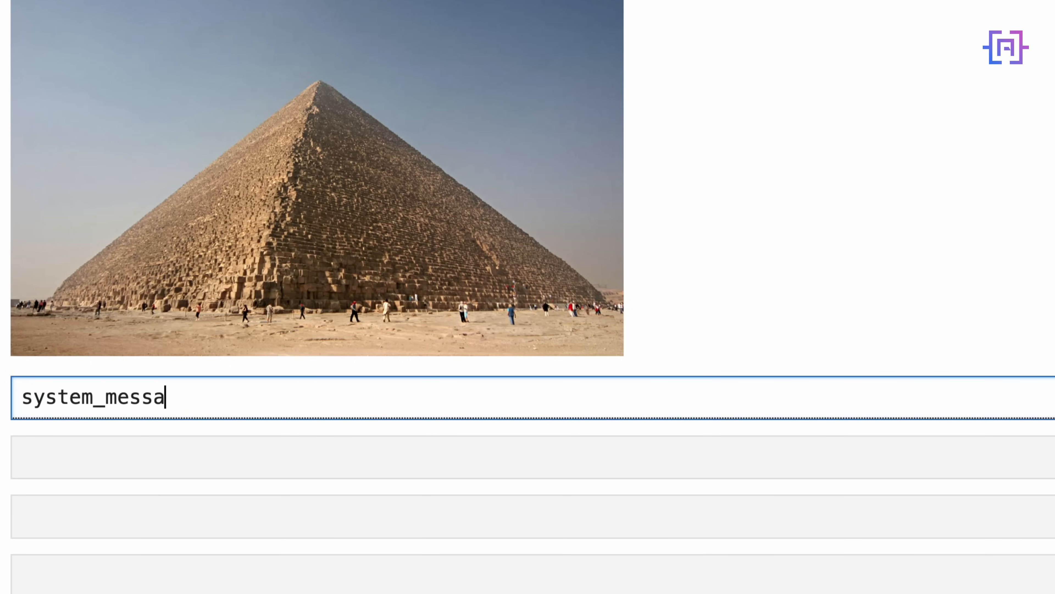
text(ge =)
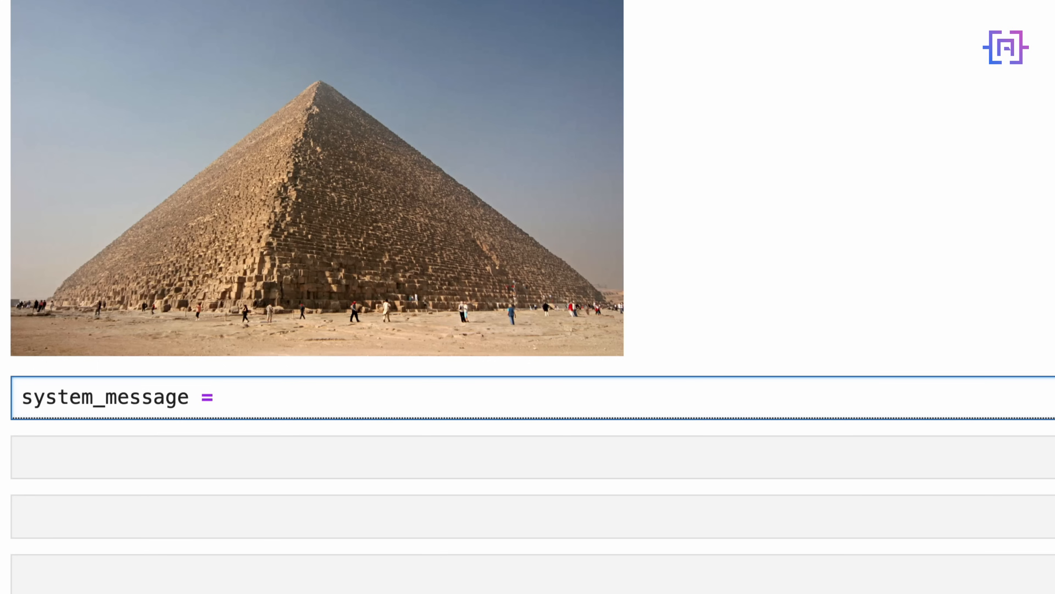
text('You are ')
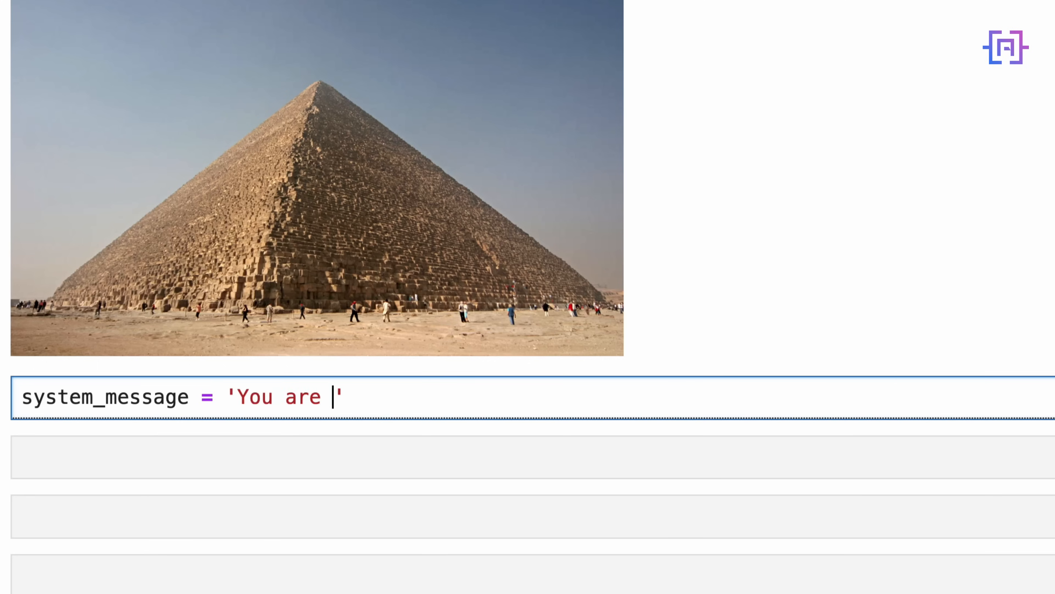
text(an expert in)
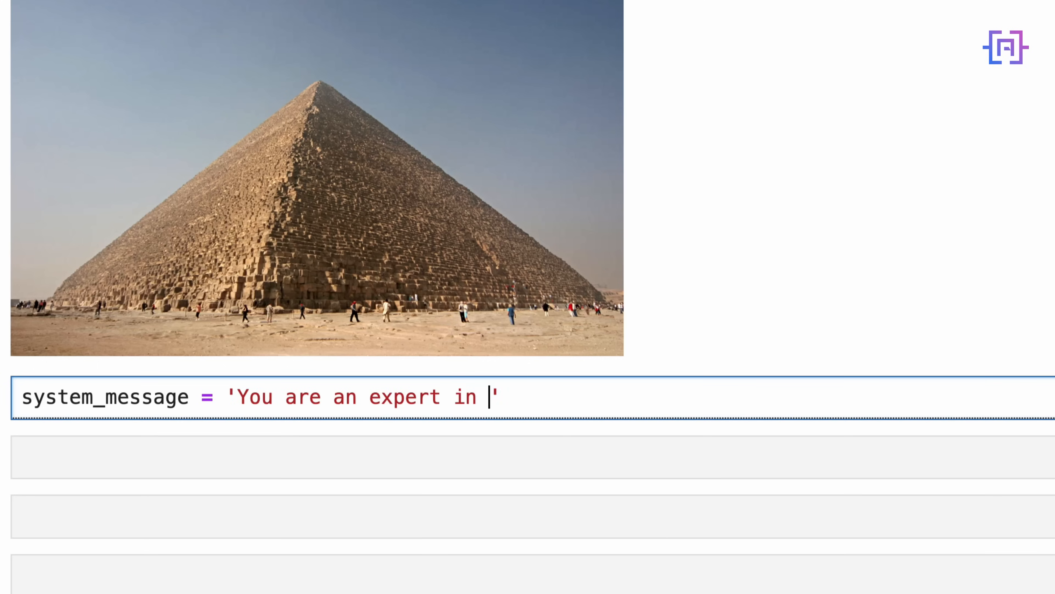
text(ancient hist)
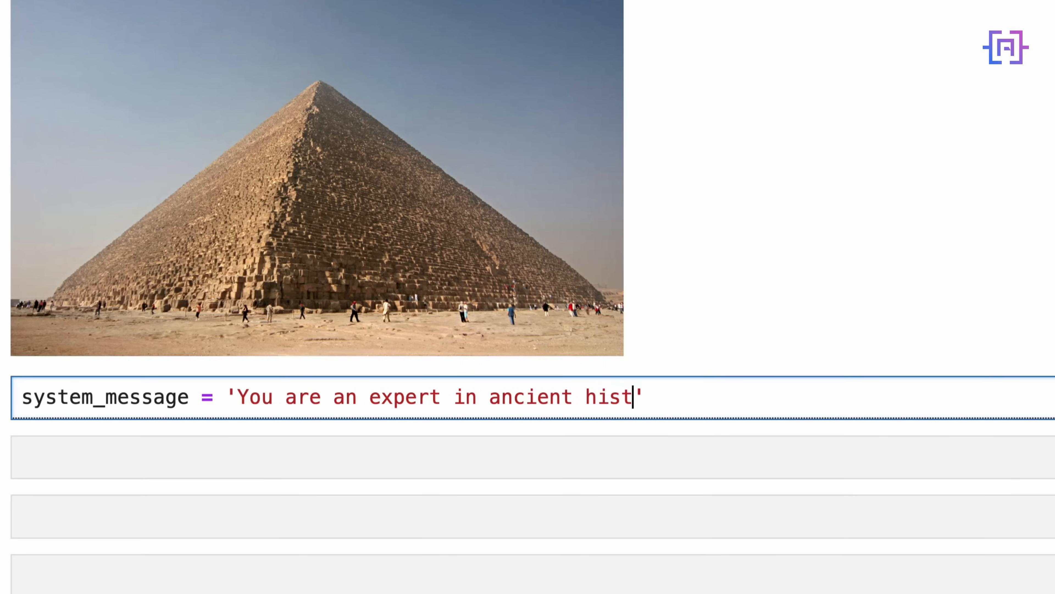
text(ory.')
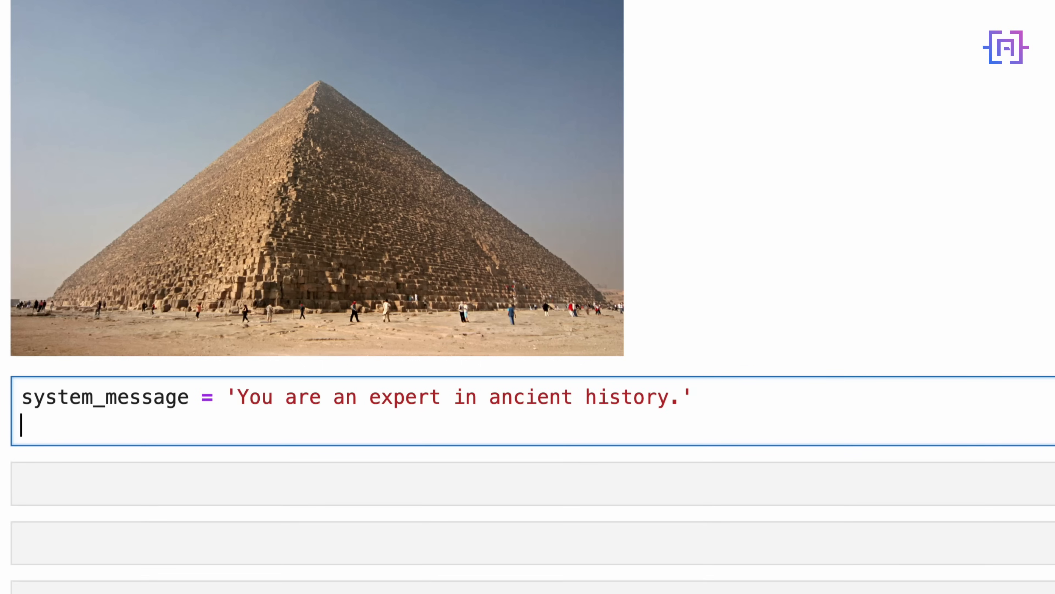
Define prompt asking the significance of this structure in ancient Egyption history
text(prompt =)
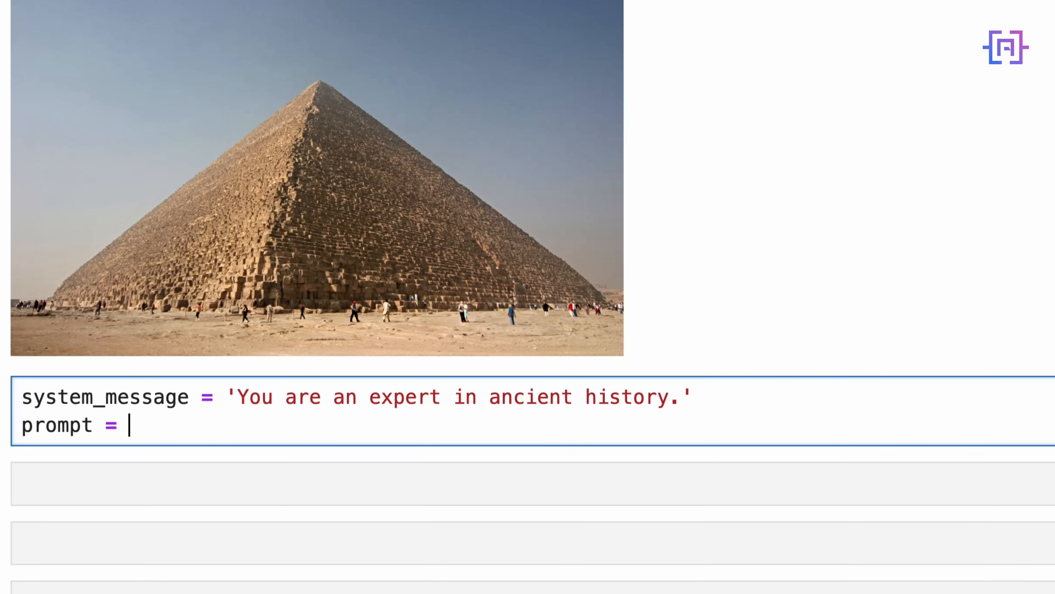
text('')
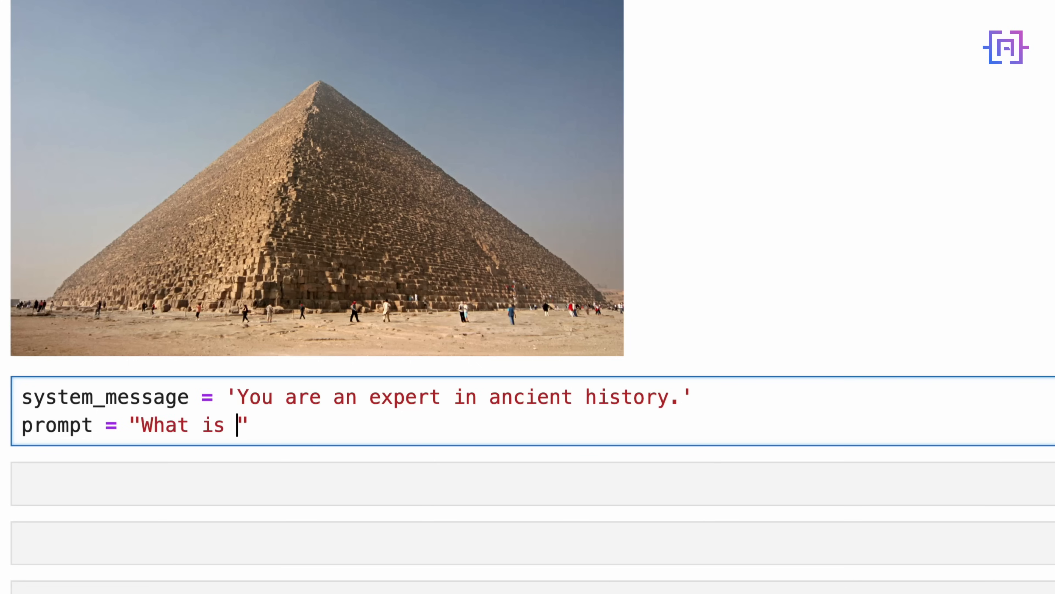
text(the signi)
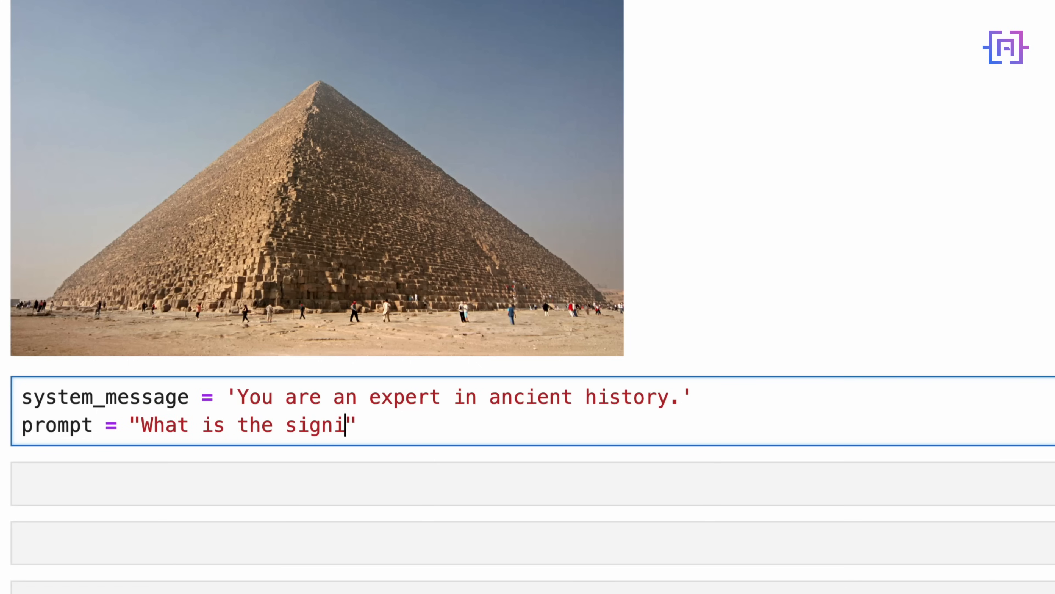
text(ficance of th)
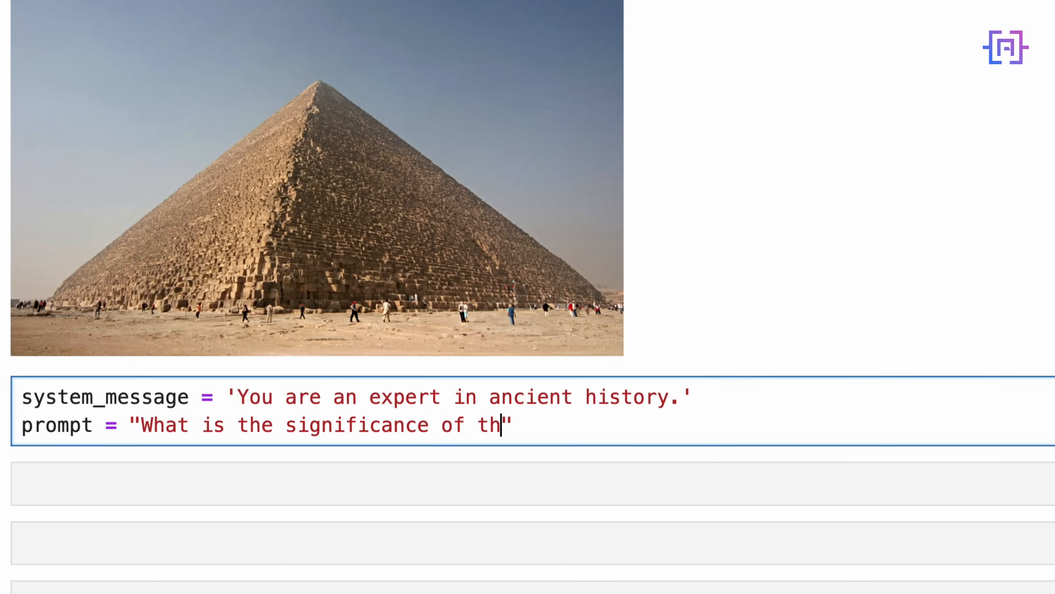
text(is structure)
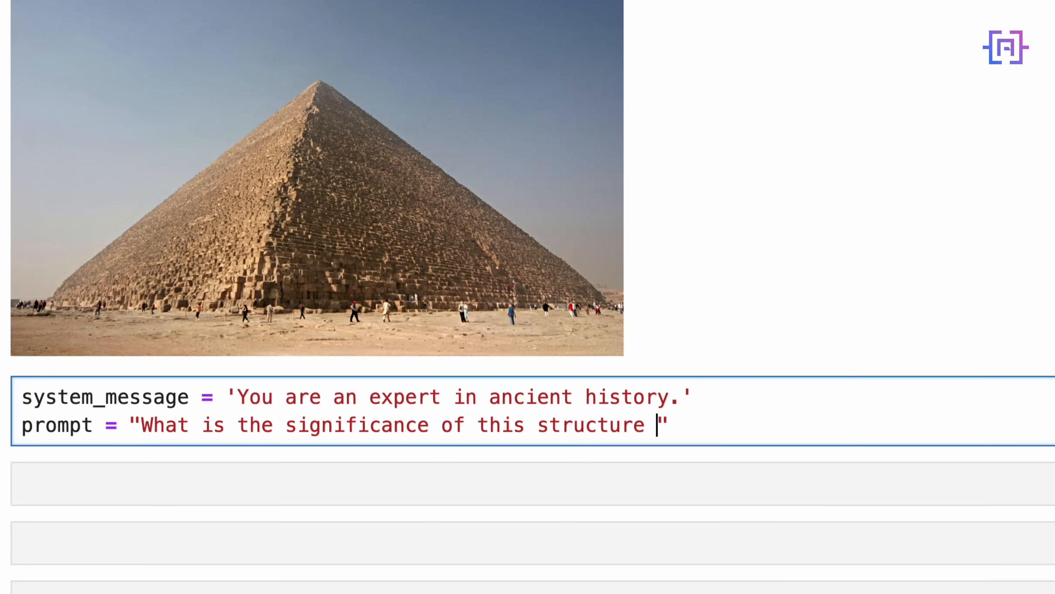
text(in ancient)
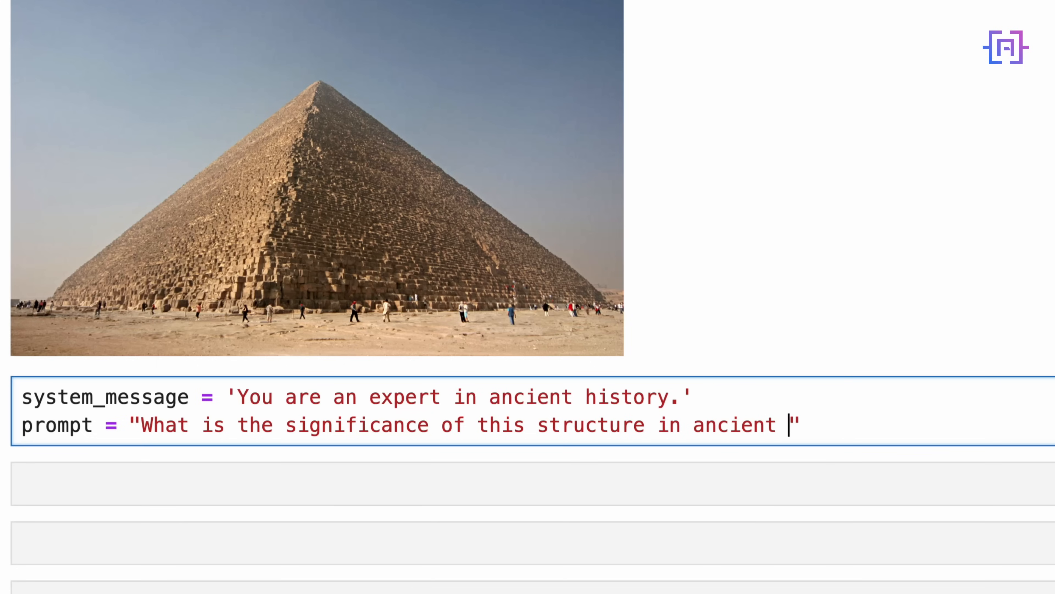
text(Egyption histo)
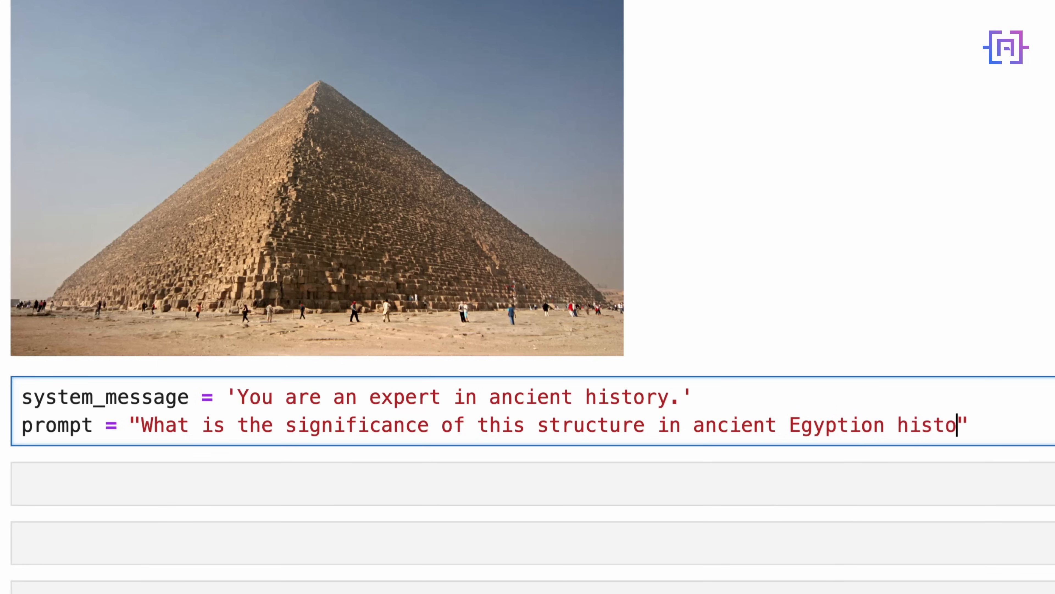
text(ry?)
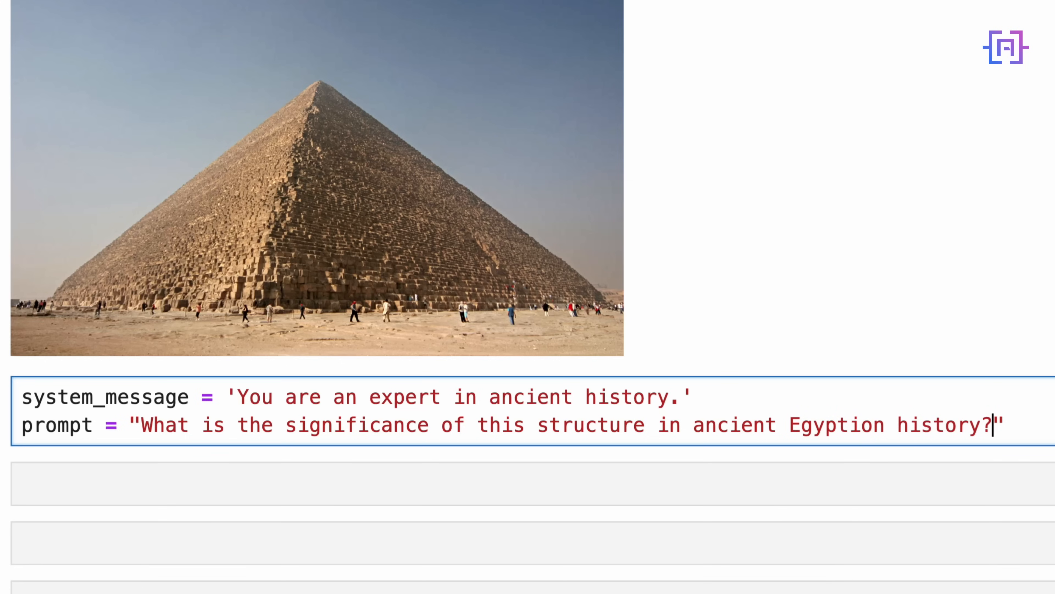
key(enter)
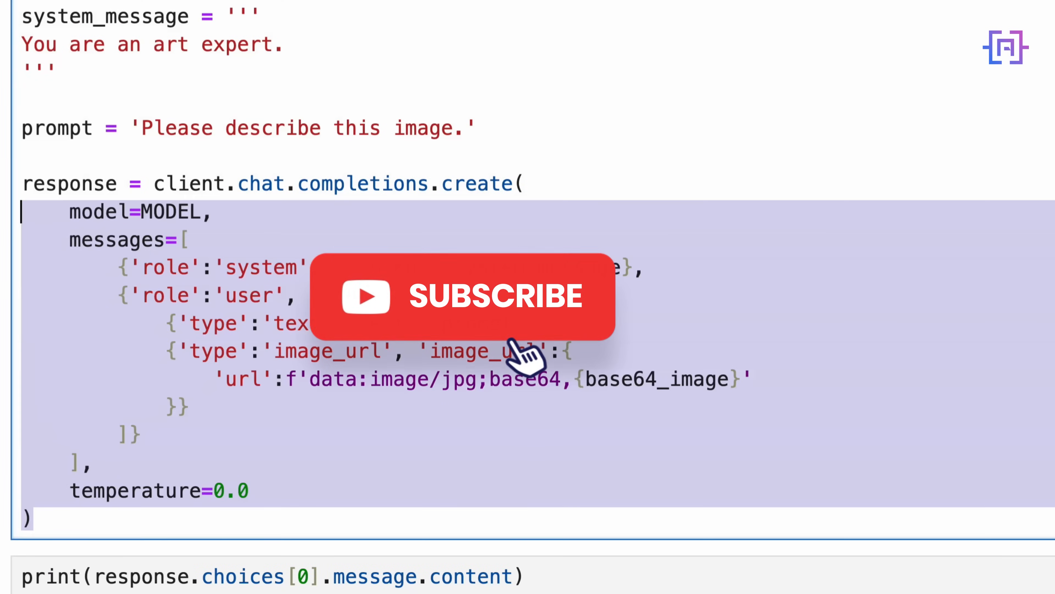
In the pasted request, replace the base64 data URL value with image_url
scroll(down, 3)
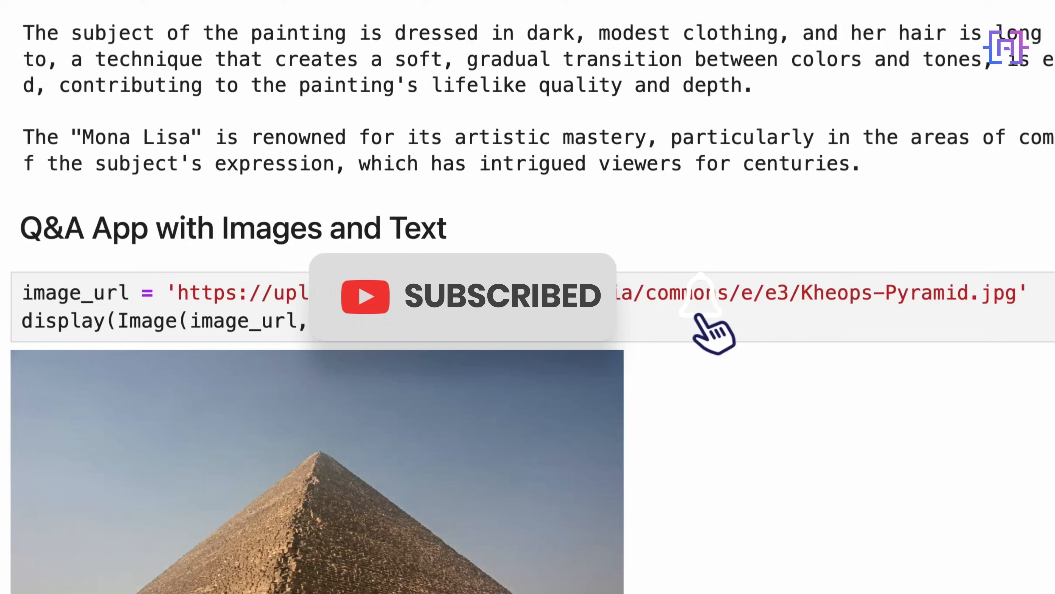
scroll(down, 3)
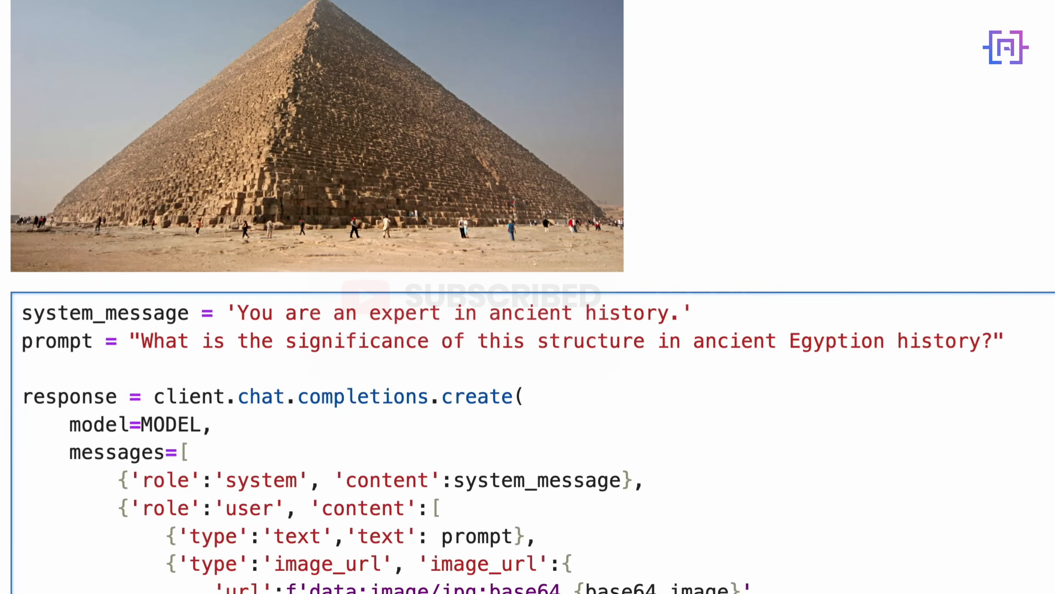
scroll(down, 3)
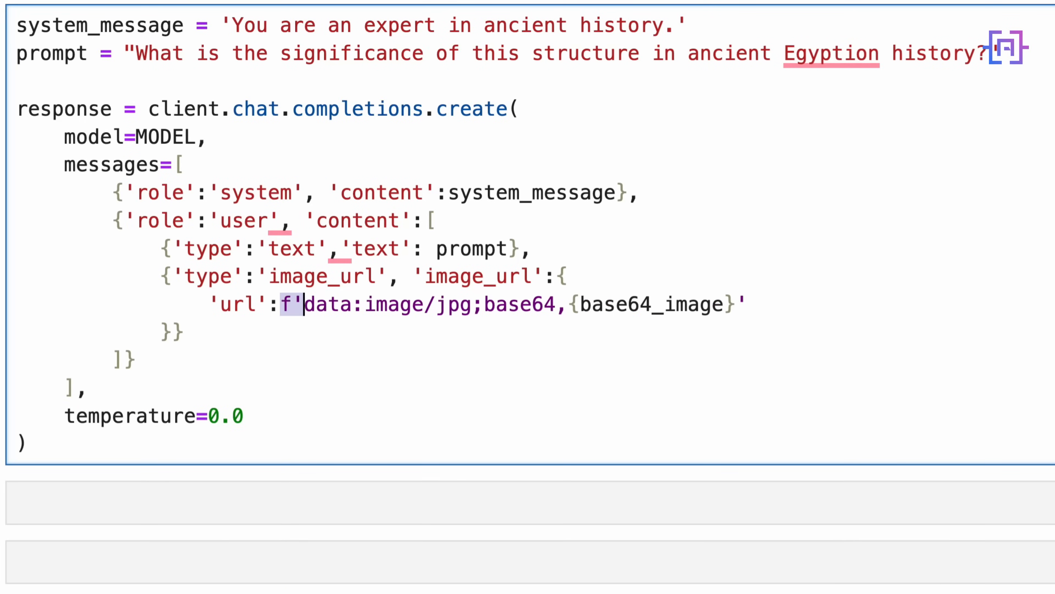
key(Delete)
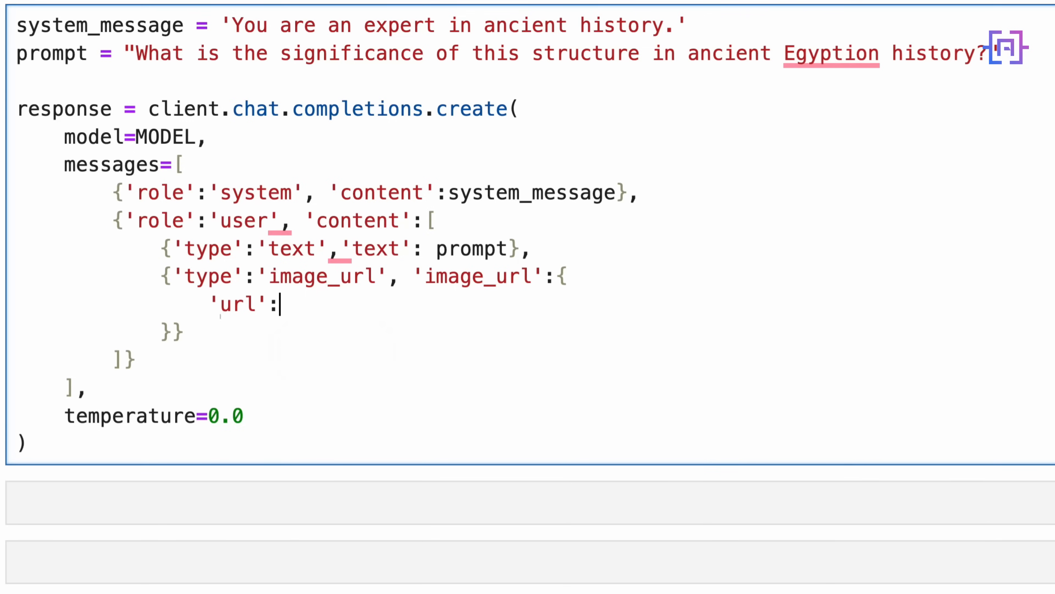
text(image)
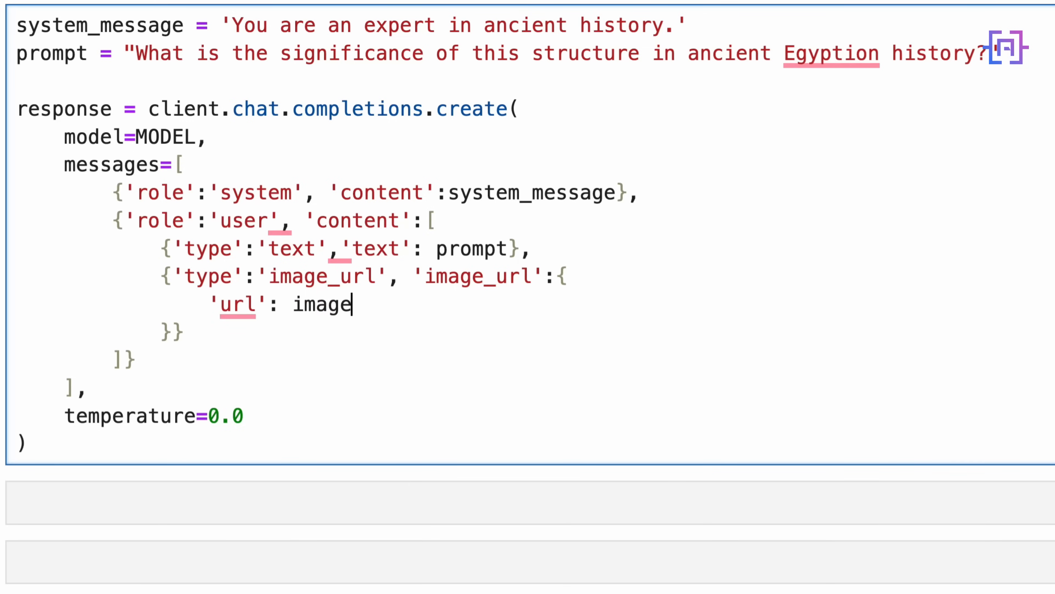
text(_url)
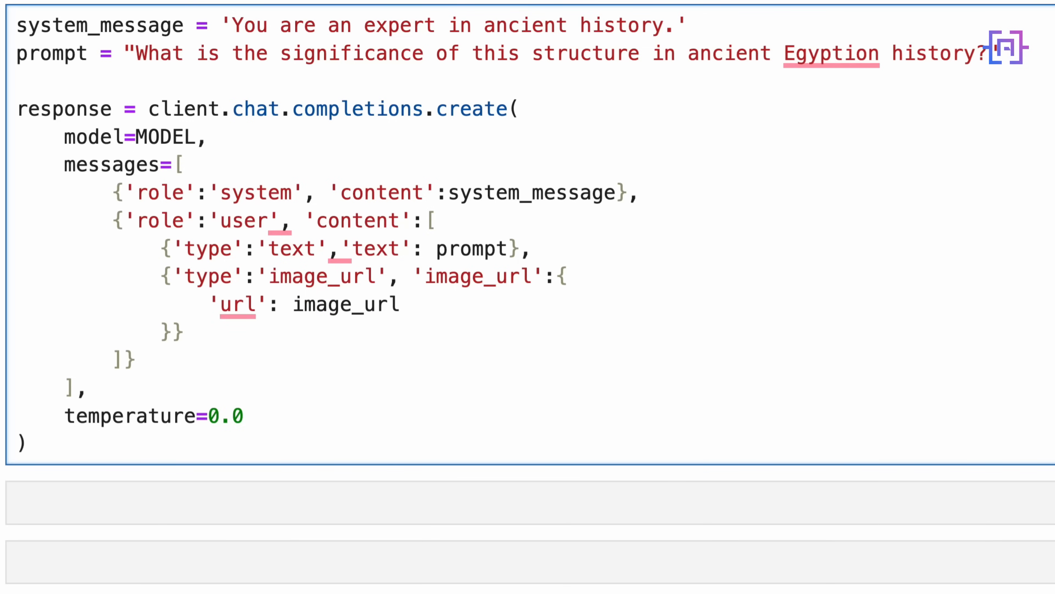
click(244, 416)
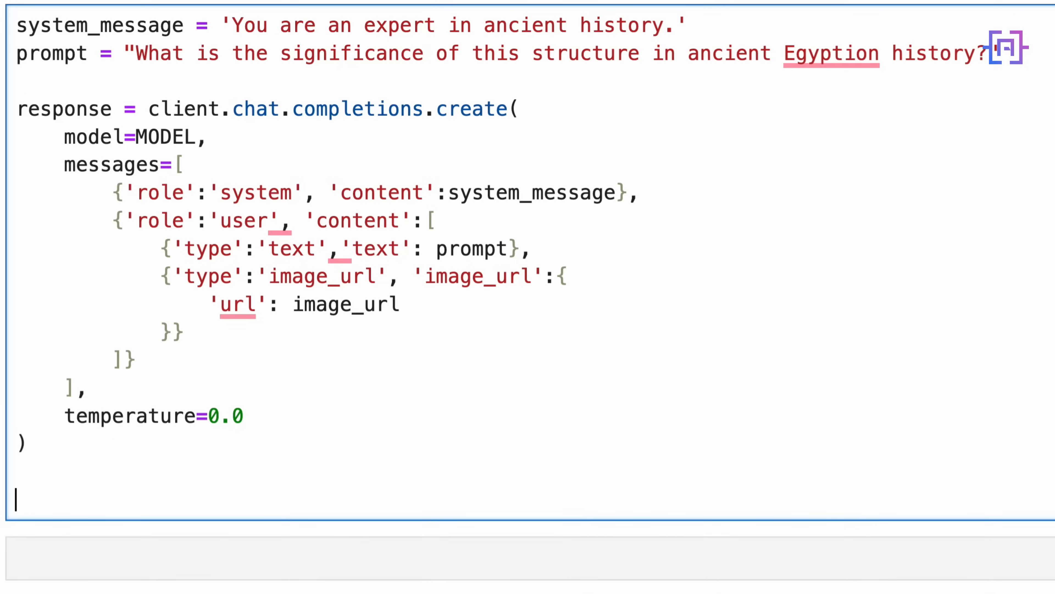
End the pyramid cell with print(response.choices[0].message.content)
text(print(resp))
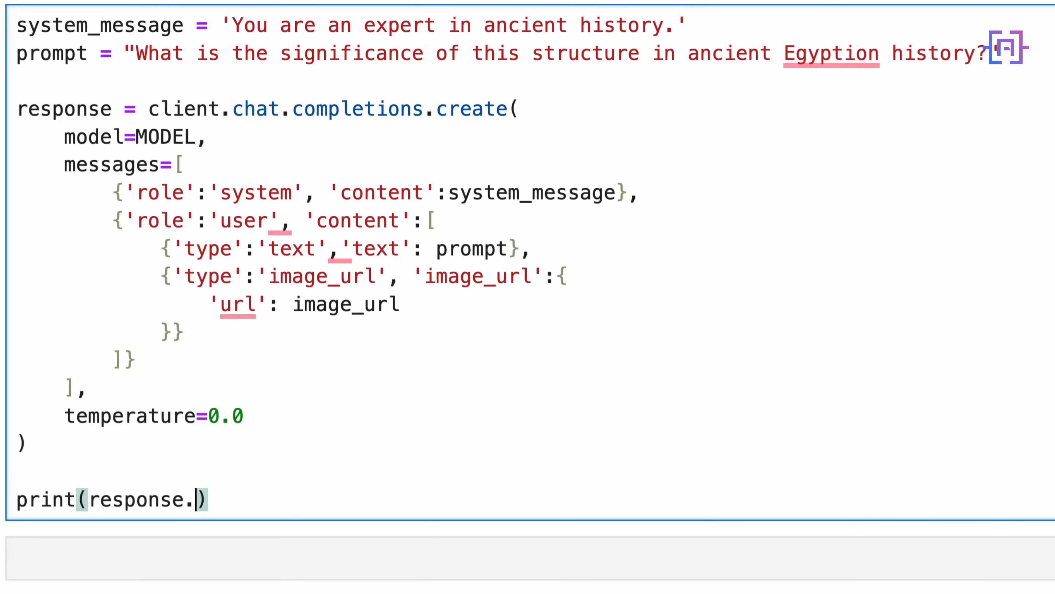
text(choices)
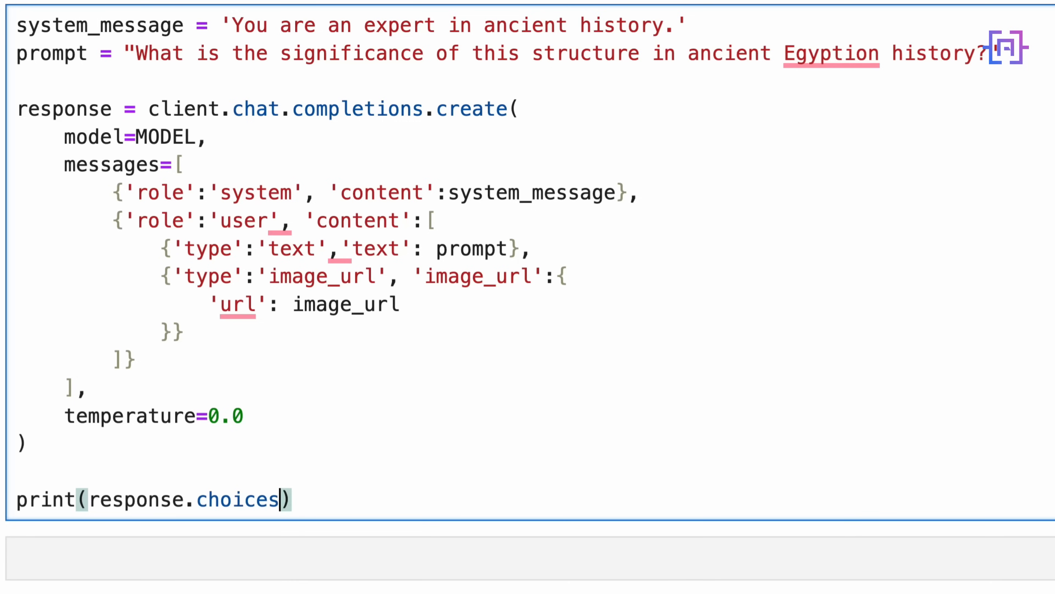
text([0])
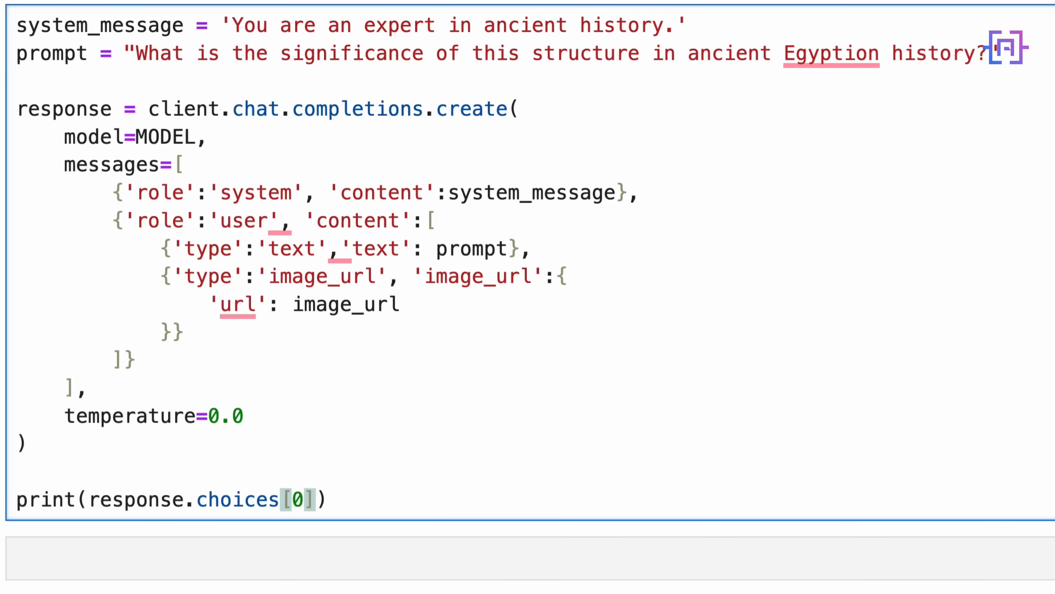
text(.message)
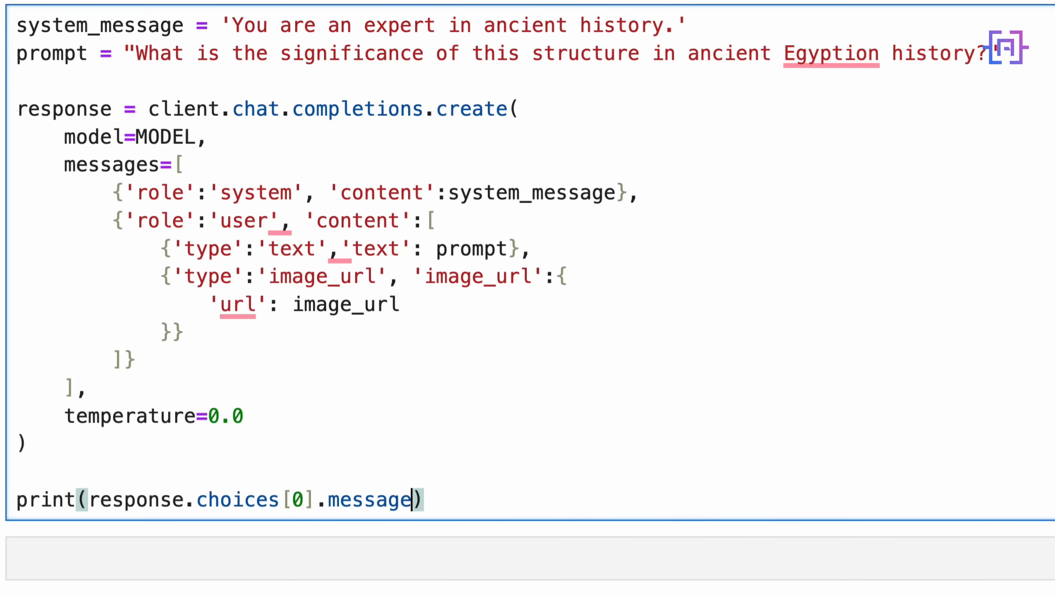
text(.content)
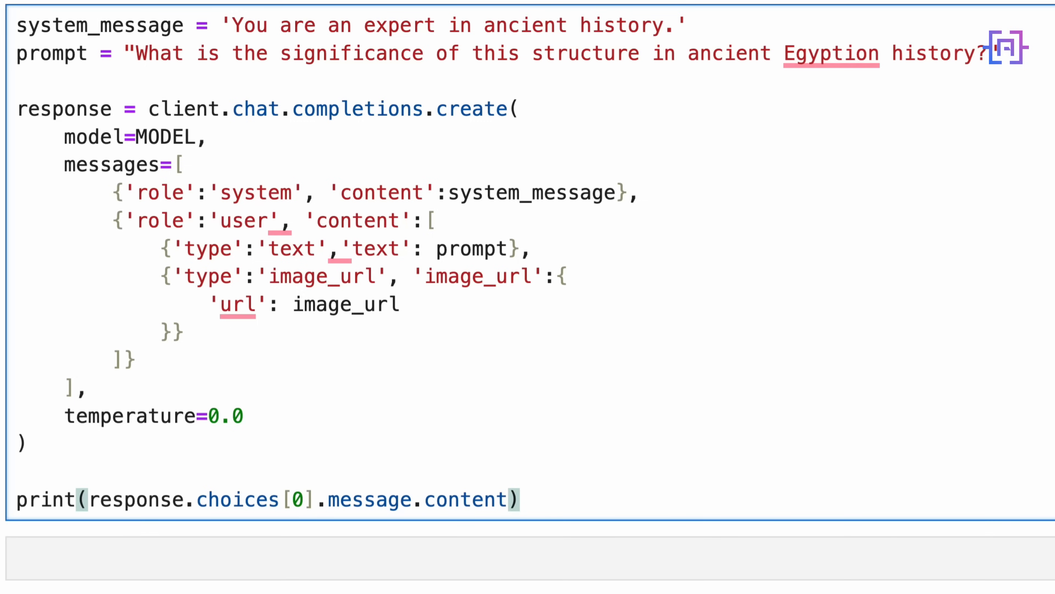
scroll(down, 3)
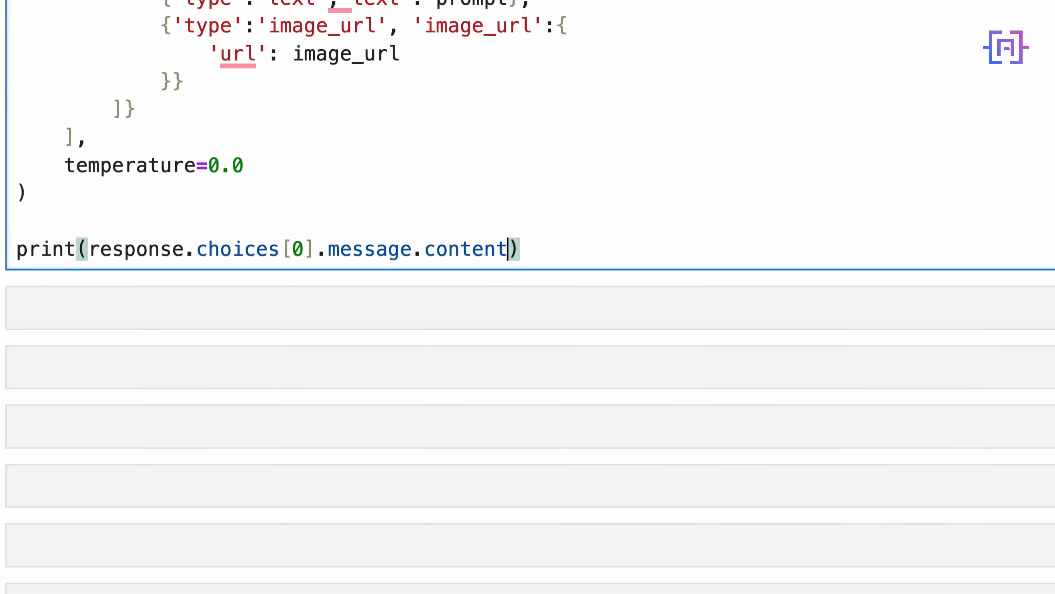